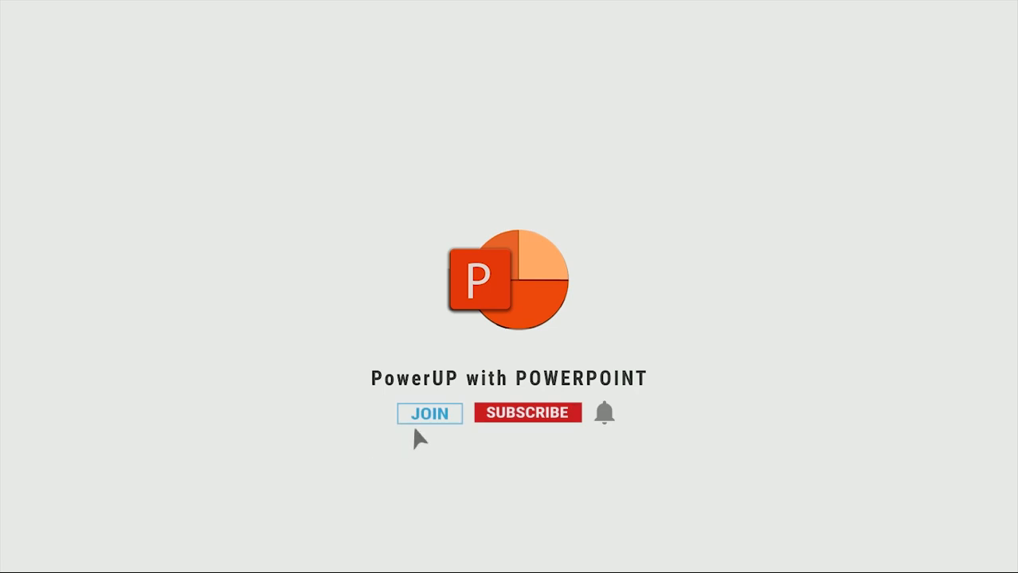
# Leave the finished-slide preview and turn on the slide's centre guides.
pyautogui.click(528, 412)
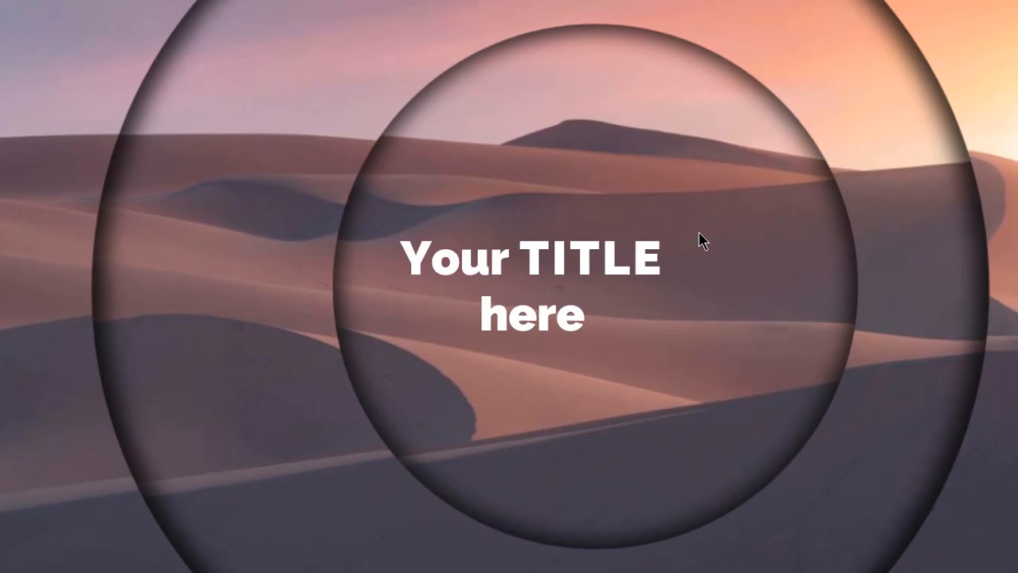
pyautogui.press('Escape')
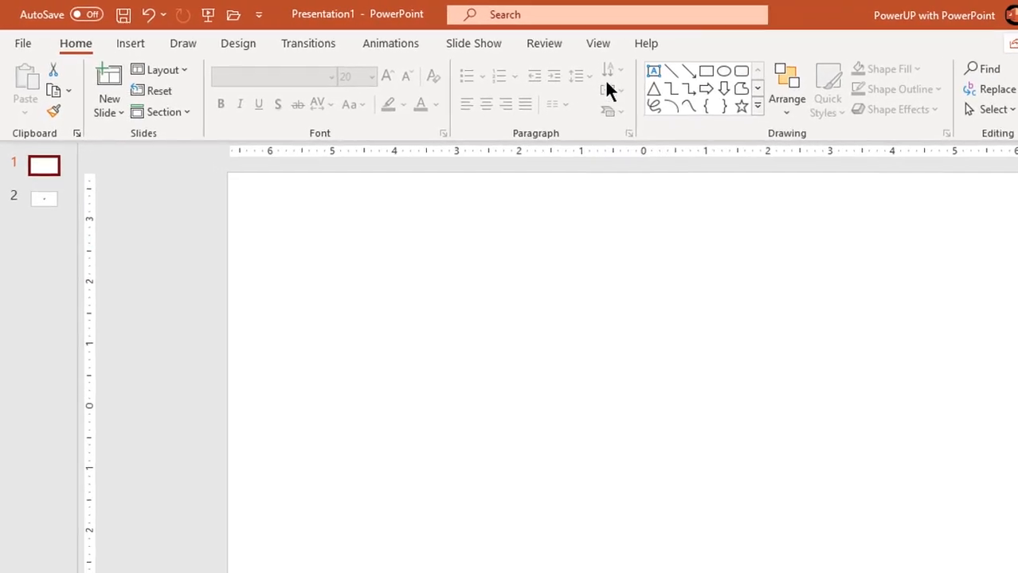
pyautogui.click(599, 43)
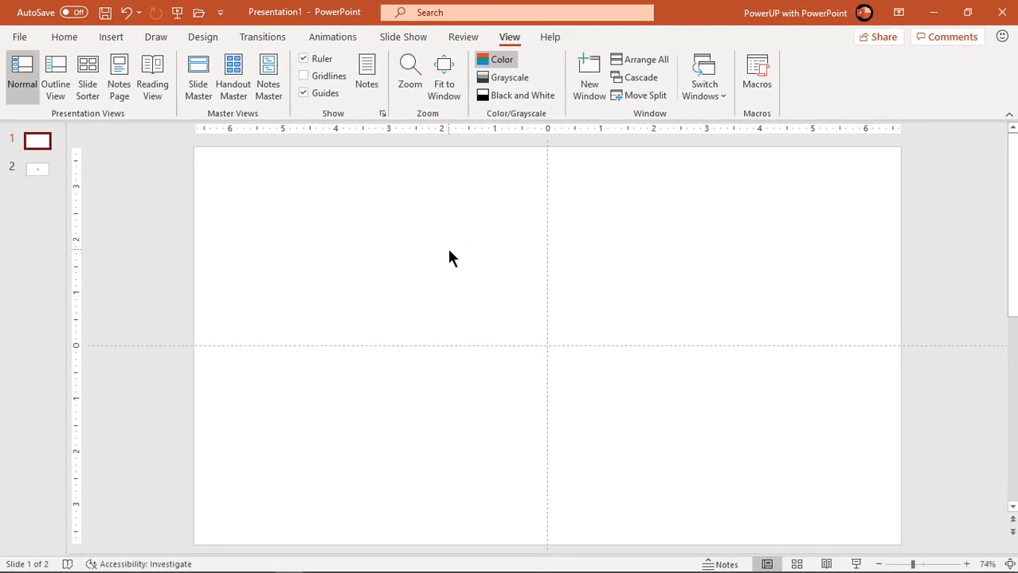
# Set the slide background to a picture fill using the desert dunes photo.
pyautogui.rightClick(453, 258)
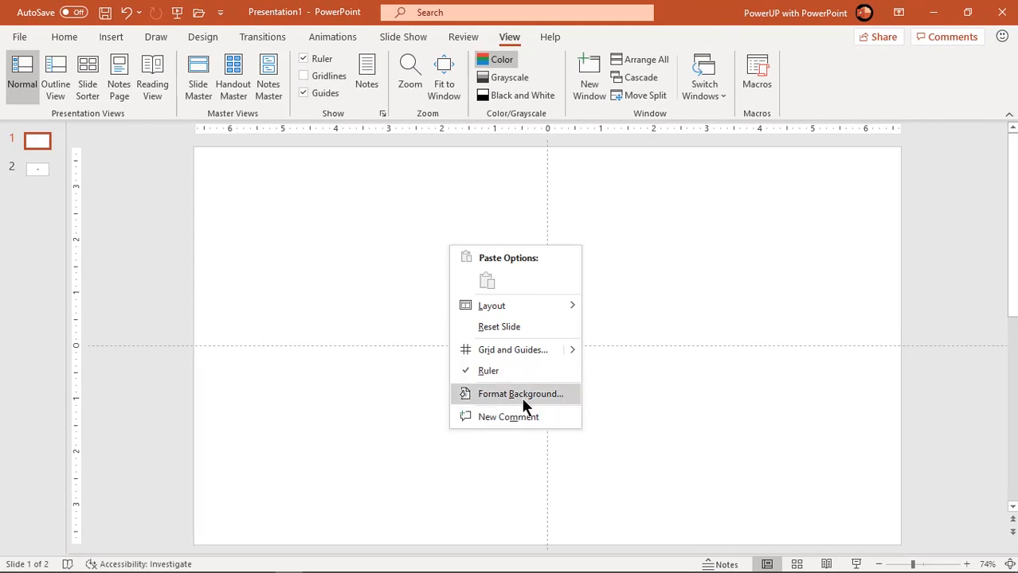
pyautogui.click(520, 394)
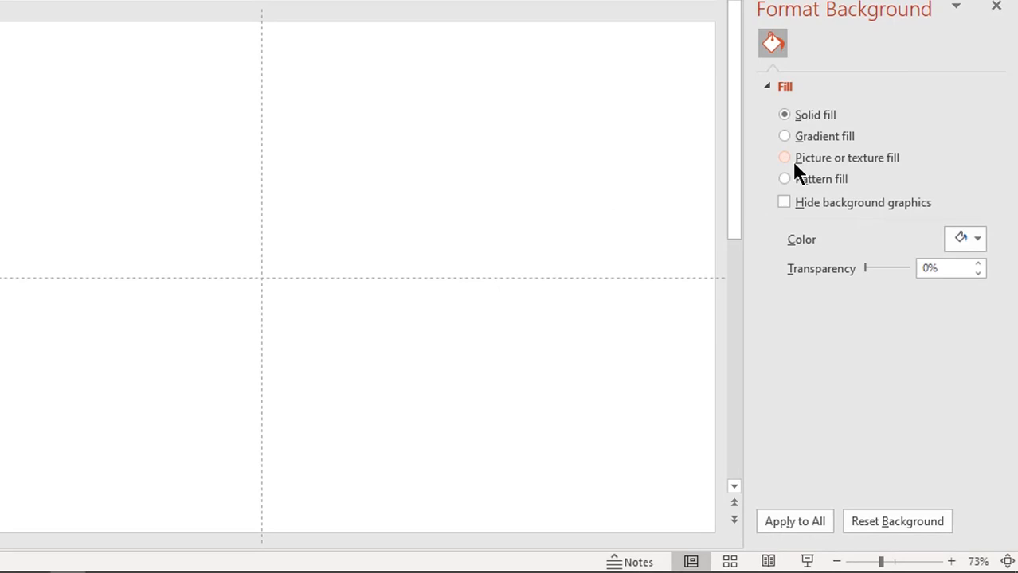
pyautogui.click(785, 157)
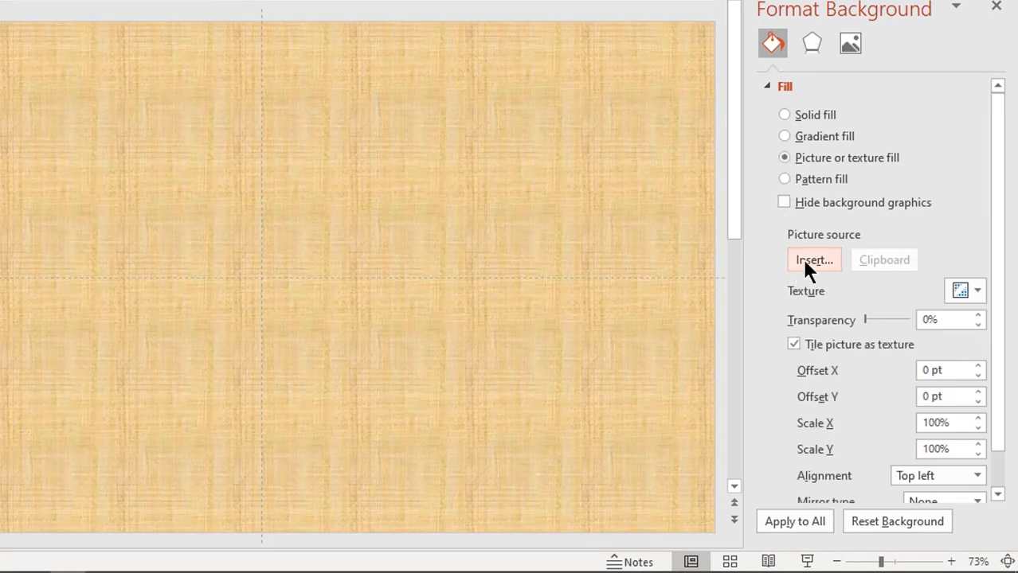
pyautogui.click(814, 260)
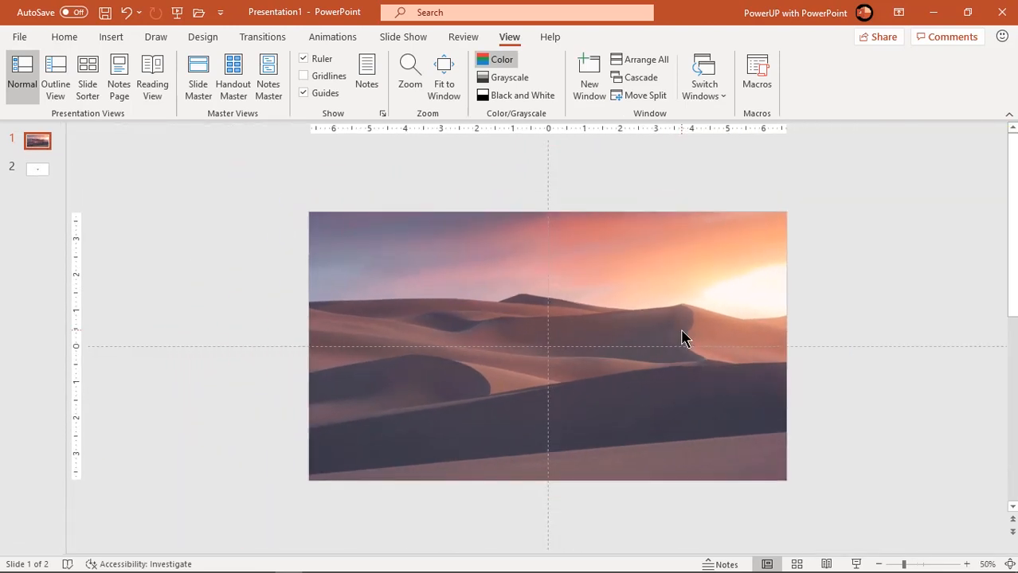
pyautogui.moveTo(446, 234)
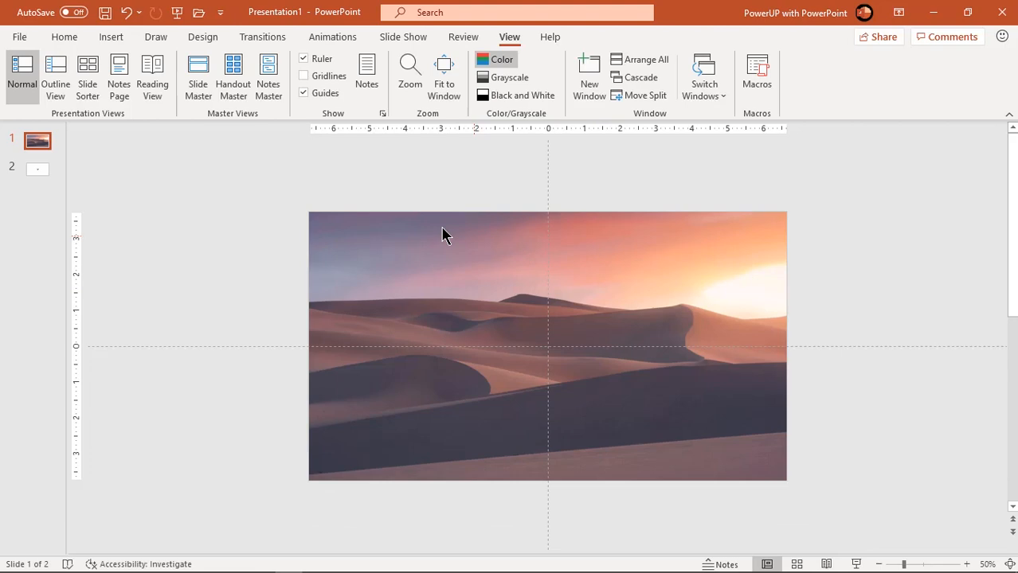
# Add a slide-sized rectangle with no outline and name it 'Main Rectangle'.
pyautogui.click(111, 37)
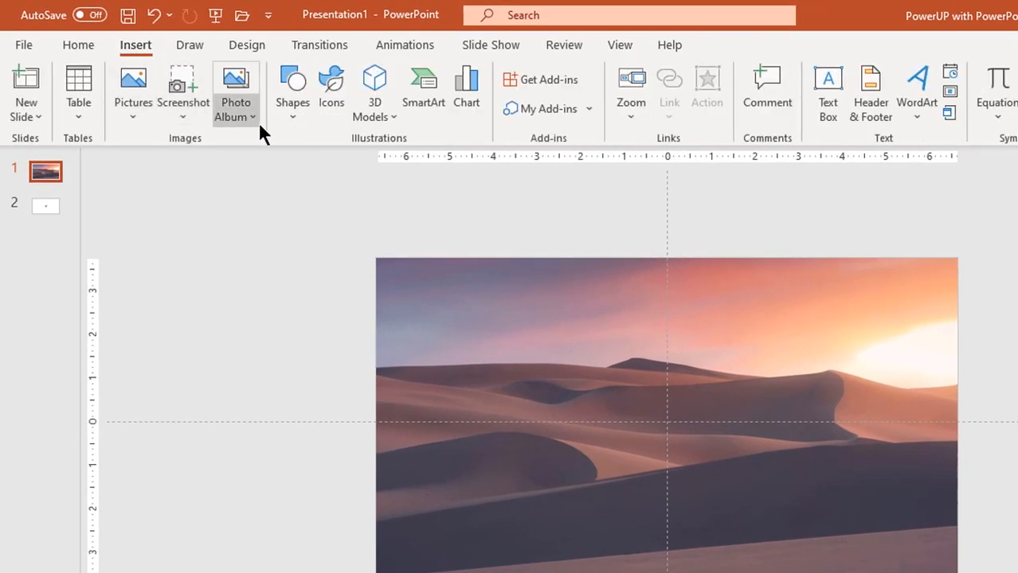
pyautogui.moveTo(346, 177)
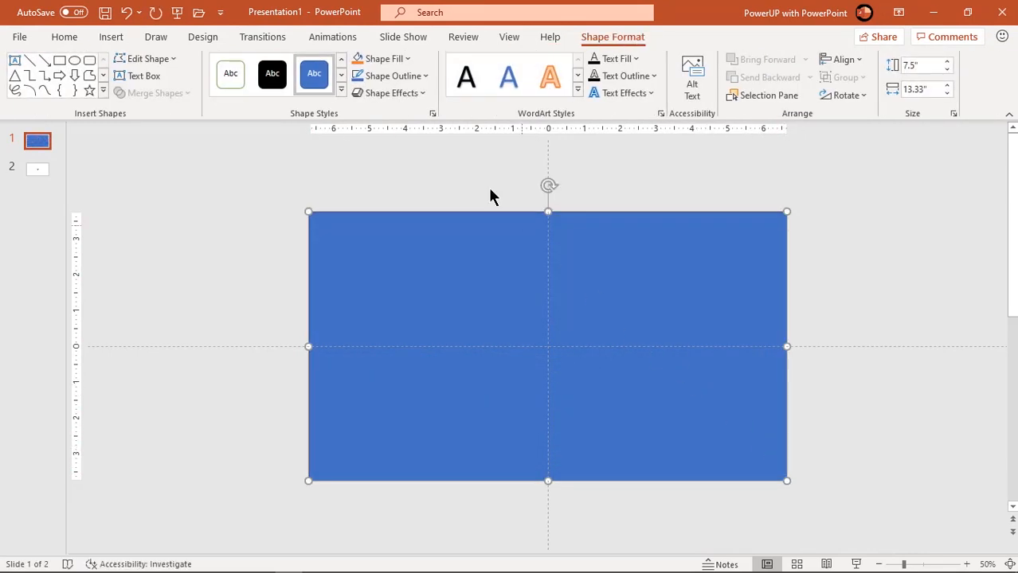
pyautogui.click(391, 76)
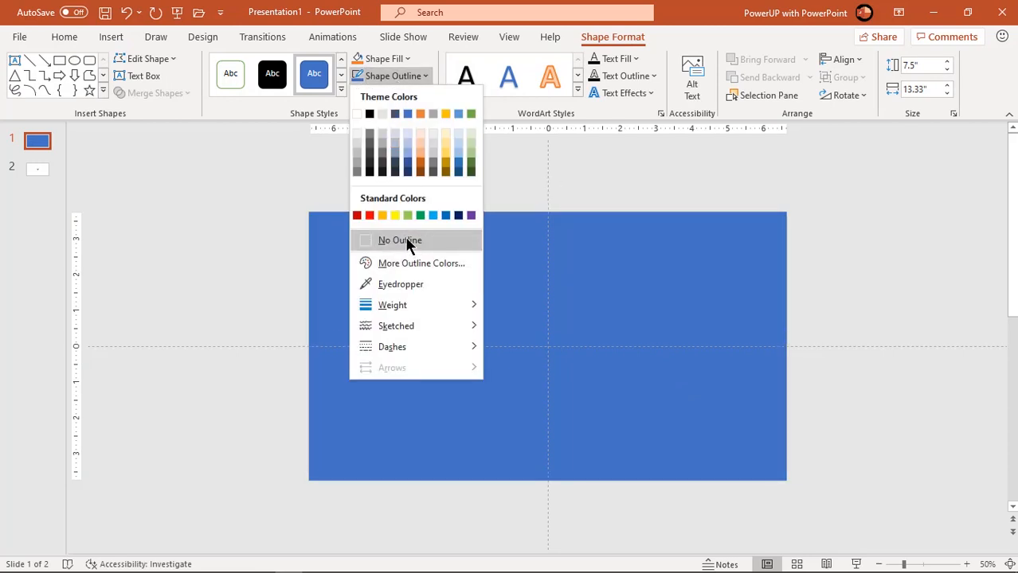
pyautogui.click(399, 240)
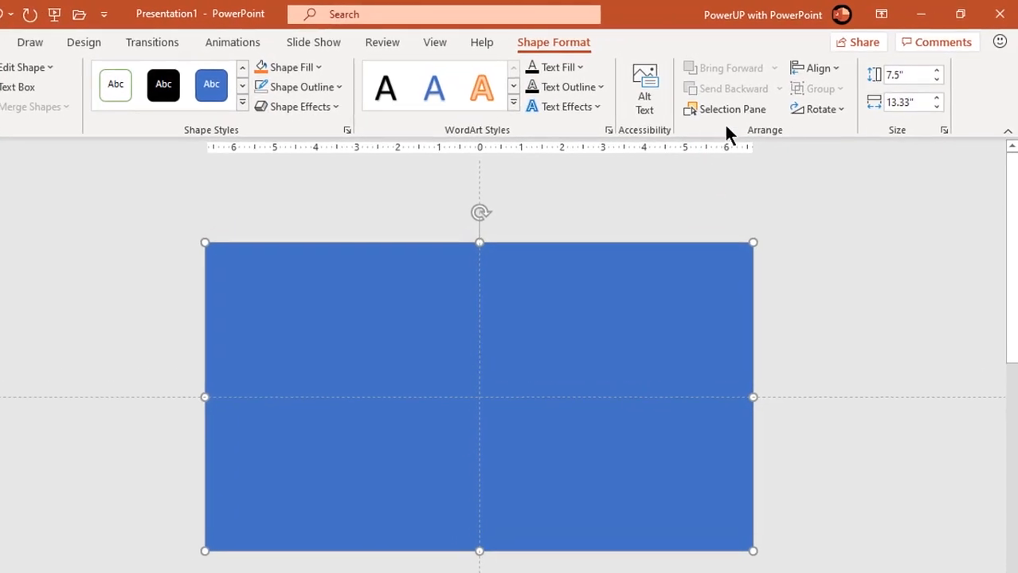
pyautogui.click(725, 110)
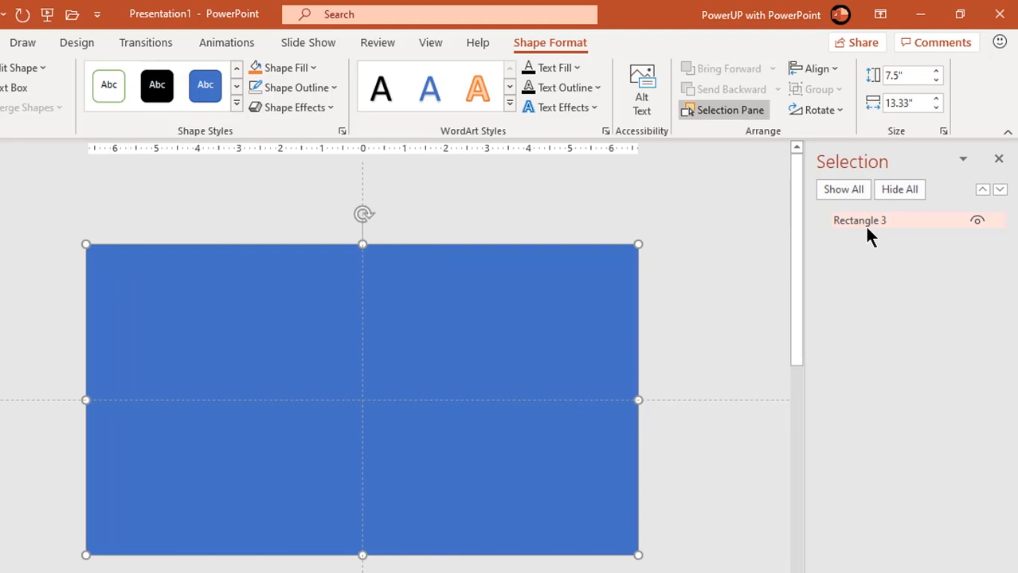
pyautogui.doubleClick(859, 221)
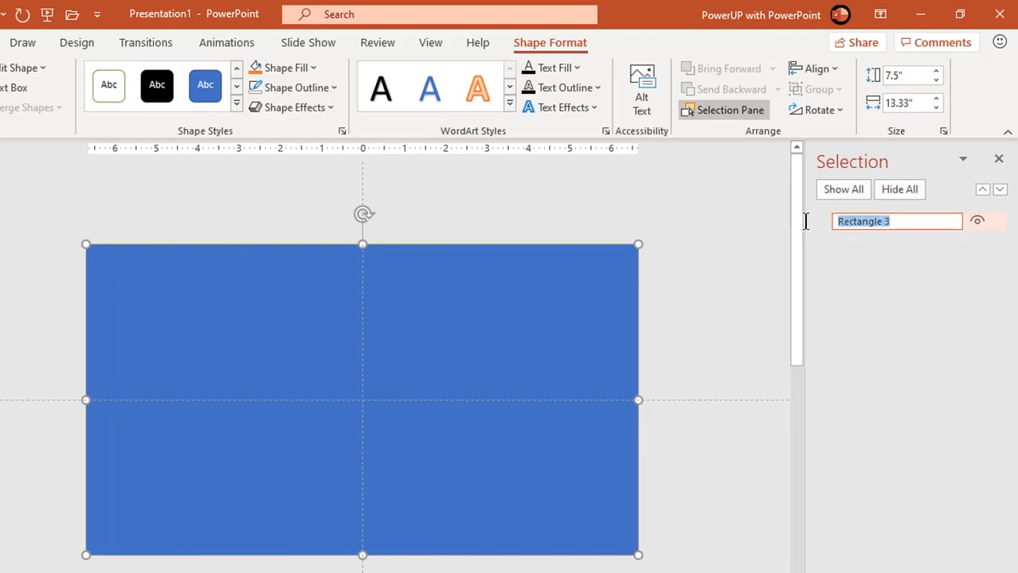
pyautogui.write('Main Rectangle')
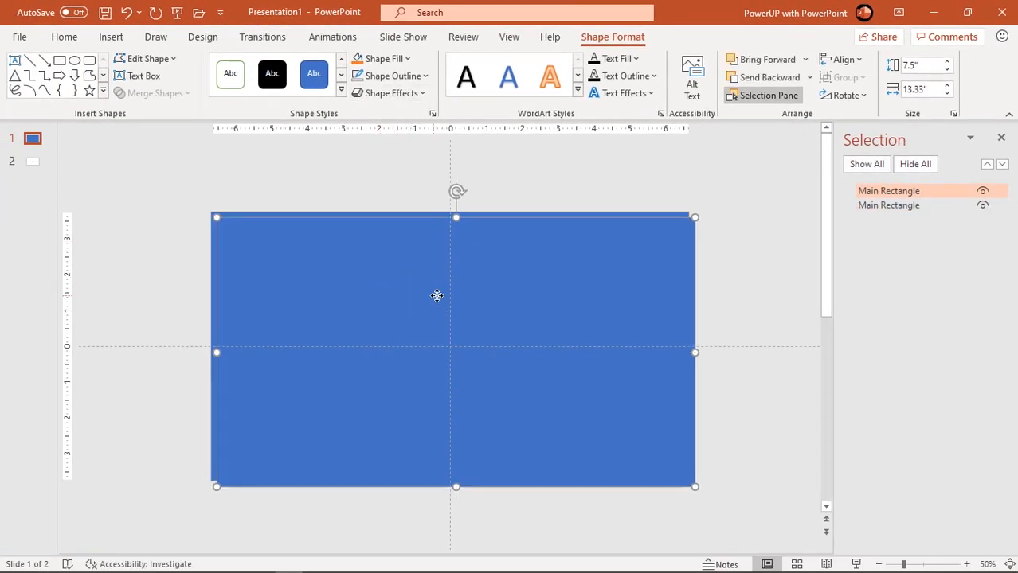
# Fill the top copy light orange and rename it 'Small Rectangle'.
pyautogui.click(383, 58)
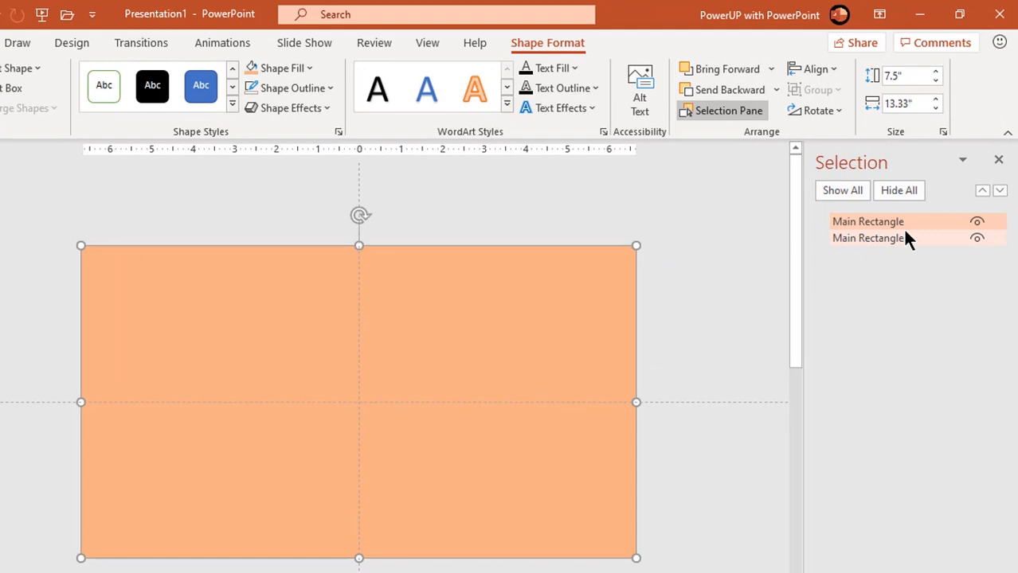
pyautogui.doubleClick(868, 221)
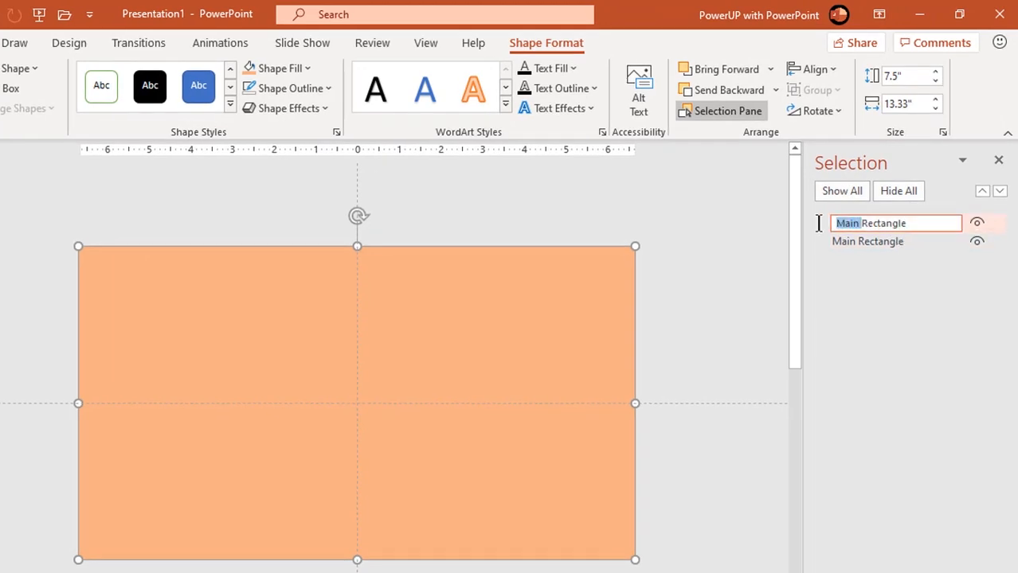
pyautogui.write('Small Rectangle')
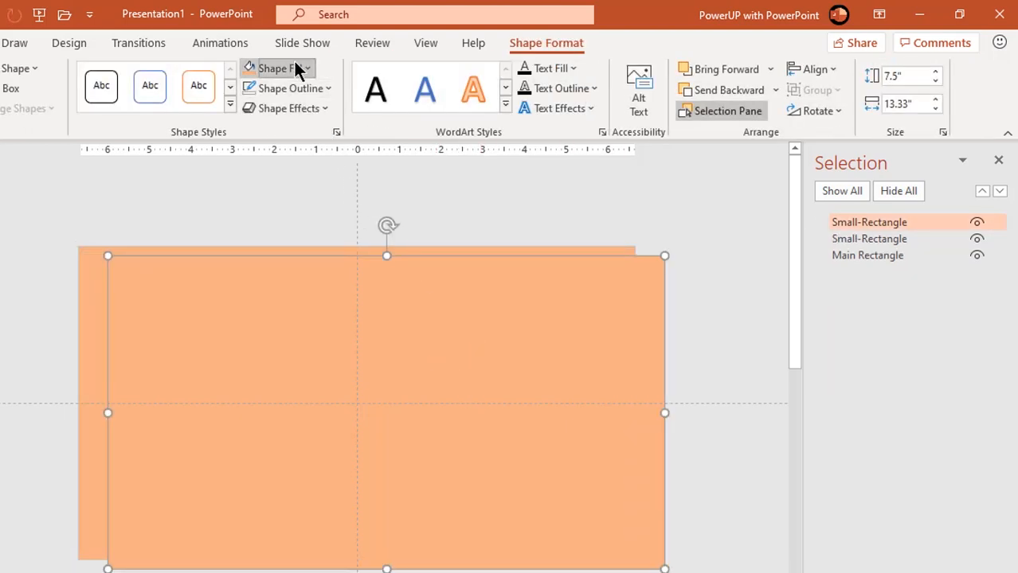
# Fill the next copy light blue and rename it 'Medium-Rectangle'.
pyautogui.click(276, 68)
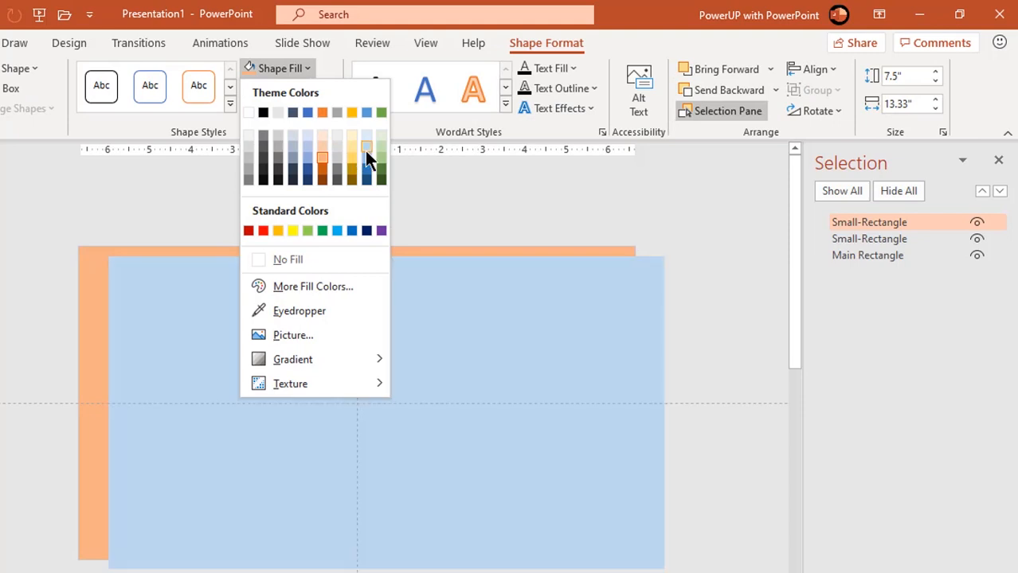
pyautogui.click(366, 155)
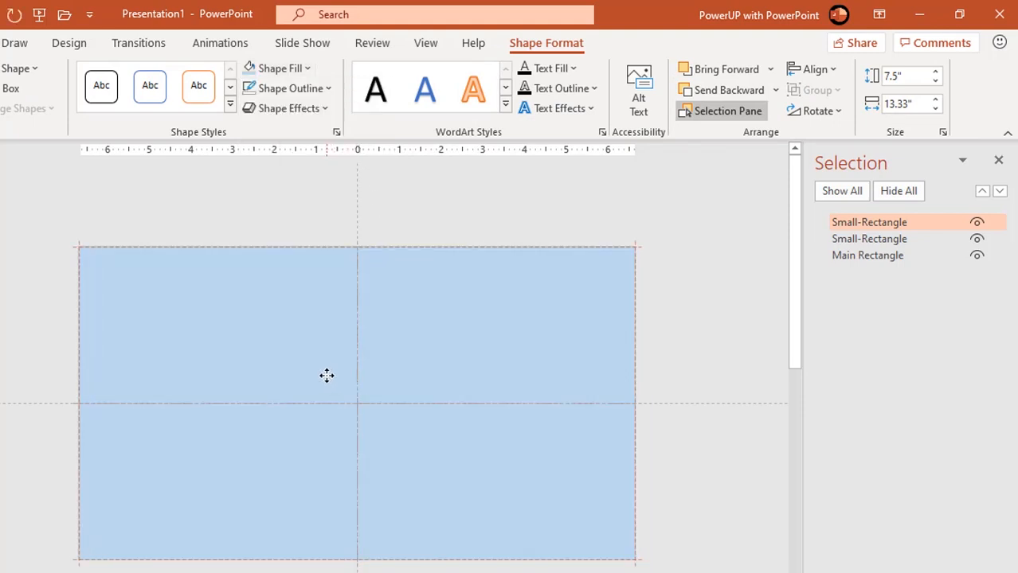
pyautogui.doubleClick(869, 222)
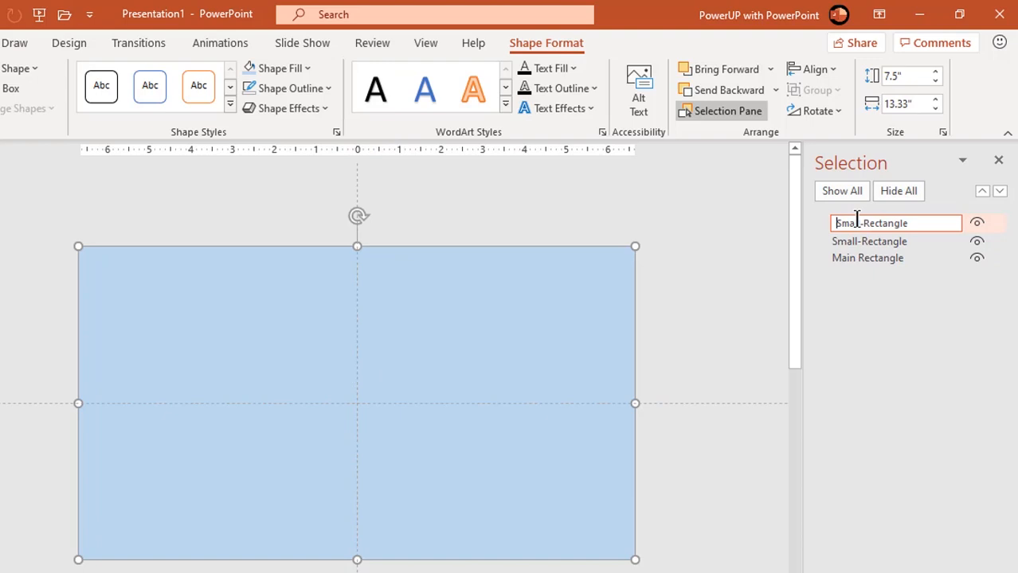
pyautogui.write('Medium-Rectangle')
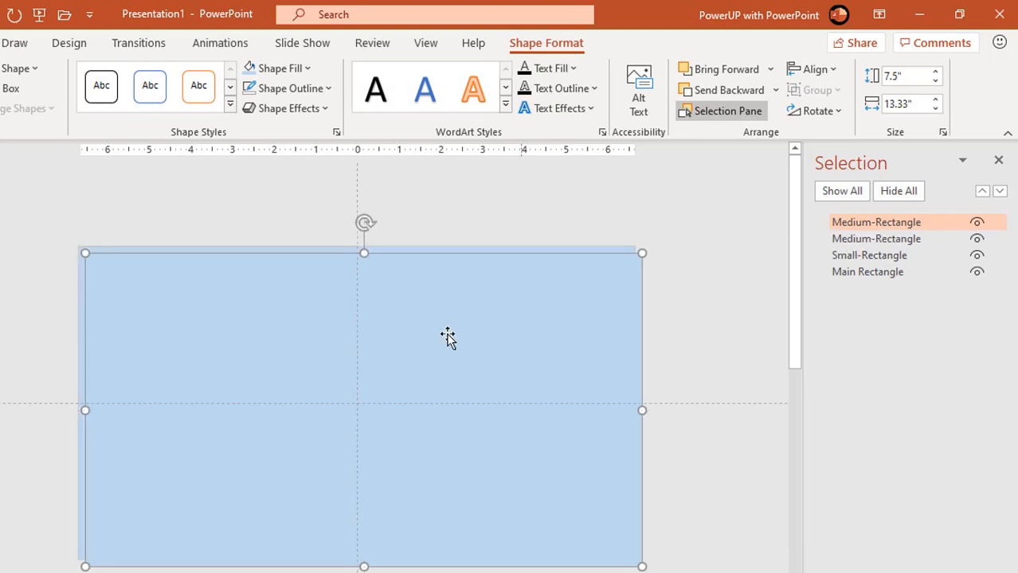
# Fill the top copy grey and start renaming it Big-Rectangle.
pyautogui.click(278, 68)
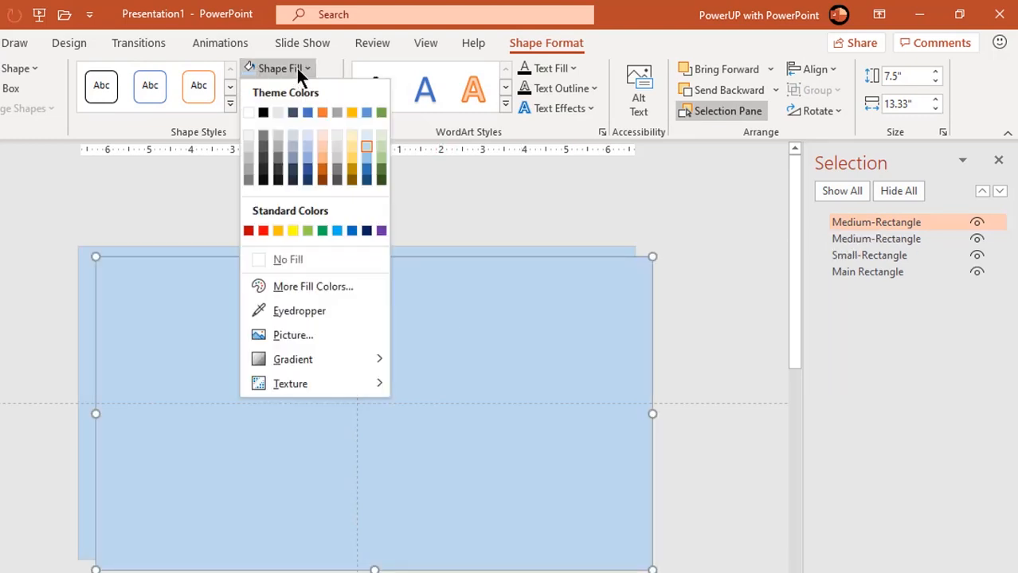
pyautogui.click(366, 147)
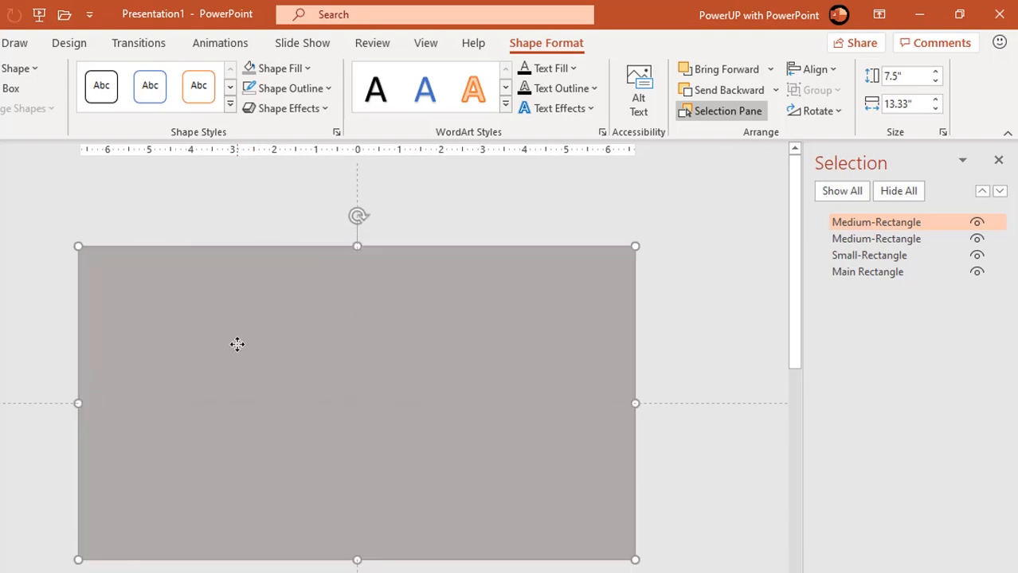
pyautogui.doubleClick(875, 223)
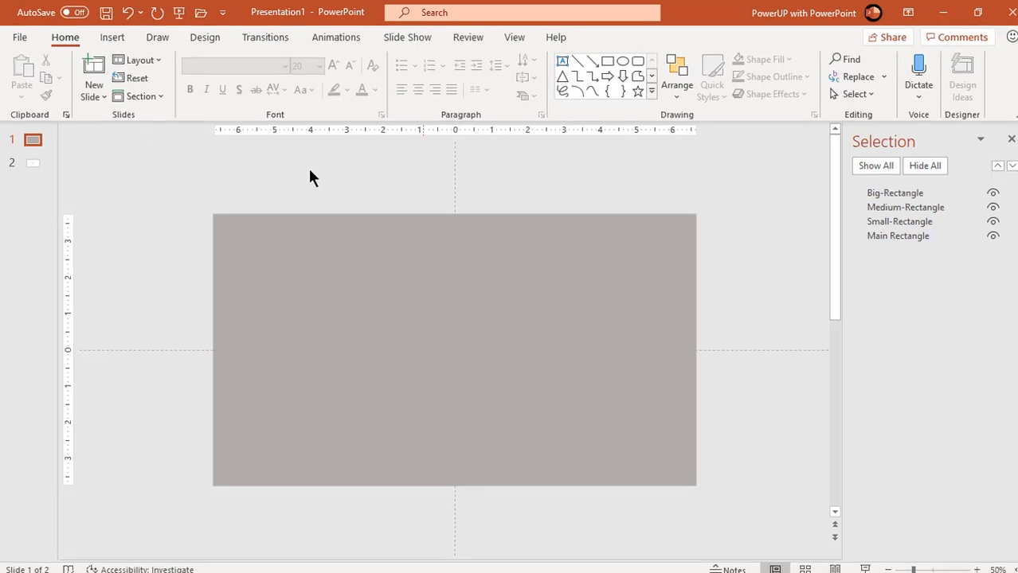
# Draw a small circle centred on the slide and give it the dark grey style.
pyautogui.click(111, 37)
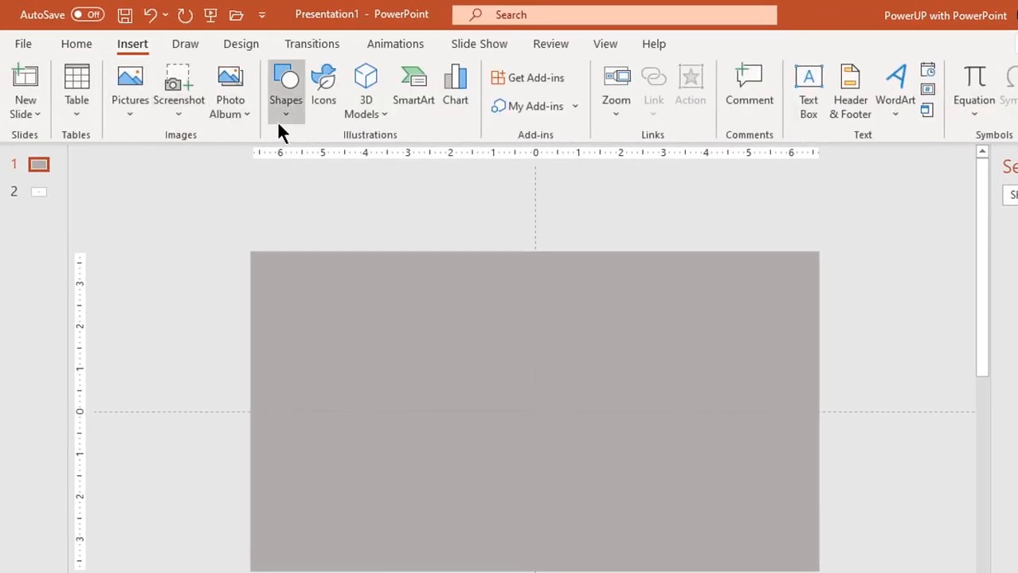
pyautogui.click(285, 88)
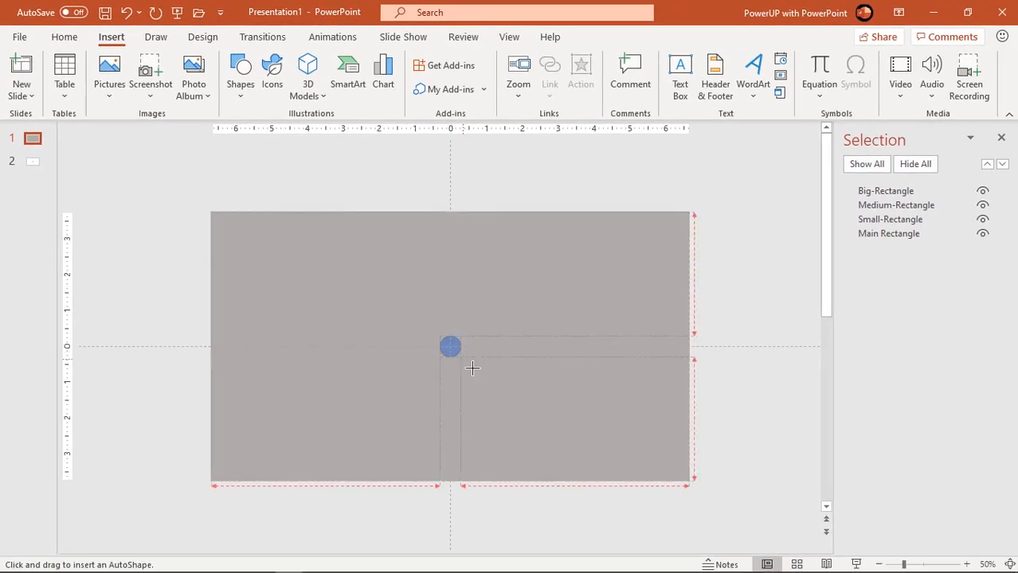
pyautogui.moveTo(450, 346); pyautogui.dragTo(553, 432)
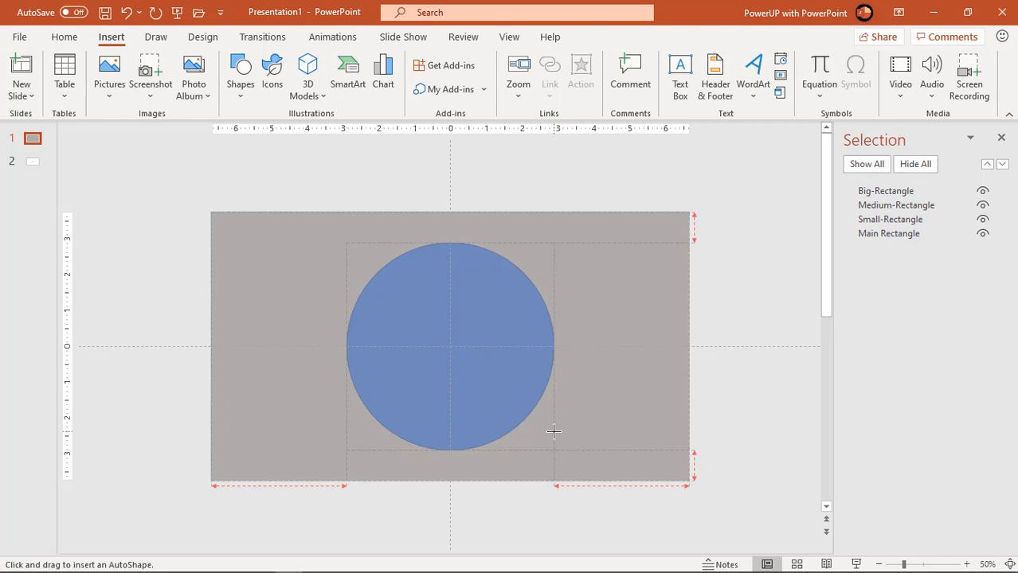
pyautogui.moveTo(554, 433); pyautogui.dragTo(537, 418)
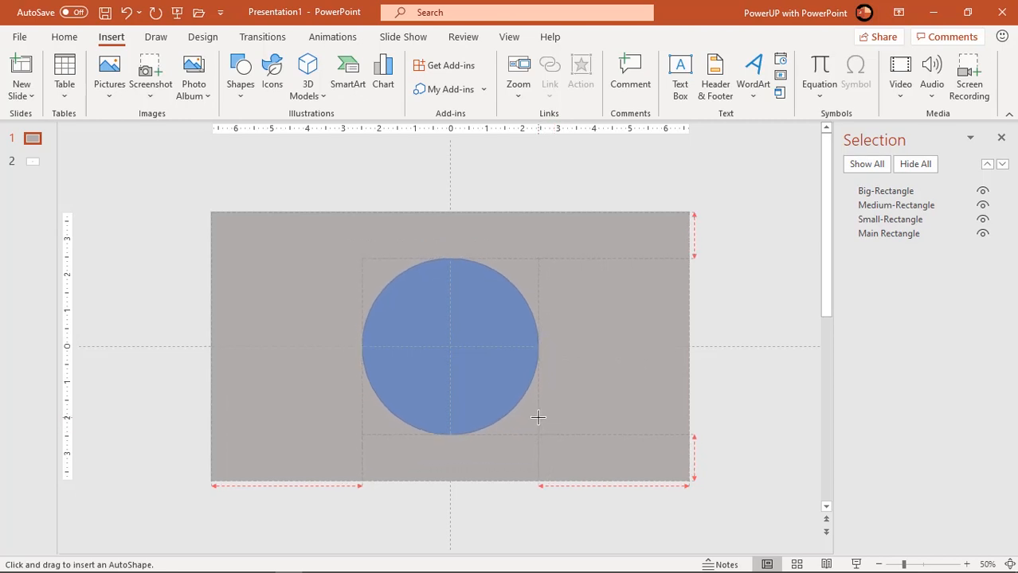
pyautogui.click(450, 346)
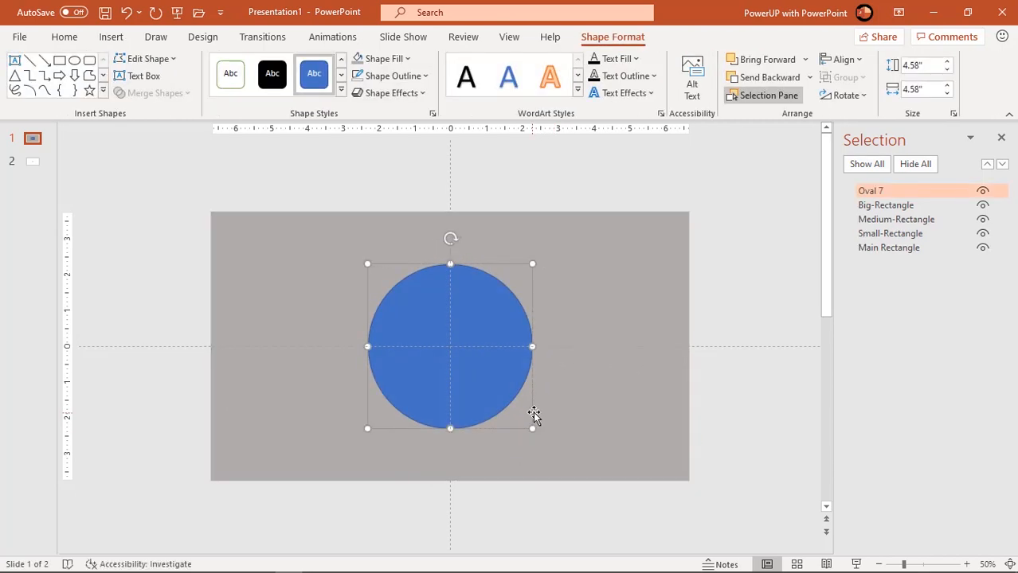
pyautogui.click(390, 76)
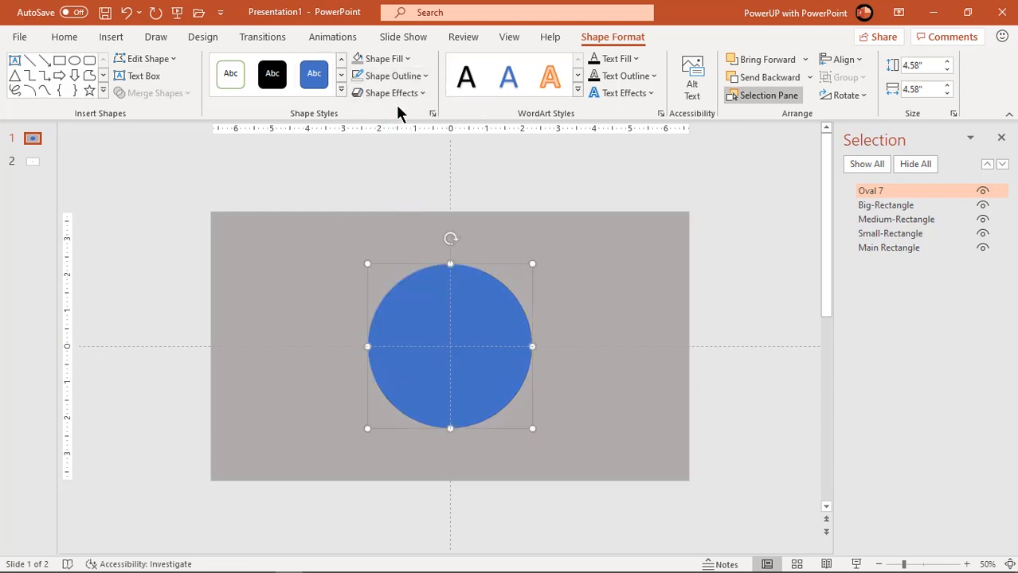
pyautogui.click(386, 58)
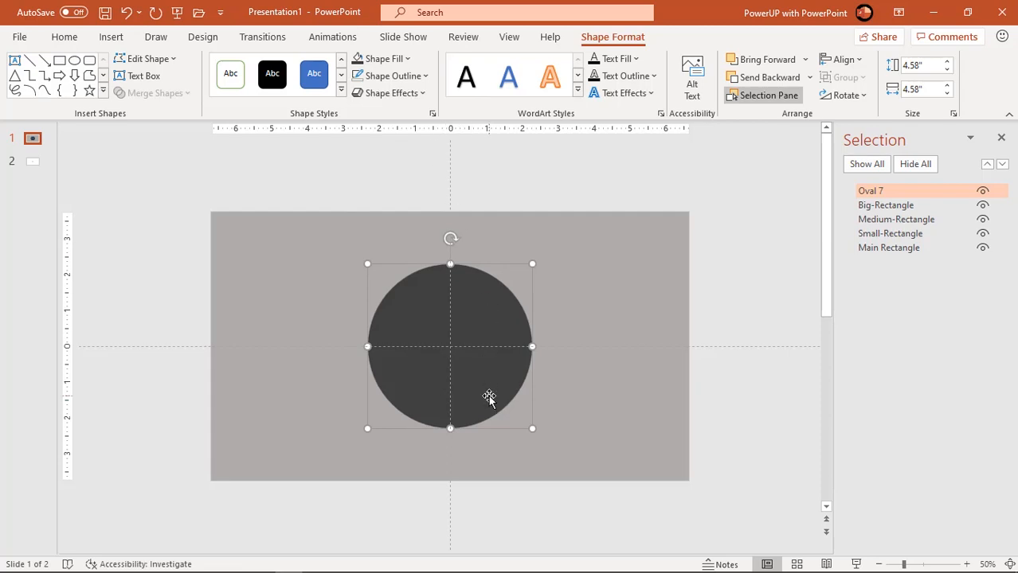
# Rename the circle 'Small-Circle' and set its fill transparency to about 52%.
pyautogui.doubleClick(870, 191)
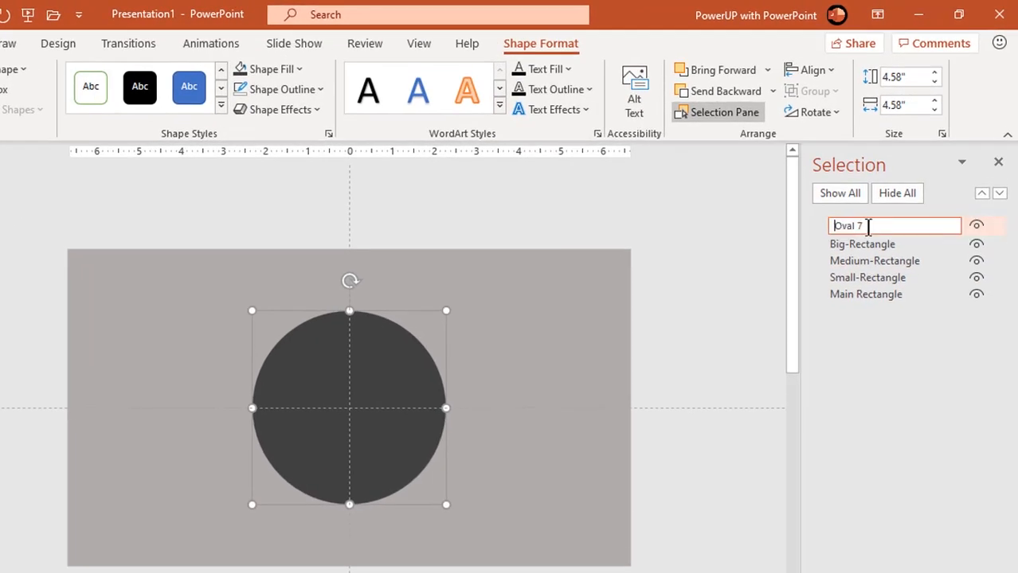
pyautogui.write('Small-Circle')
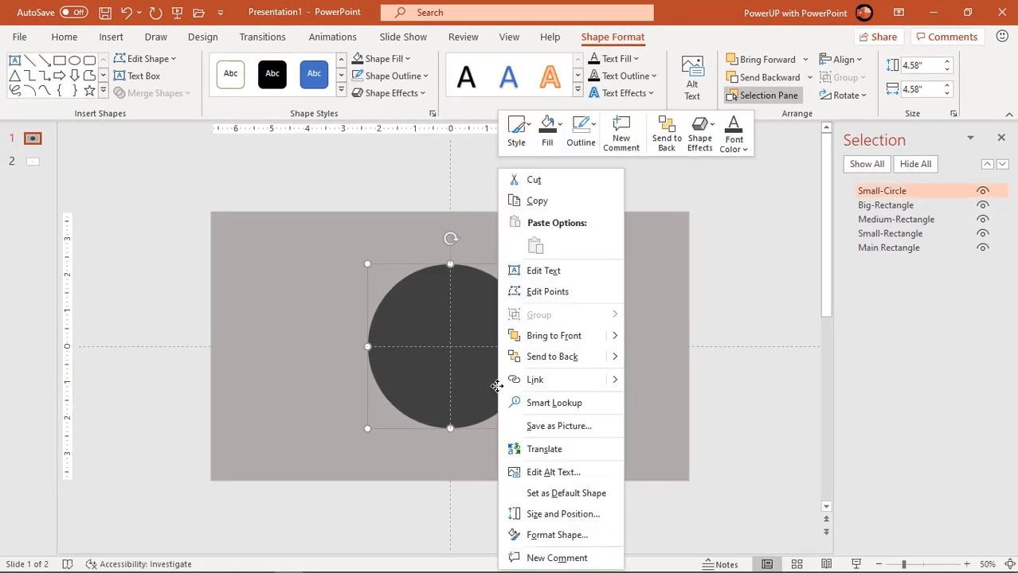
pyautogui.moveTo(556, 535)
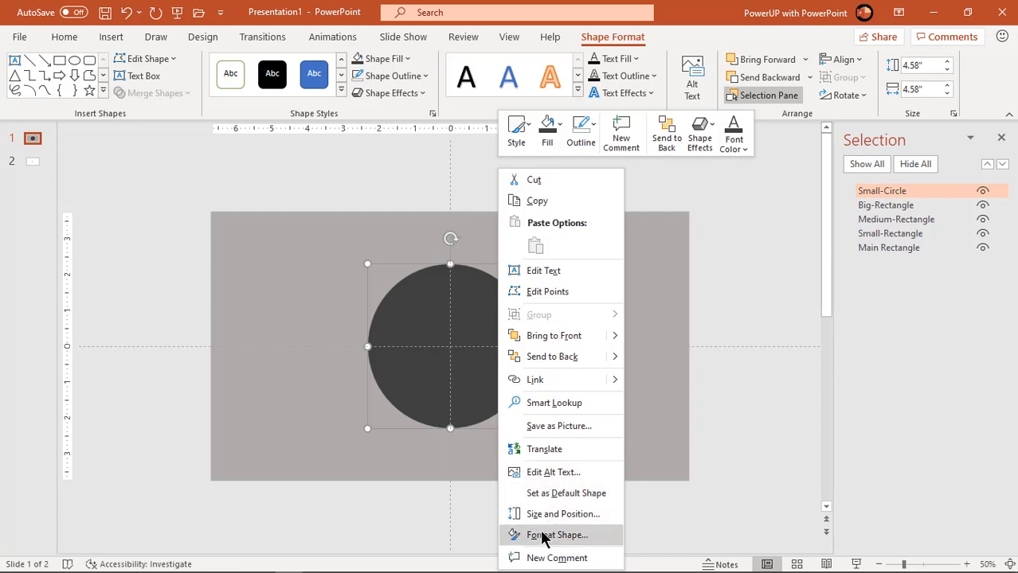
pyautogui.click(556, 534)
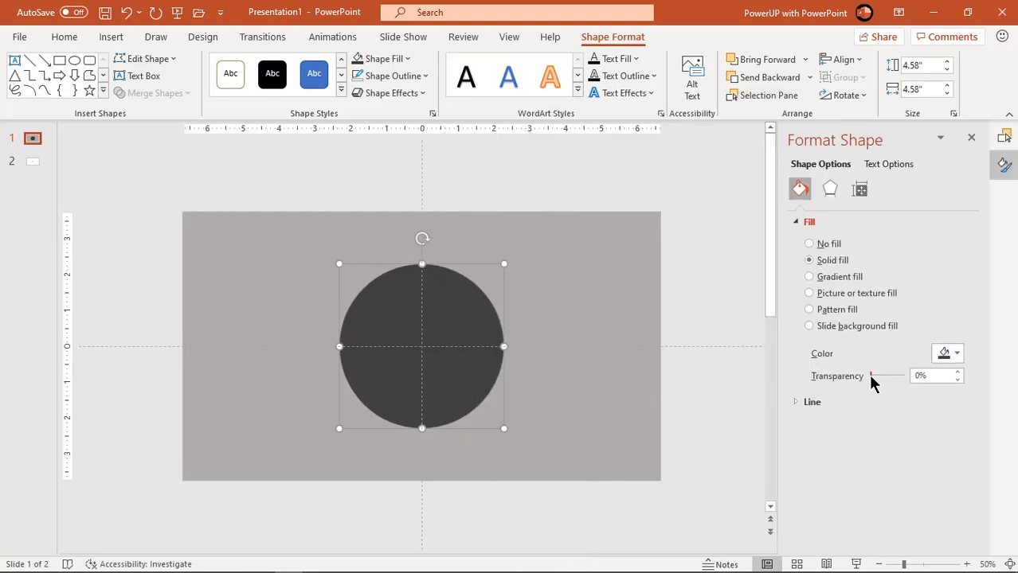
pyautogui.moveTo(871, 375); pyautogui.dragTo(886, 375)
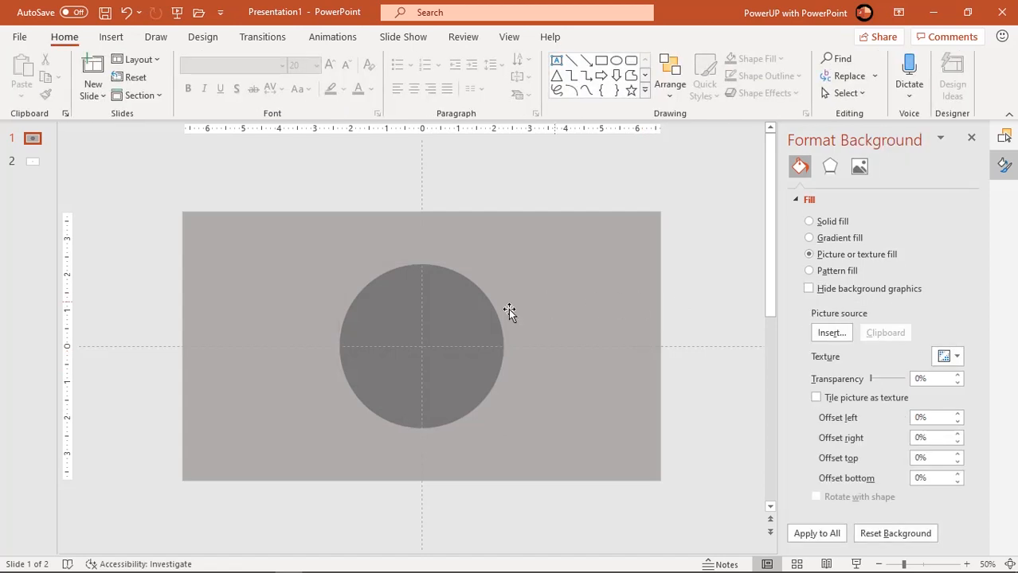
# Create two enlarged concentric copies, naming them 'Medium-Circle' and Big-Circle.
pyautogui.click(446, 345)
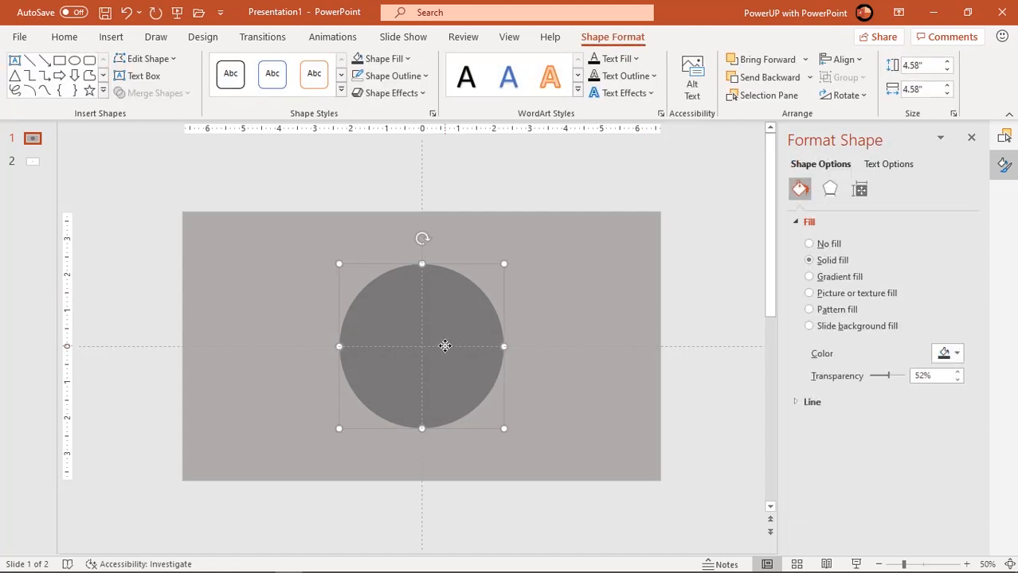
pyautogui.moveTo(446, 346); pyautogui.dragTo(442, 341)
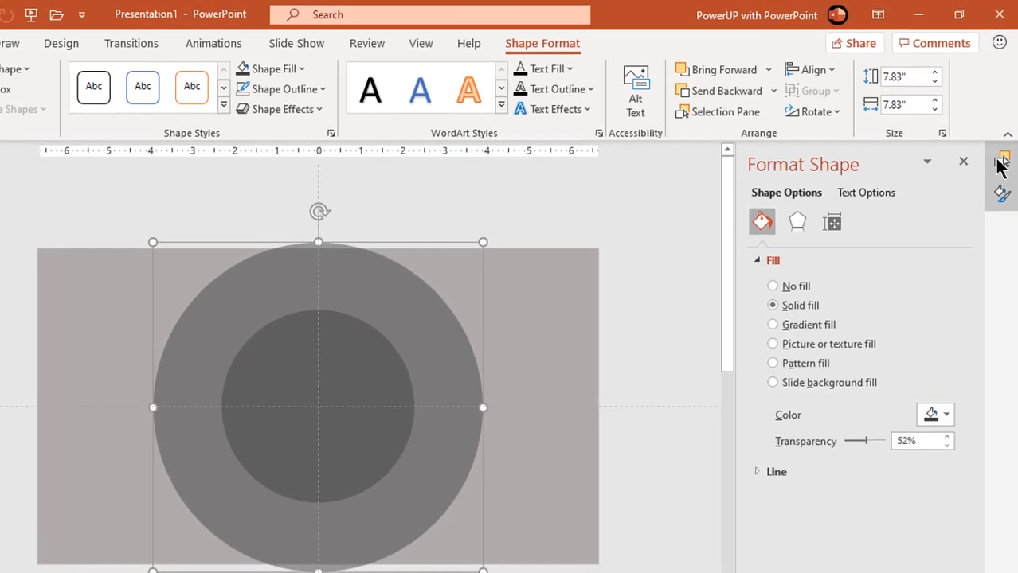
pyautogui.click(717, 112)
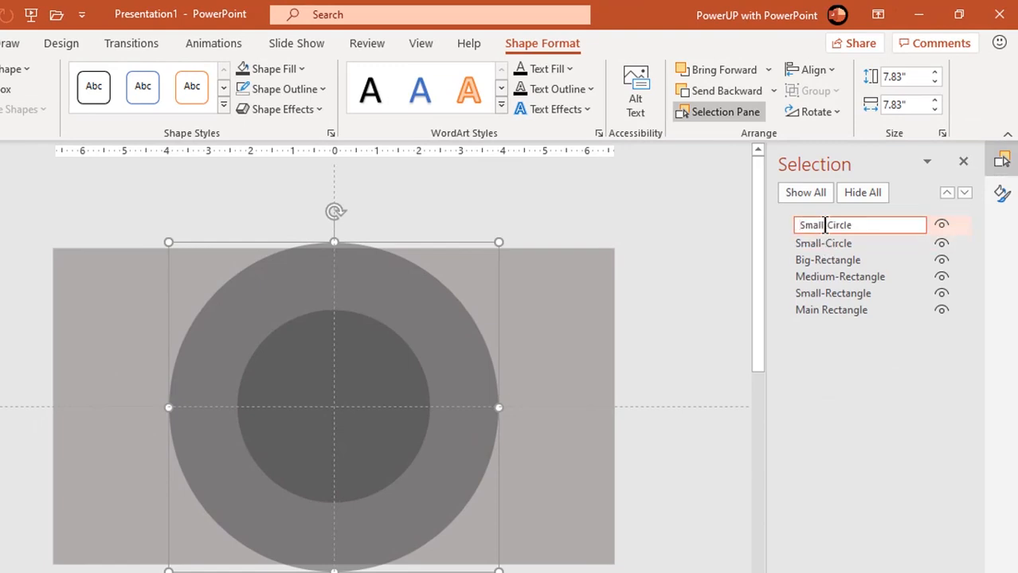
pyautogui.write('Medium-Circle')
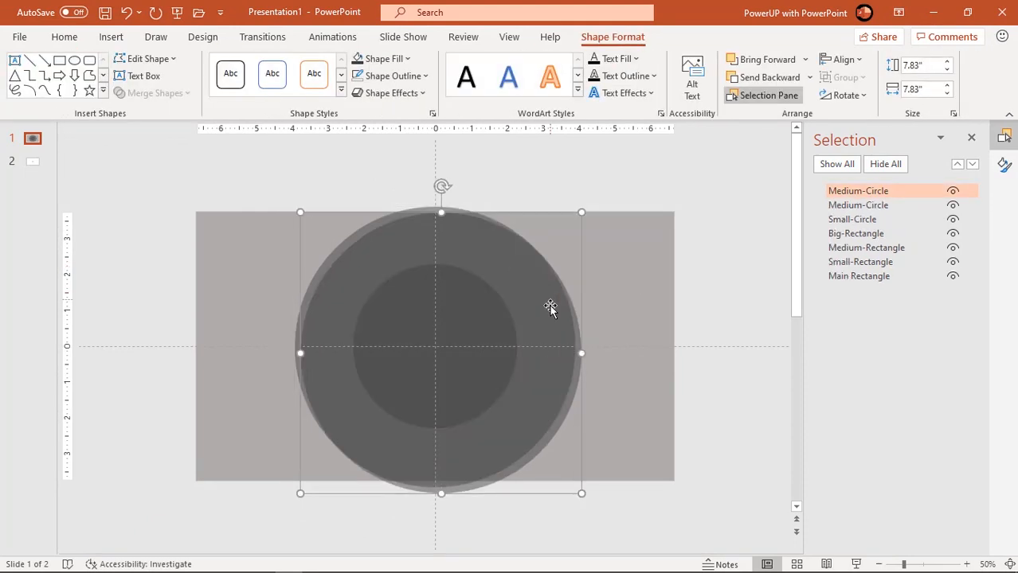
pyautogui.moveTo(550, 309); pyautogui.dragTo(544, 303)
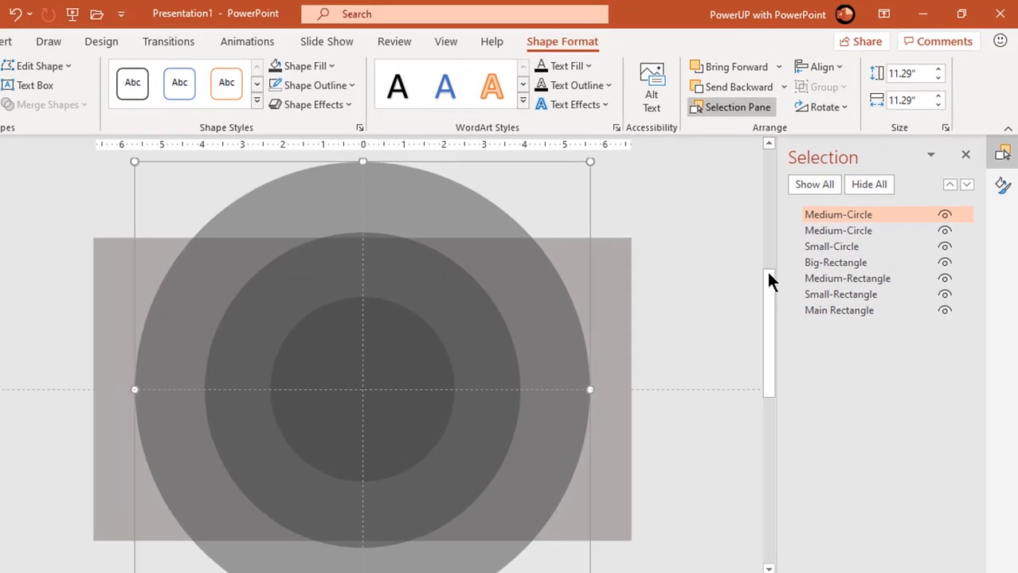
pyautogui.doubleClick(838, 215)
pyautogui.write('Big')
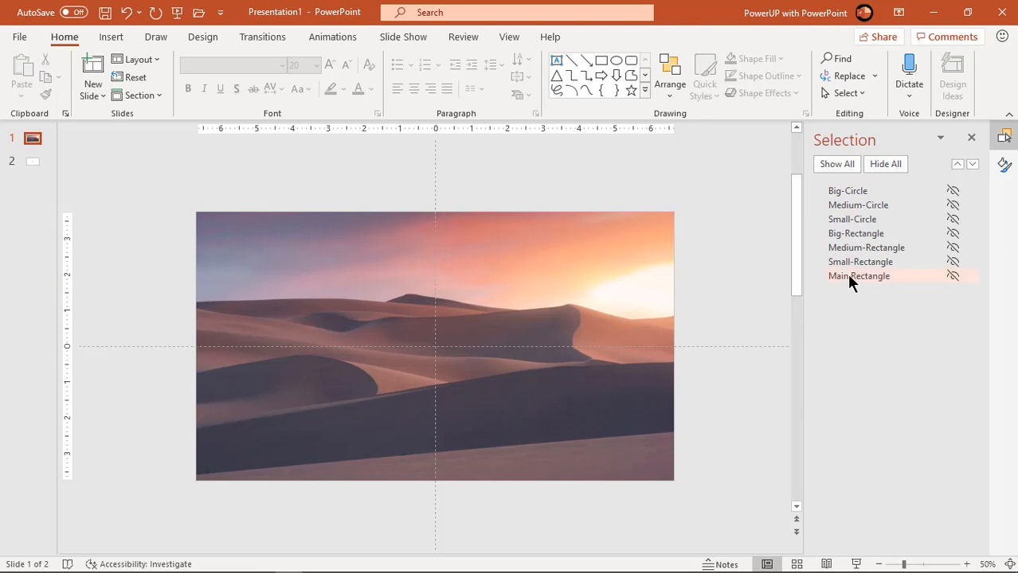
# Unhide Main Rectangle and fill it with the slide background.
pyautogui.click(952, 275)
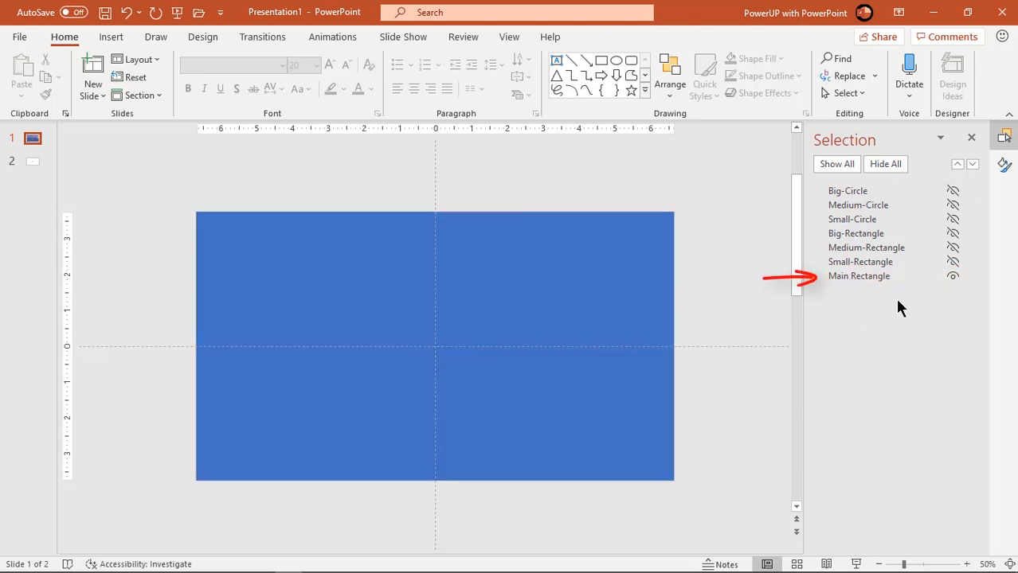
pyautogui.click(859, 275)
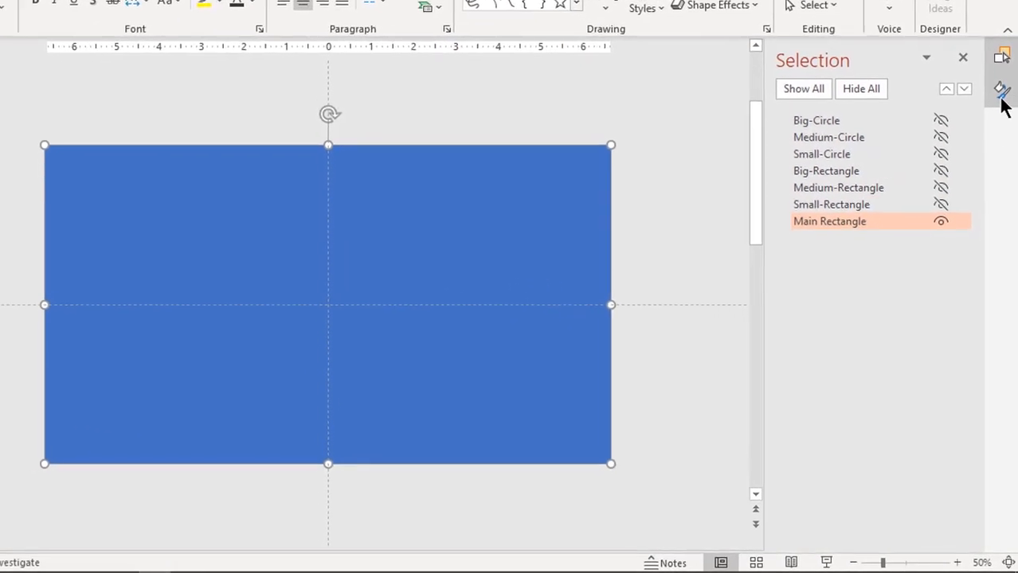
pyautogui.click(1003, 90)
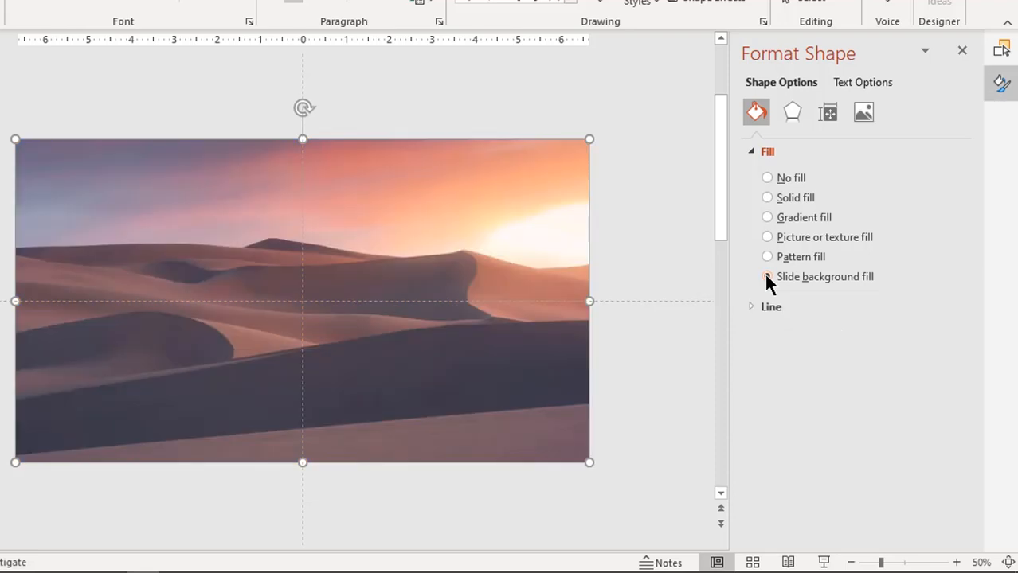
pyautogui.click(767, 277)
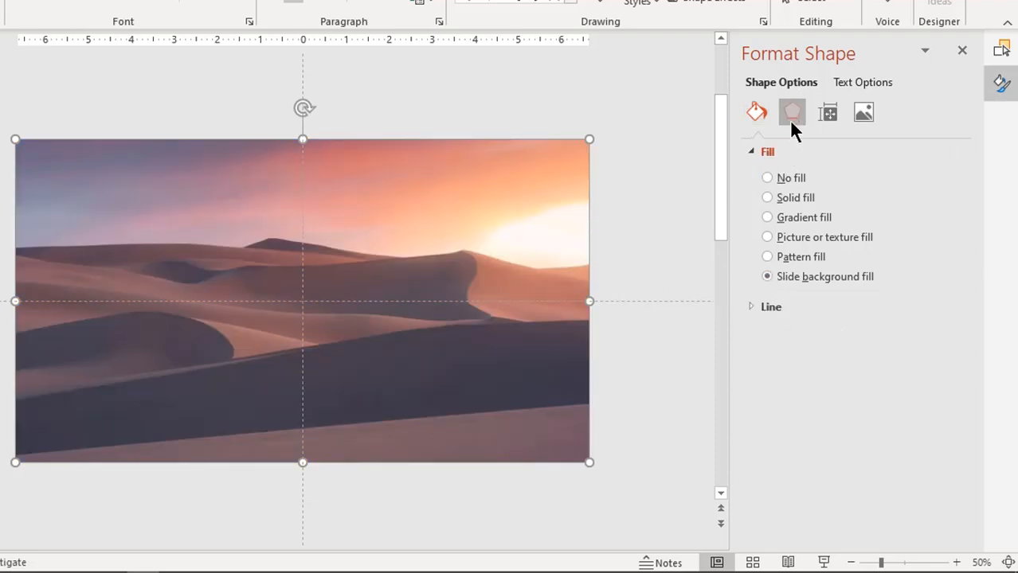
# Give Main Rectangle a centred outer shadow with increased blur.
pyautogui.click(792, 111)
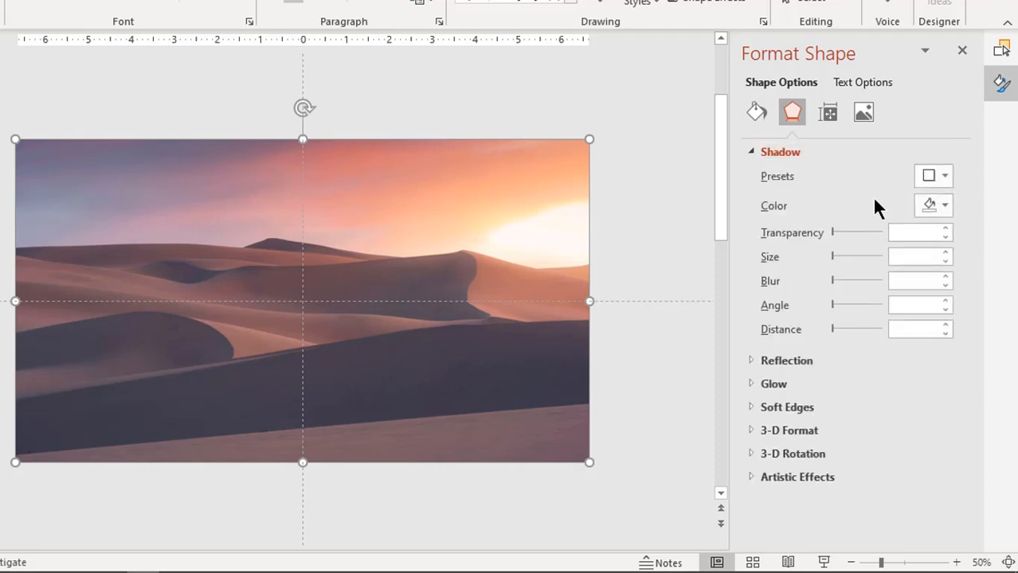
pyautogui.click(932, 176)
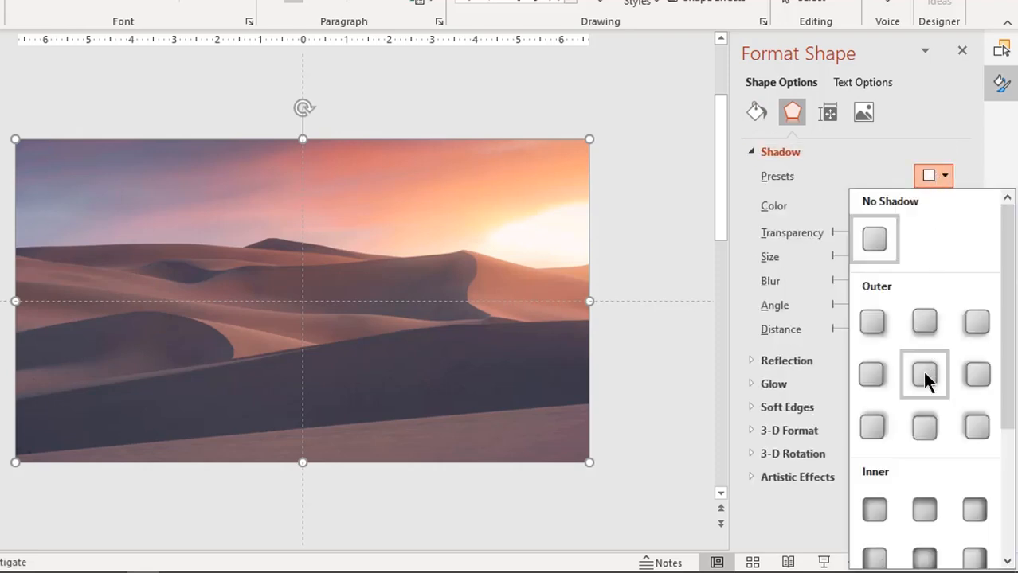
pyautogui.click(924, 374)
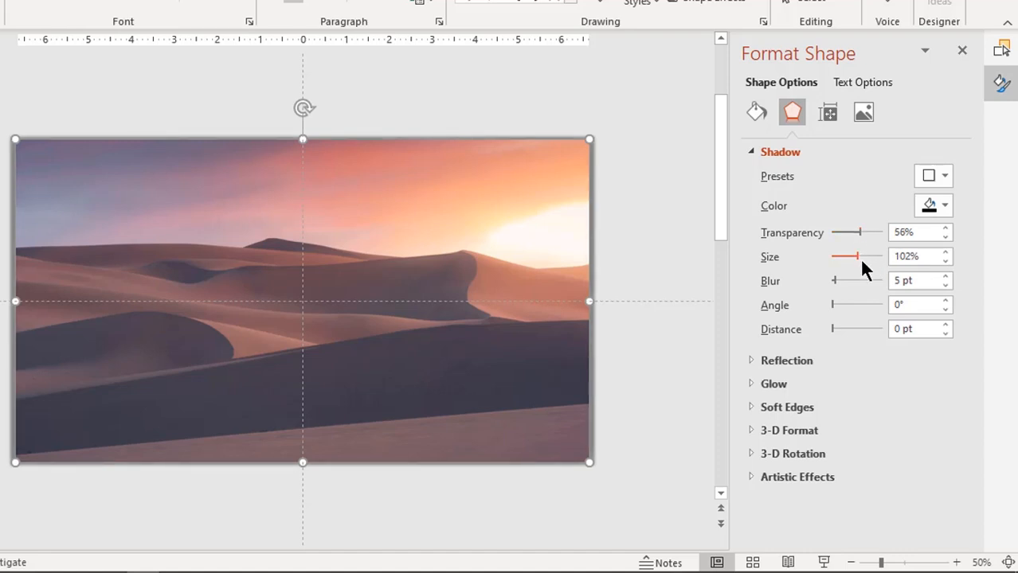
pyautogui.click(945, 276)
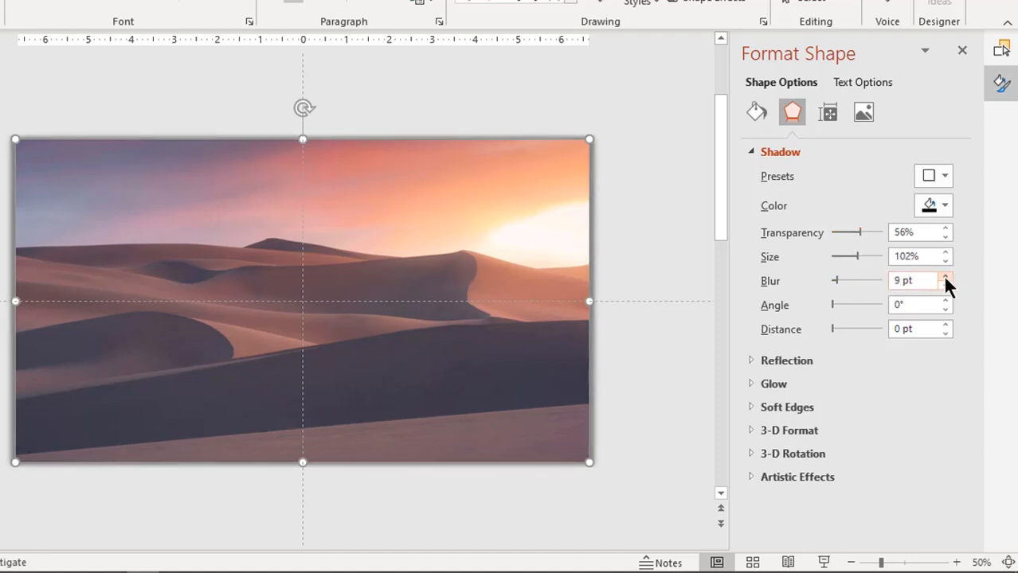
pyautogui.click(946, 276)
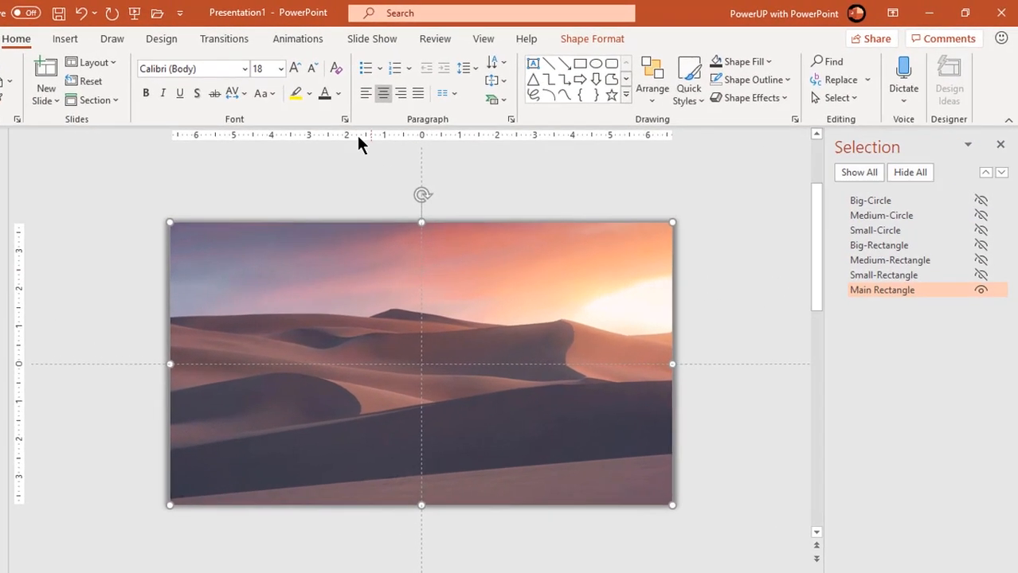
# Apply the Right line motion path to Main Rectangle, with the Animation Pane open.
pyautogui.click(297, 38)
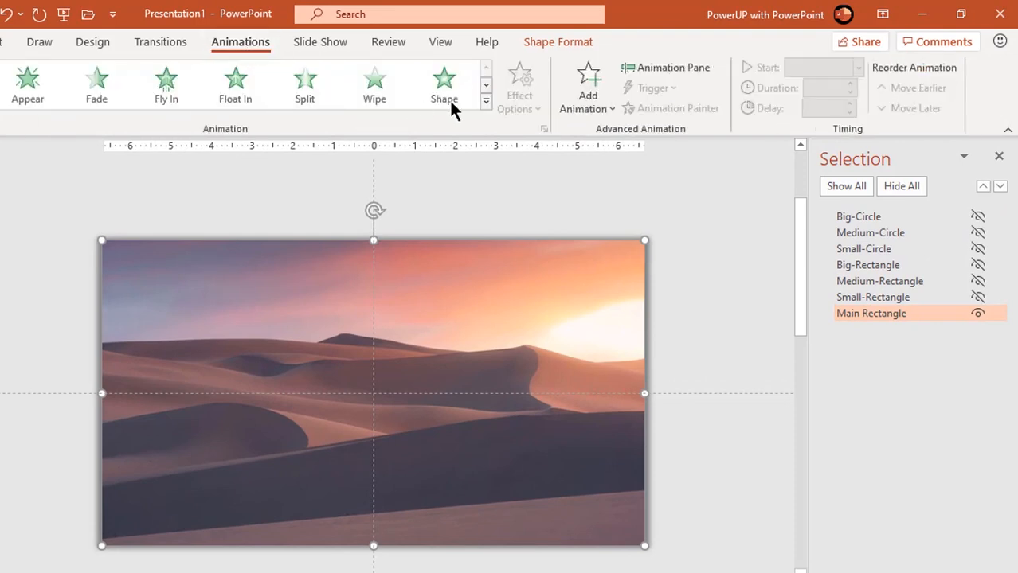
pyautogui.click(671, 67)
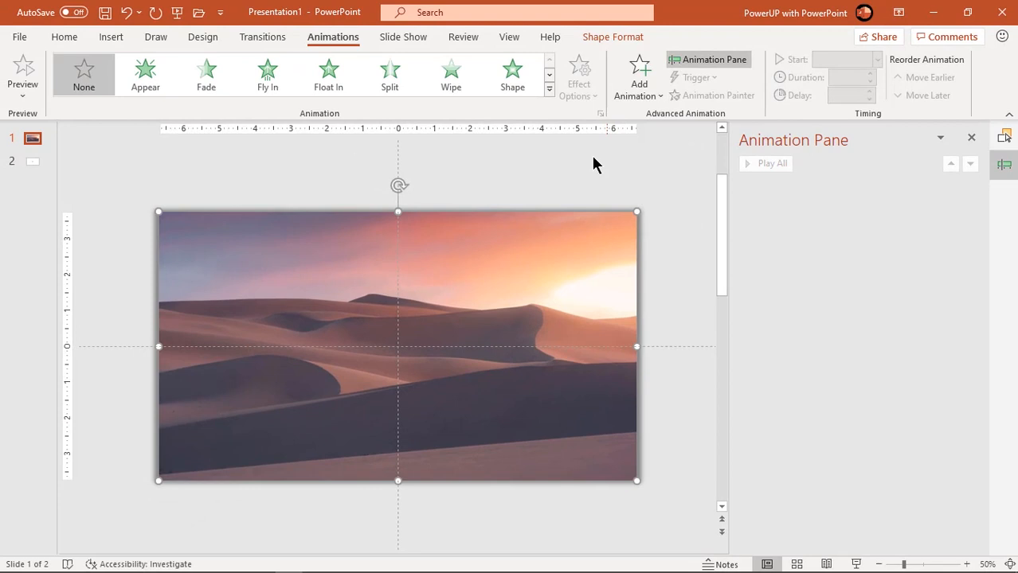
pyautogui.click(549, 89)
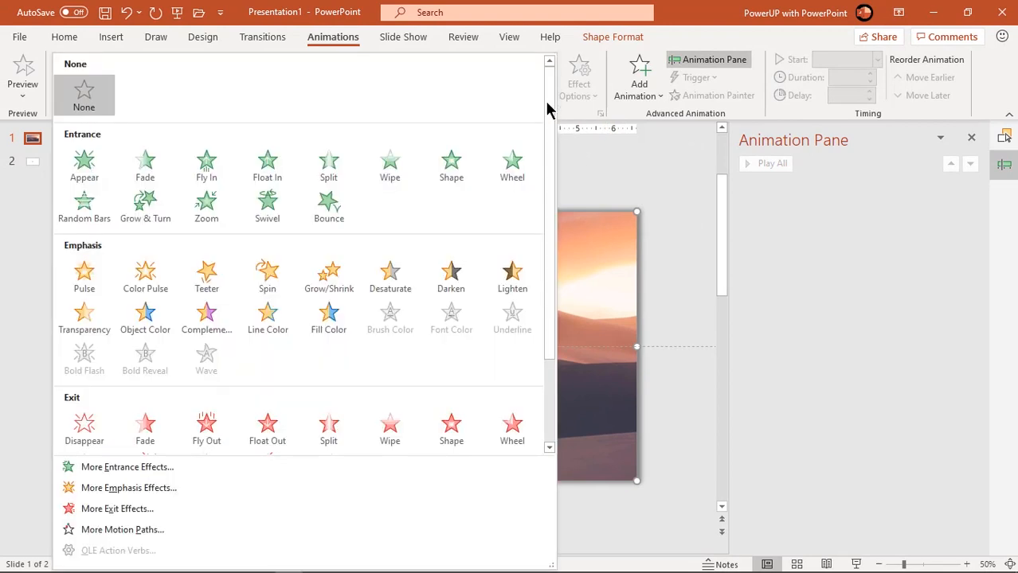
pyautogui.moveTo(122, 530)
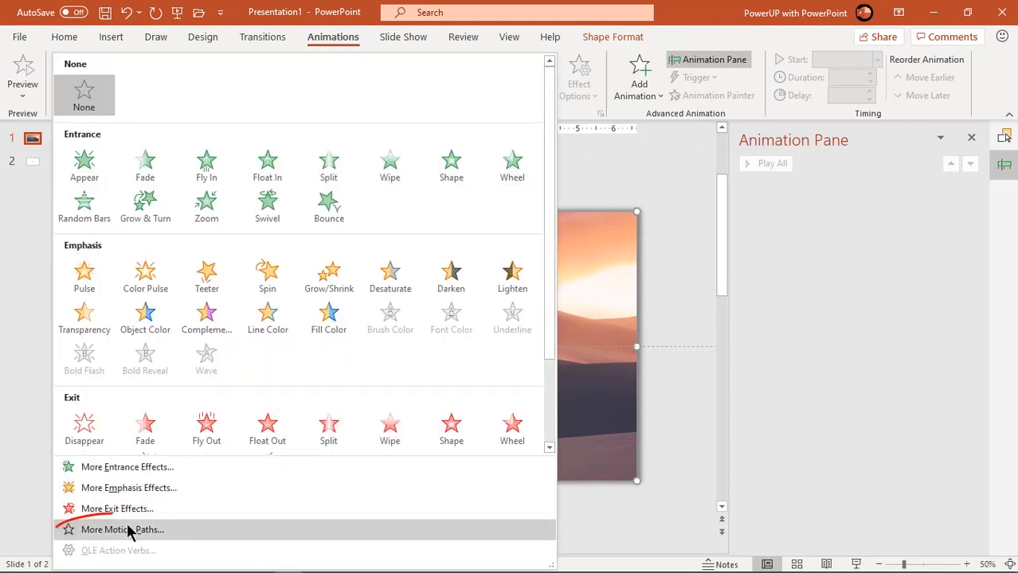
pyautogui.click(122, 530)
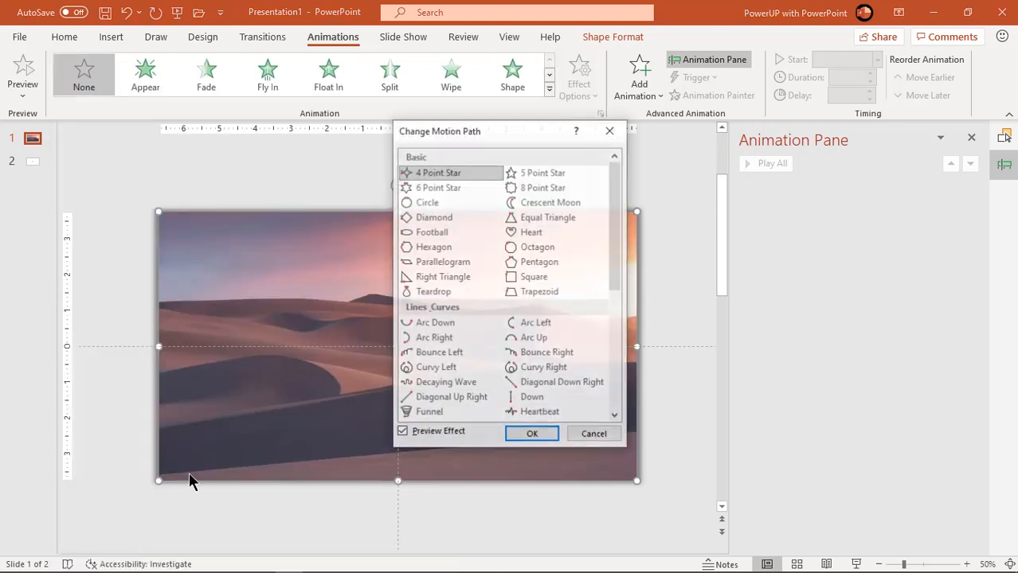
pyautogui.scroll(-3)
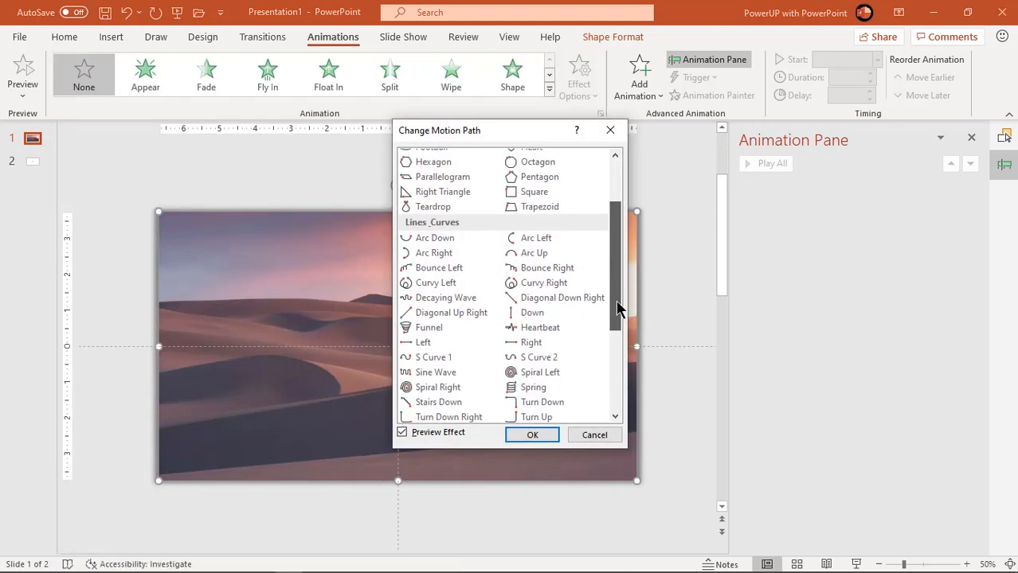
pyautogui.scroll(-3)
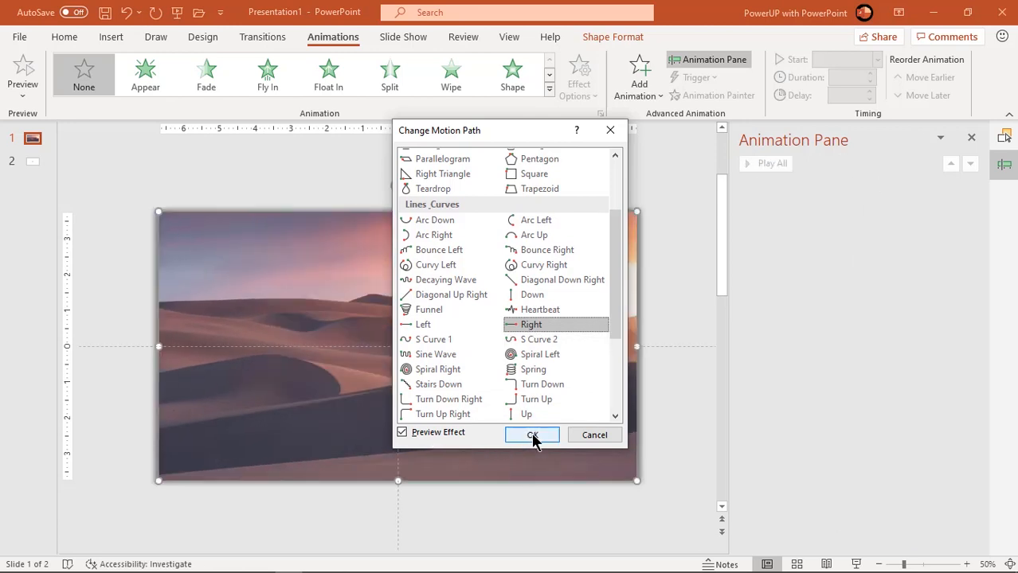
pyautogui.click(532, 435)
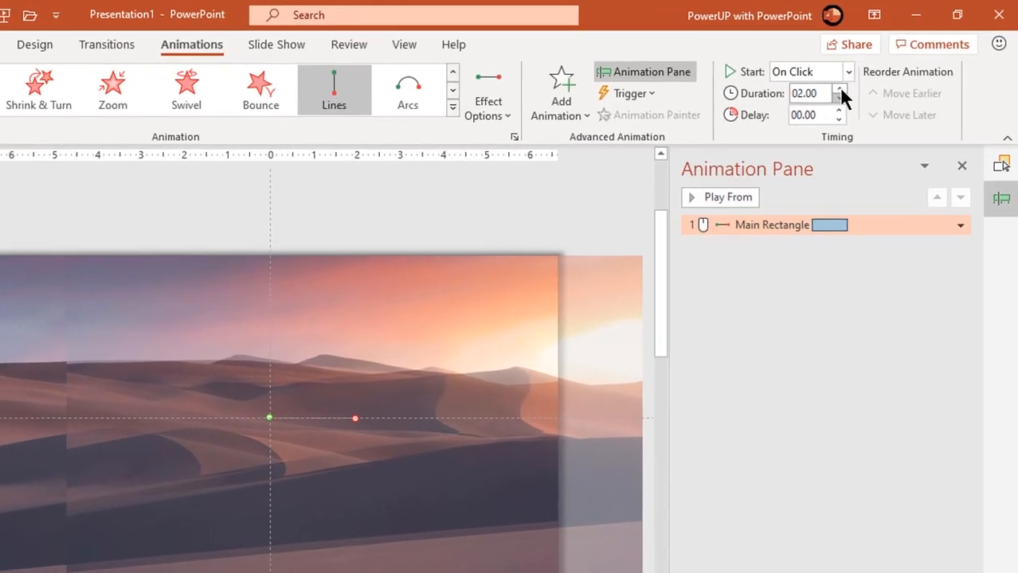
# Set the motion to With Previous, 1.50 s duration, 0.25 s delay, 1.5 s smooth end.
pyautogui.click(807, 71)
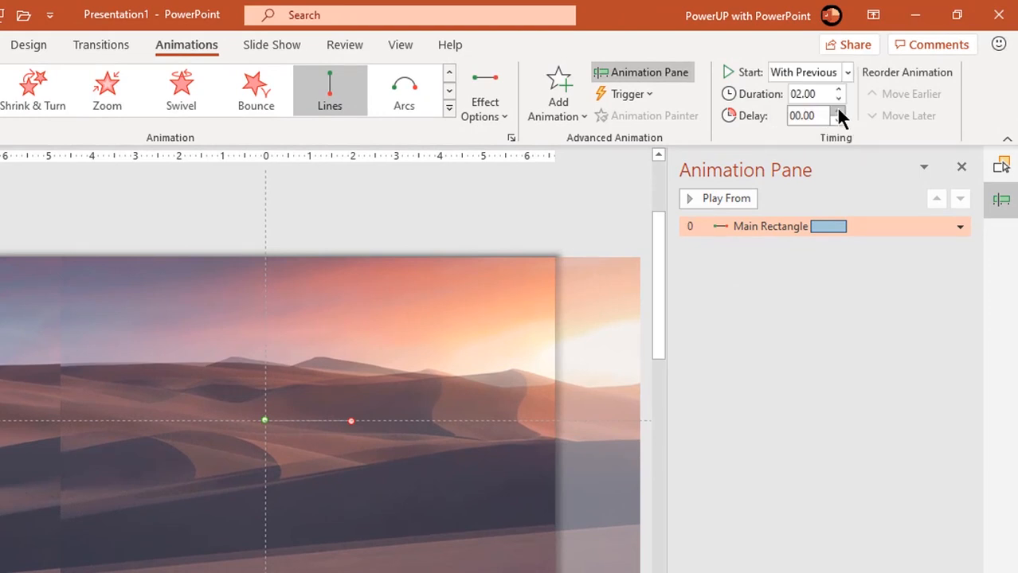
pyautogui.click(838, 98)
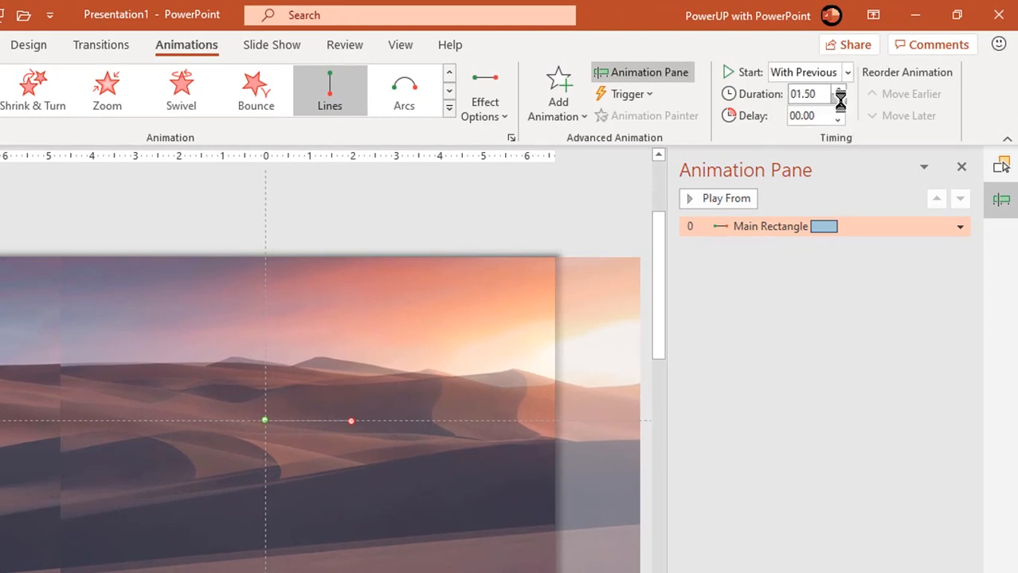
pyautogui.click(838, 112)
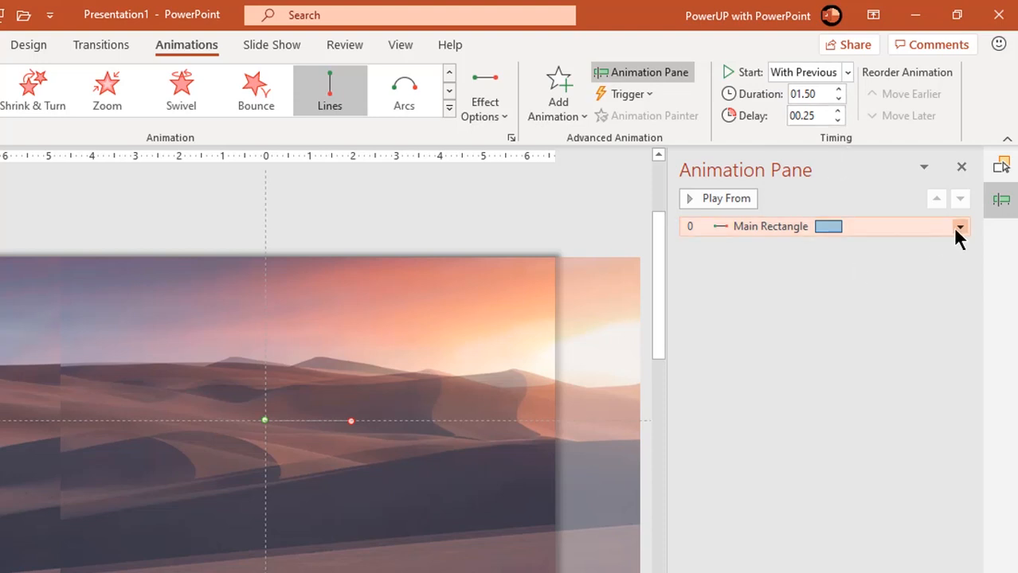
pyautogui.click(960, 226)
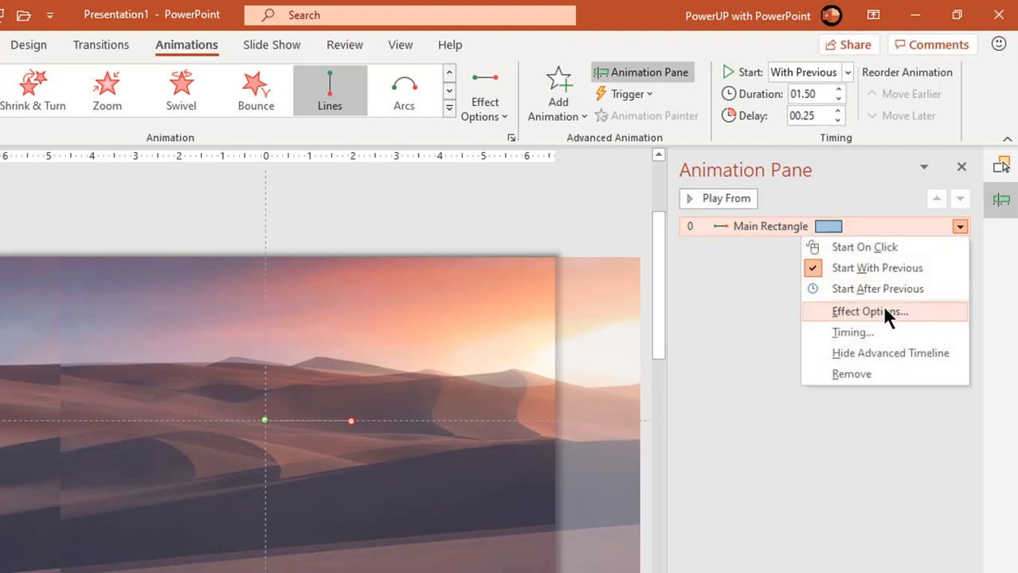
pyautogui.click(869, 312)
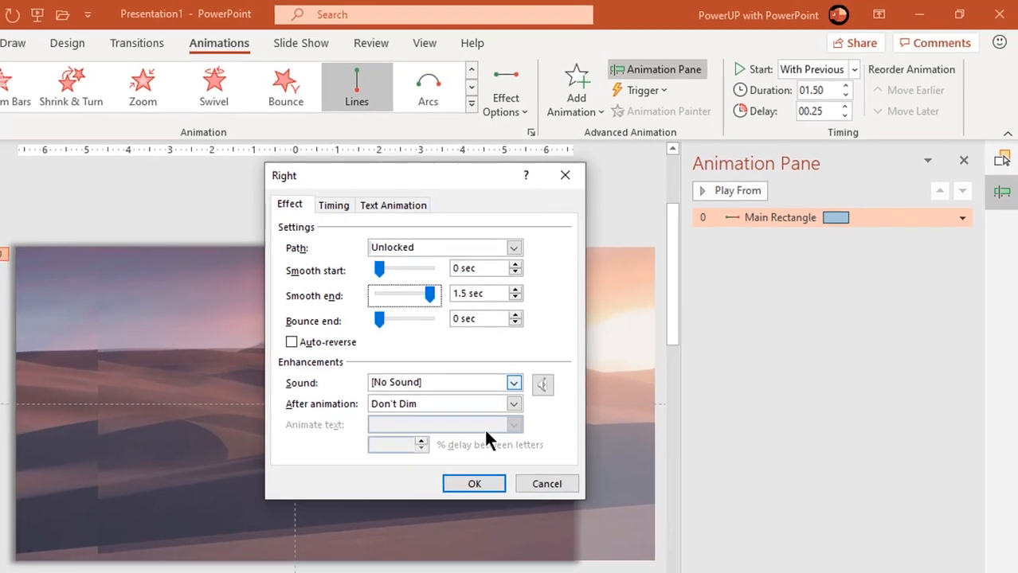
pyautogui.click(473, 484)
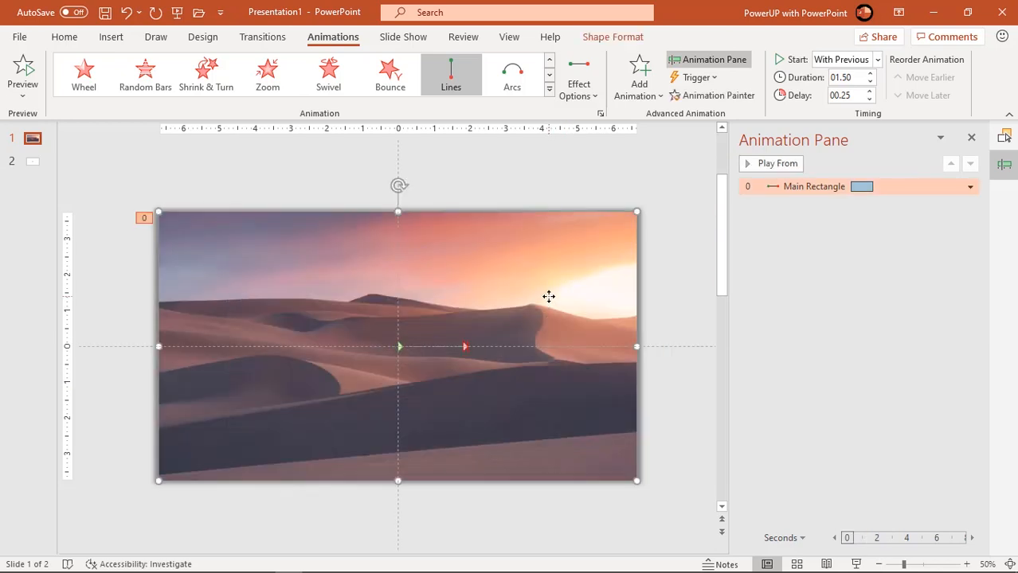
pyautogui.moveTo(639, 75)
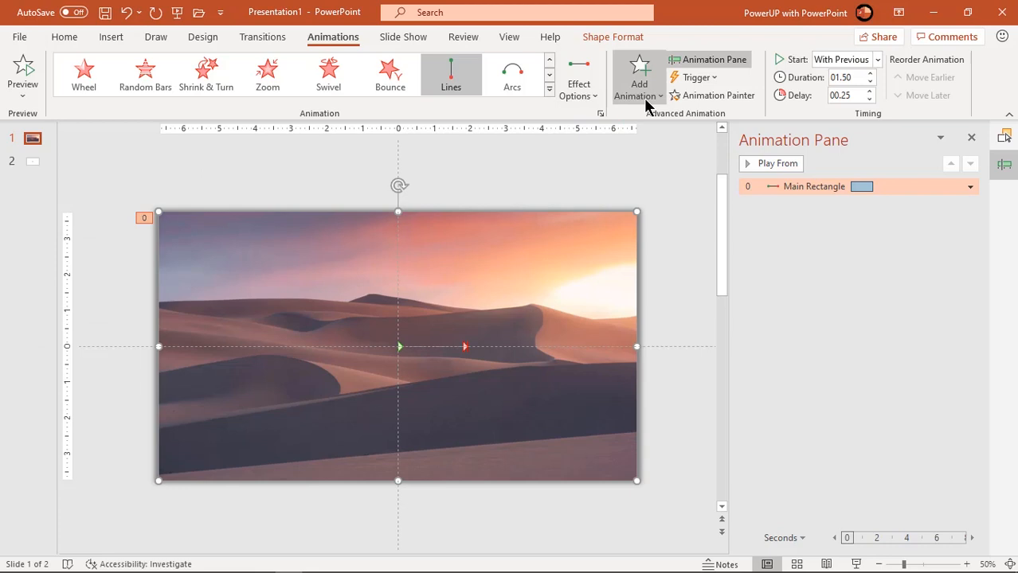
# Add a Grow/Shrink animation to Main Rectangle and raise its duration to 04.00.
pyautogui.click(638, 77)
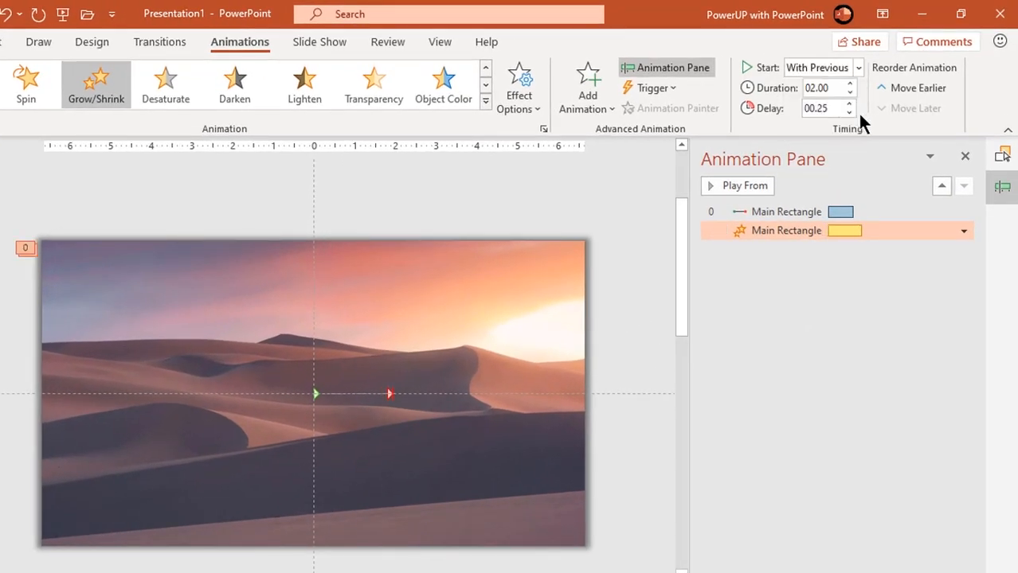
pyautogui.click(848, 83)
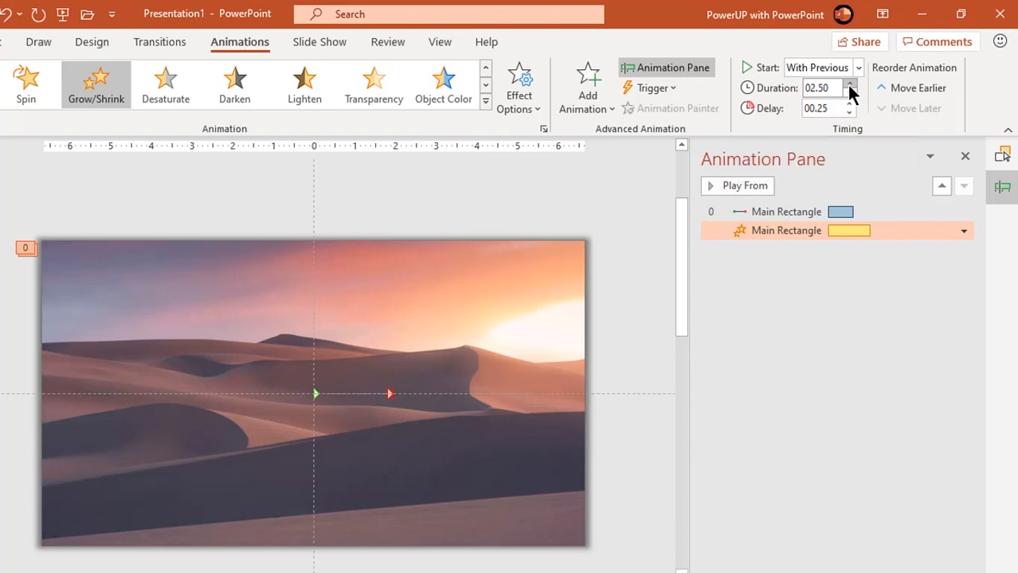
pyautogui.click(850, 83)
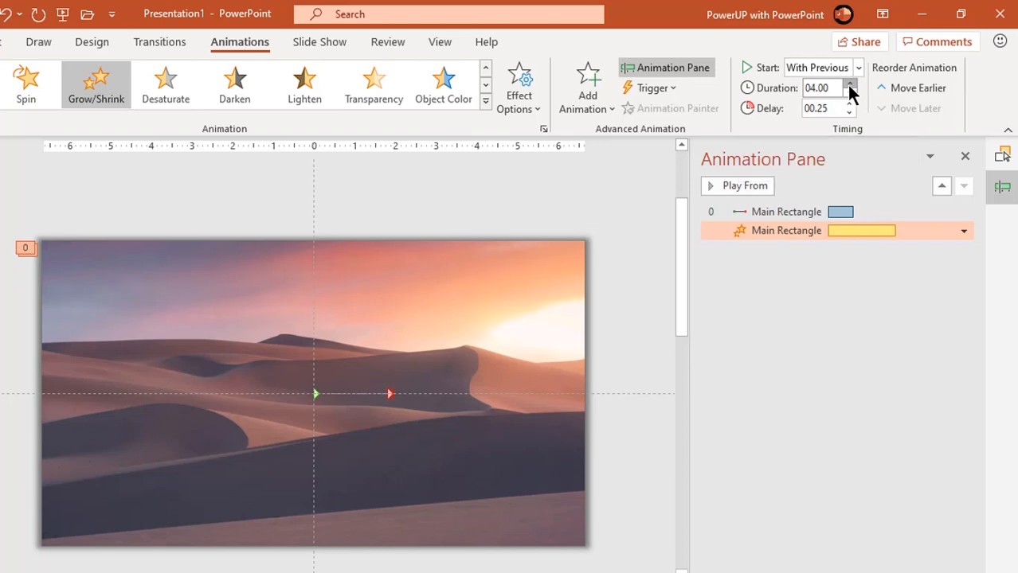
pyautogui.click(849, 83)
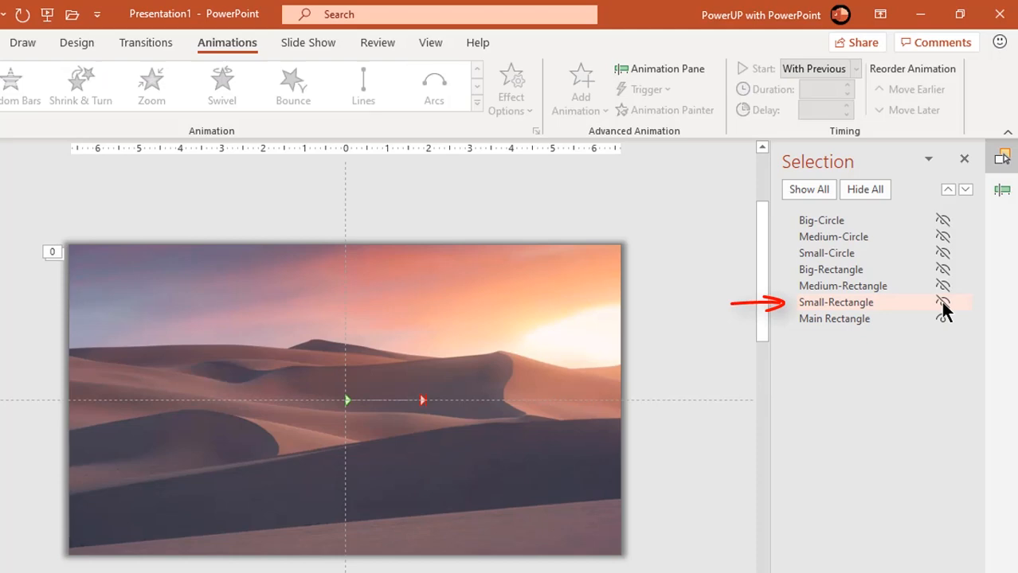
# Unhide Small-Rectangle, combine it with Small-Circle into a cutout, and open Format Shape.
pyautogui.click(943, 301)
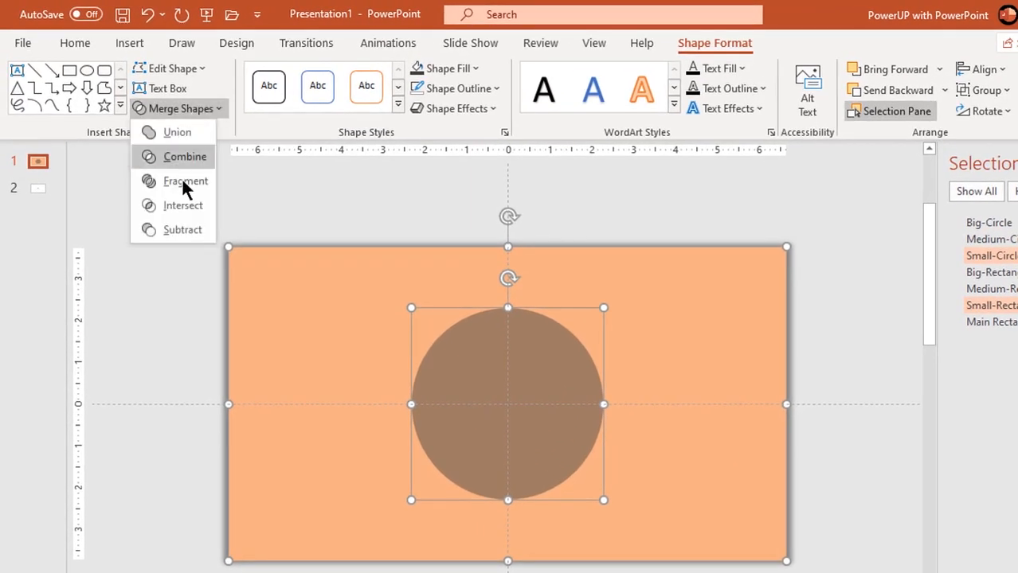
pyautogui.click(184, 181)
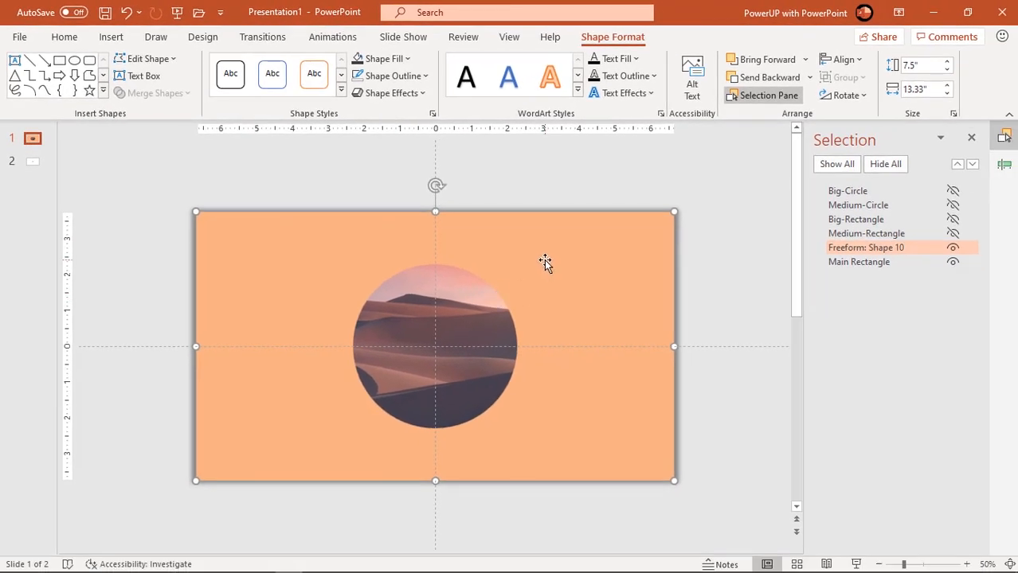
pyautogui.rightClick(546, 263)
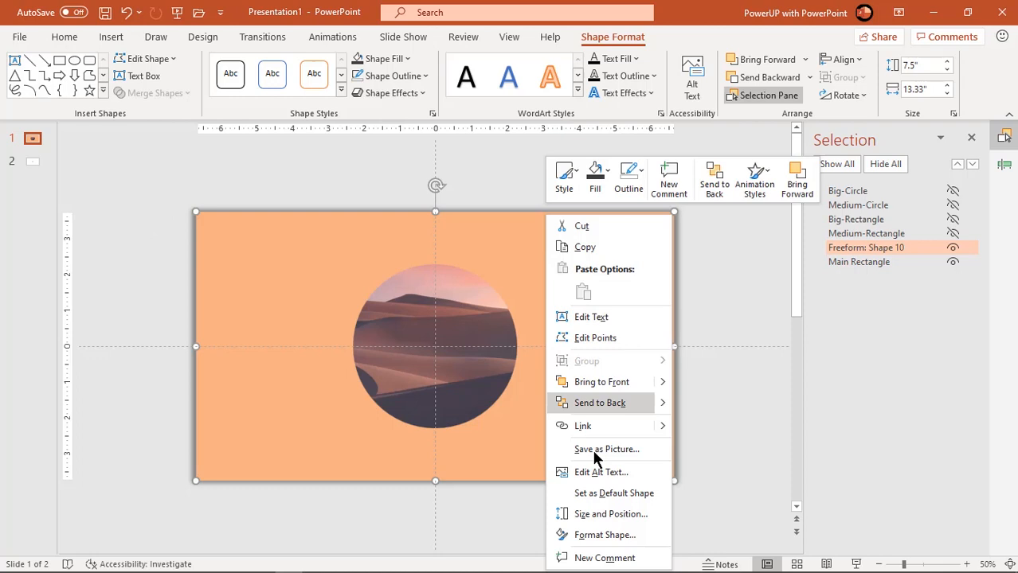
pyautogui.click(605, 534)
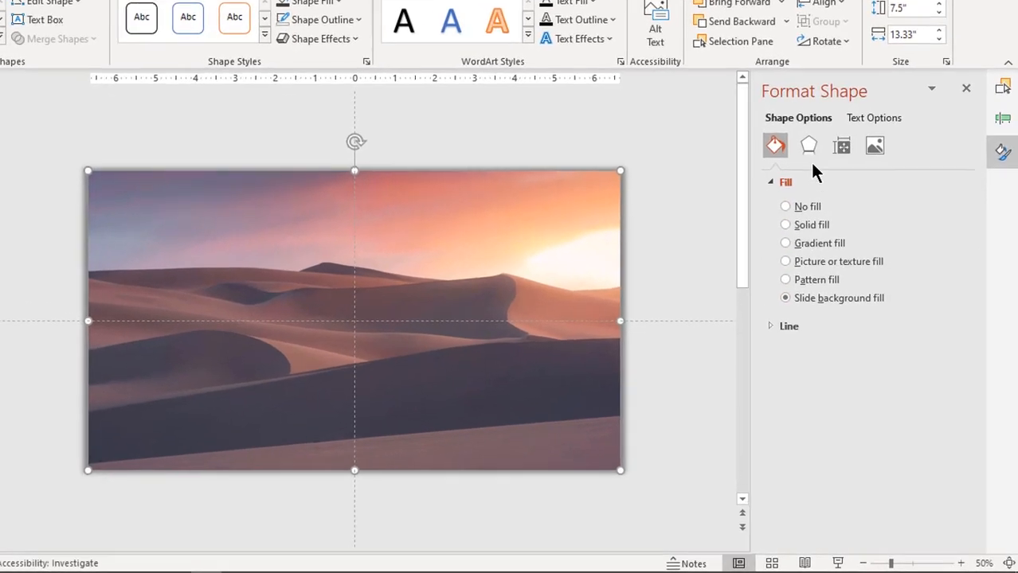
pyautogui.click(809, 146)
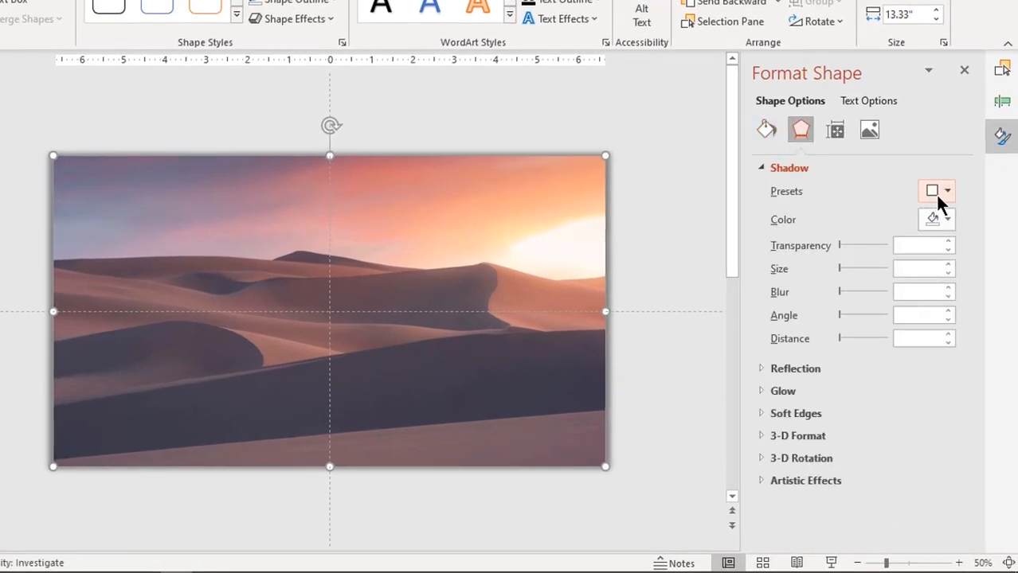
# Give the cutout a centered shadow with 24% transparency, 97% size and 12 pt blur.
pyautogui.click(935, 191)
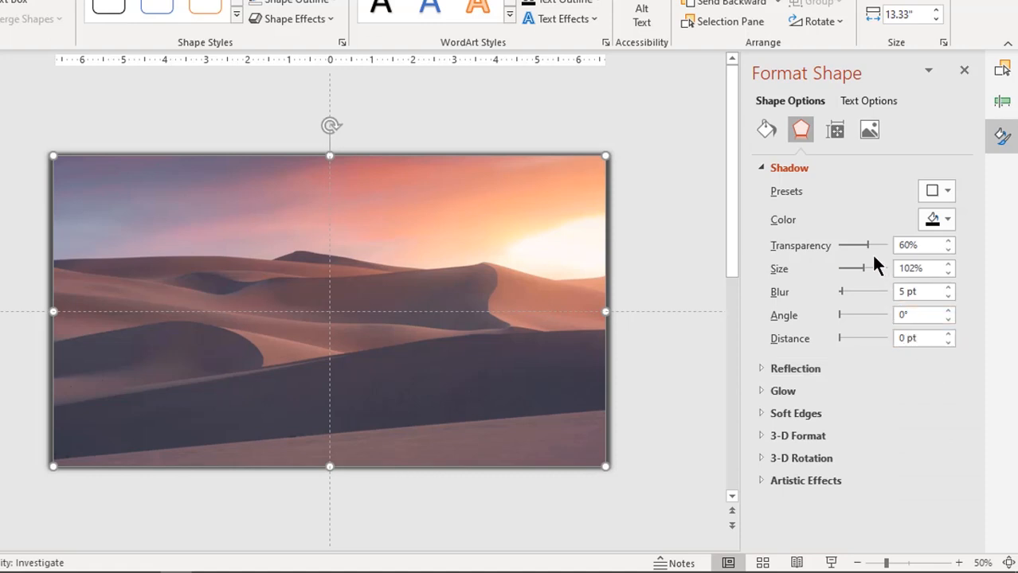
pyautogui.moveTo(873, 246); pyautogui.dragTo(863, 246)
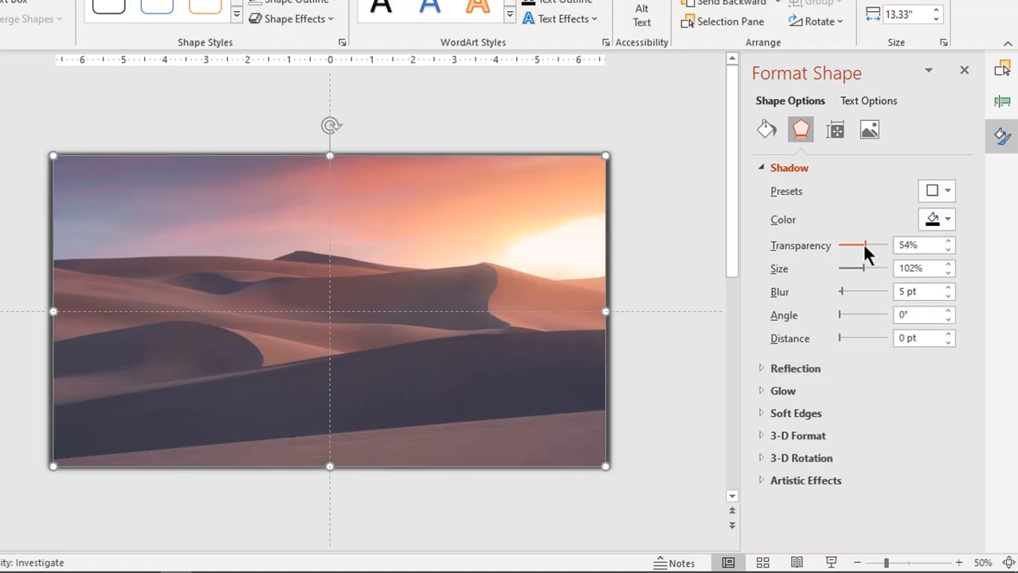
pyautogui.click(948, 272)
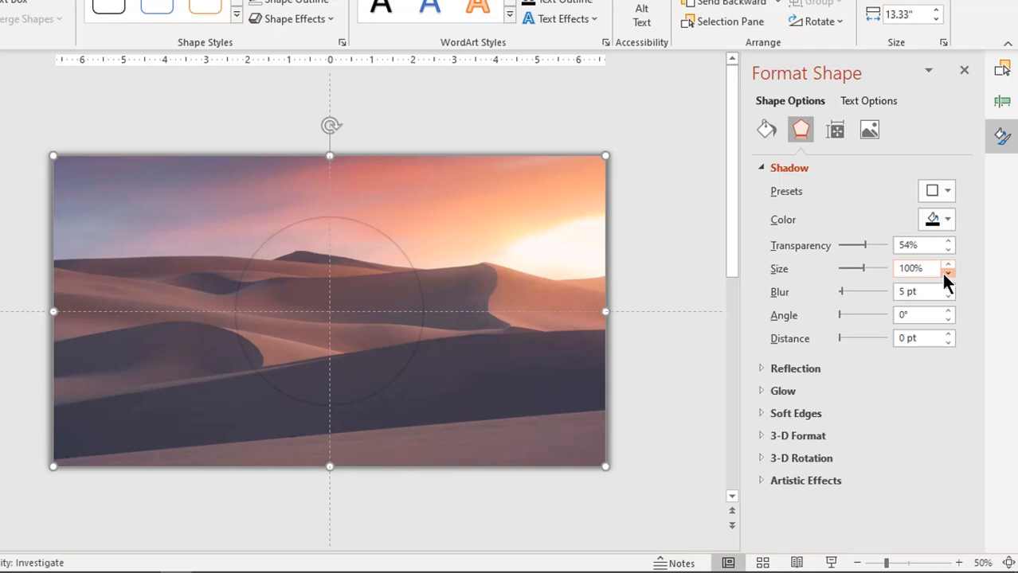
pyautogui.click(948, 273)
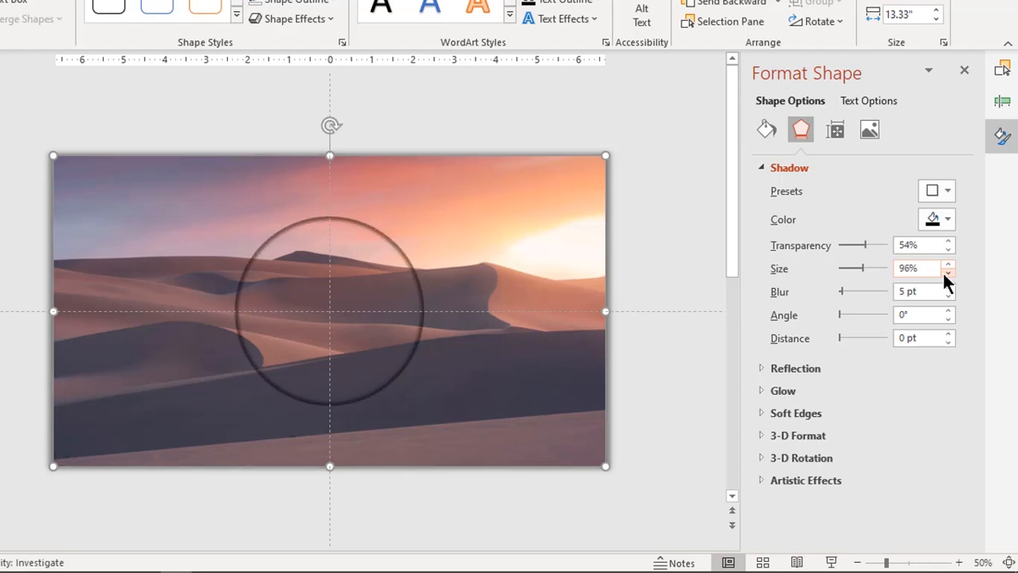
pyautogui.click(948, 263)
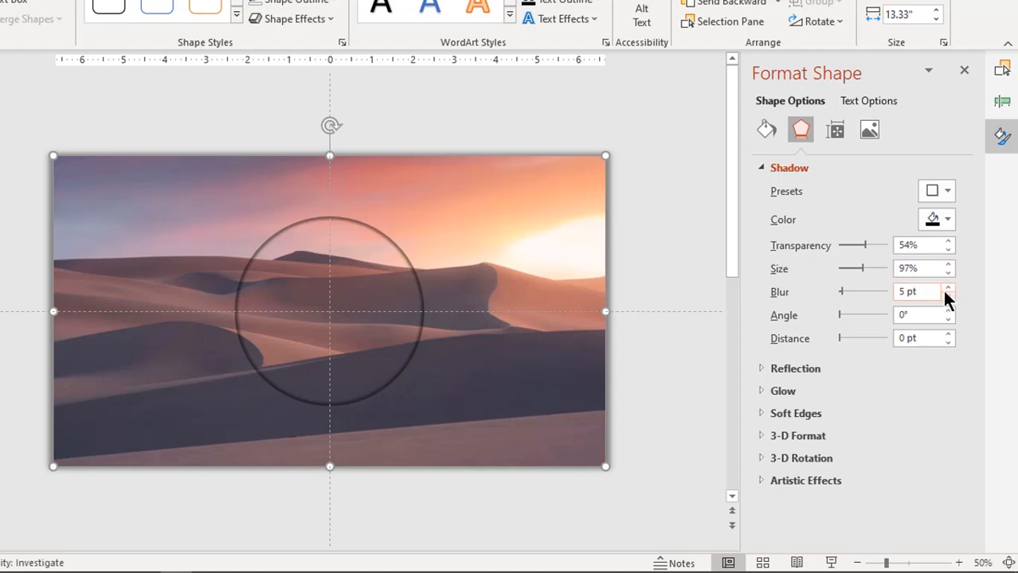
pyautogui.click(947, 288)
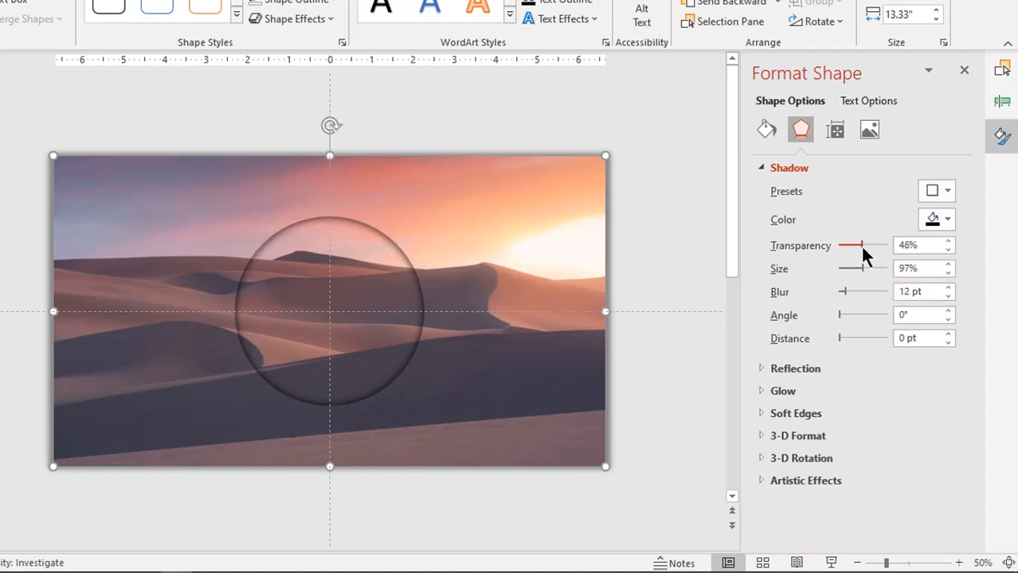
pyautogui.moveTo(862, 245); pyautogui.dragTo(850, 245)
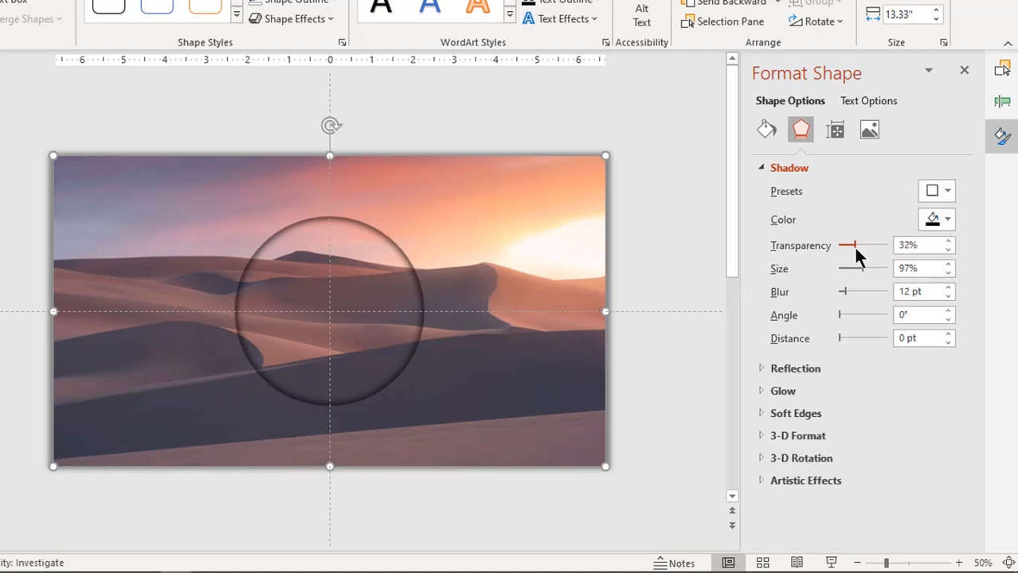
pyautogui.moveTo(855, 245); pyautogui.dragTo(848, 245)
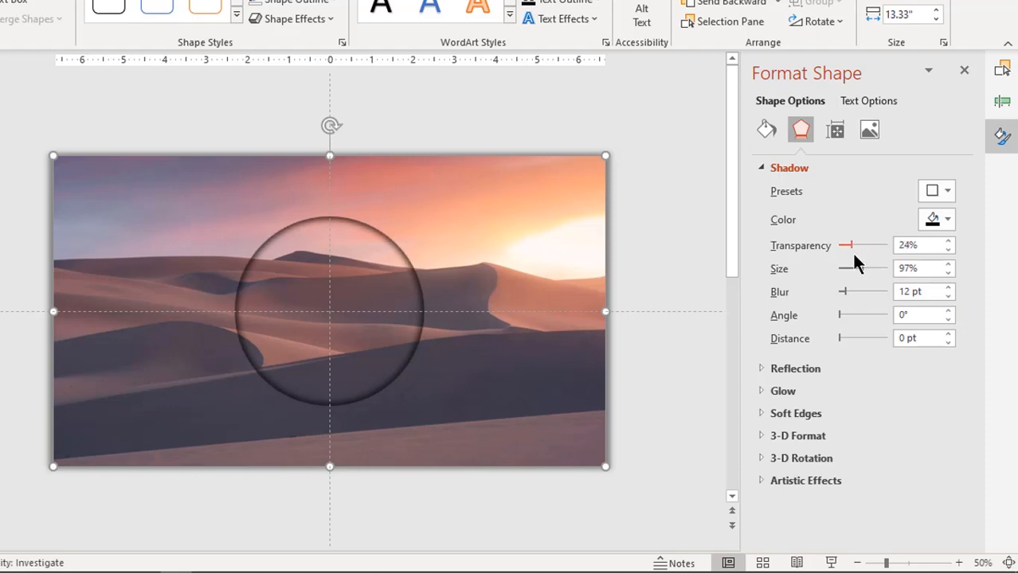
pyautogui.click(948, 287)
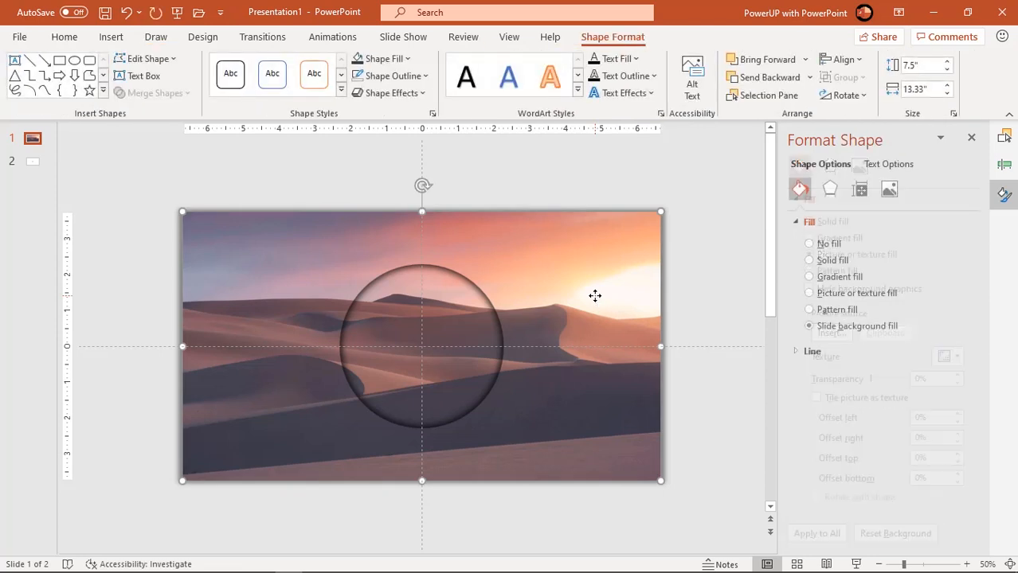
pyautogui.click(1005, 167)
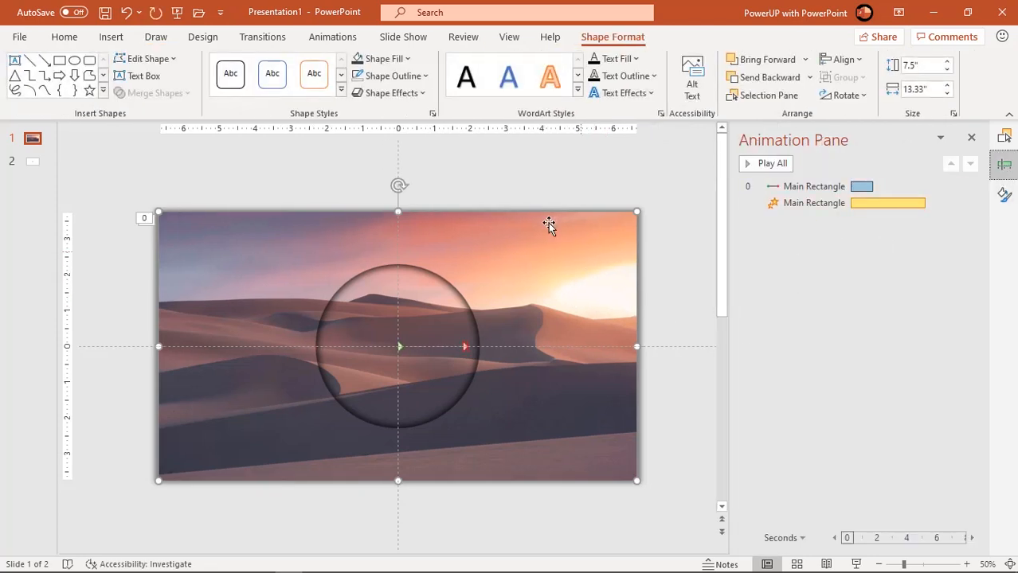
# Change the cutout's motion path to a short rightward line.
pyautogui.click(332, 36)
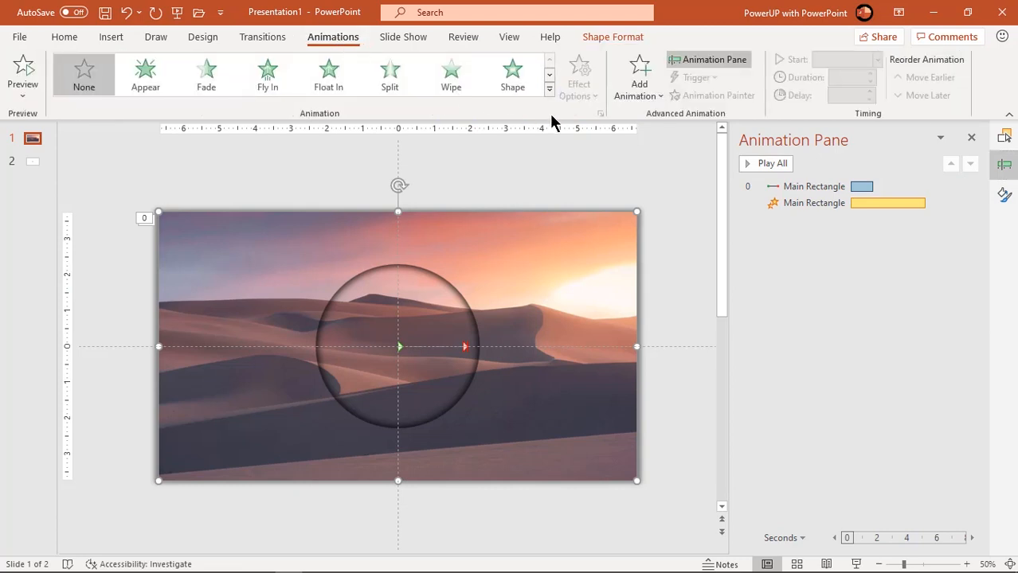
pyautogui.click(548, 88)
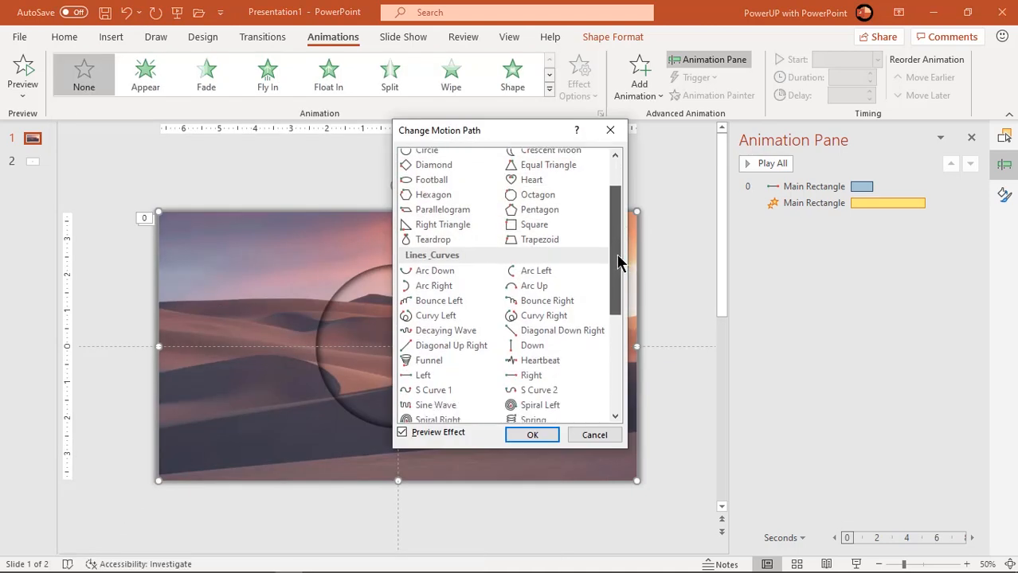
pyautogui.scroll(-3)
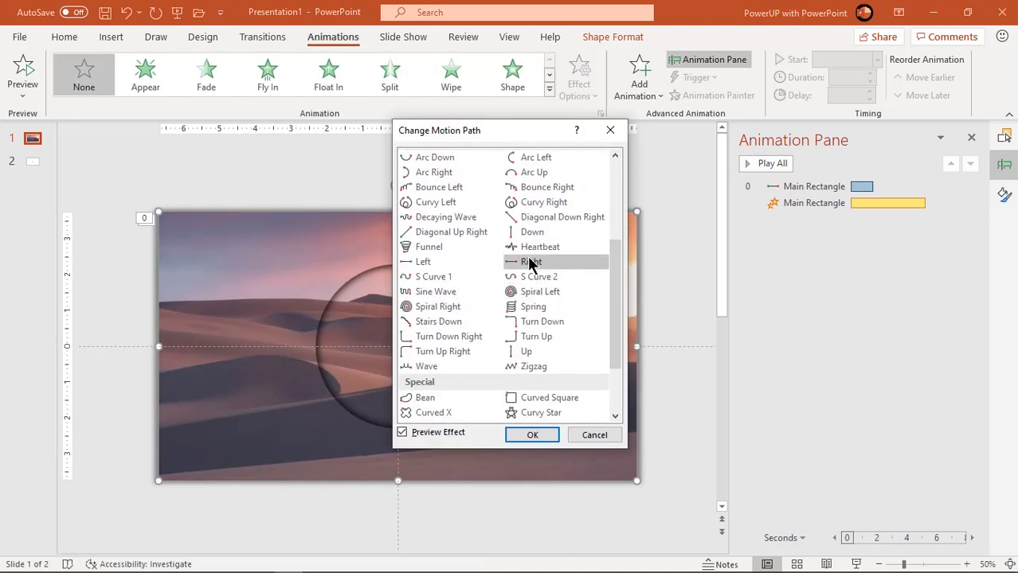
pyautogui.click(532, 435)
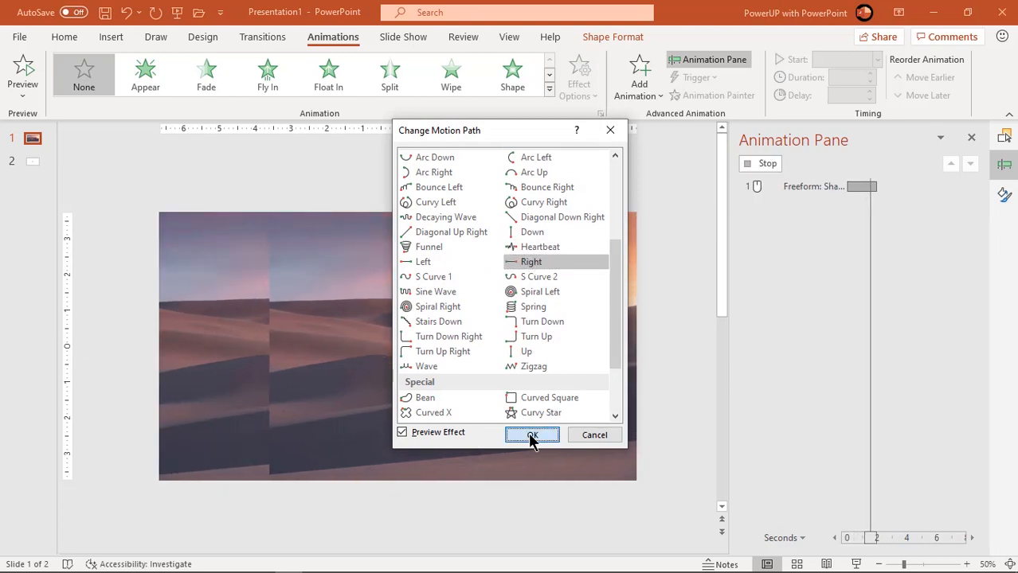
pyautogui.click(532, 434)
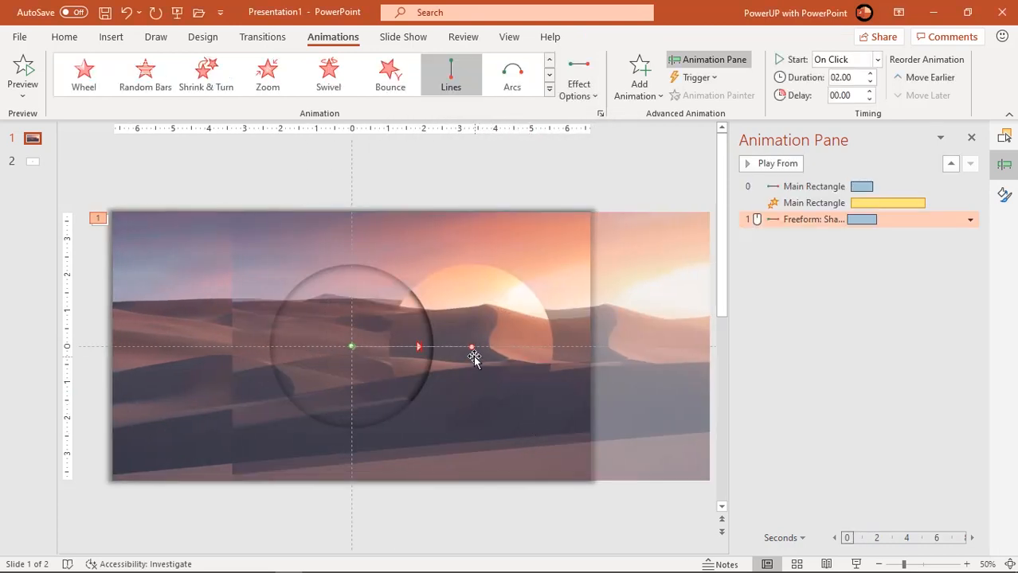
pyautogui.moveTo(474, 347); pyautogui.dragTo(406, 349)
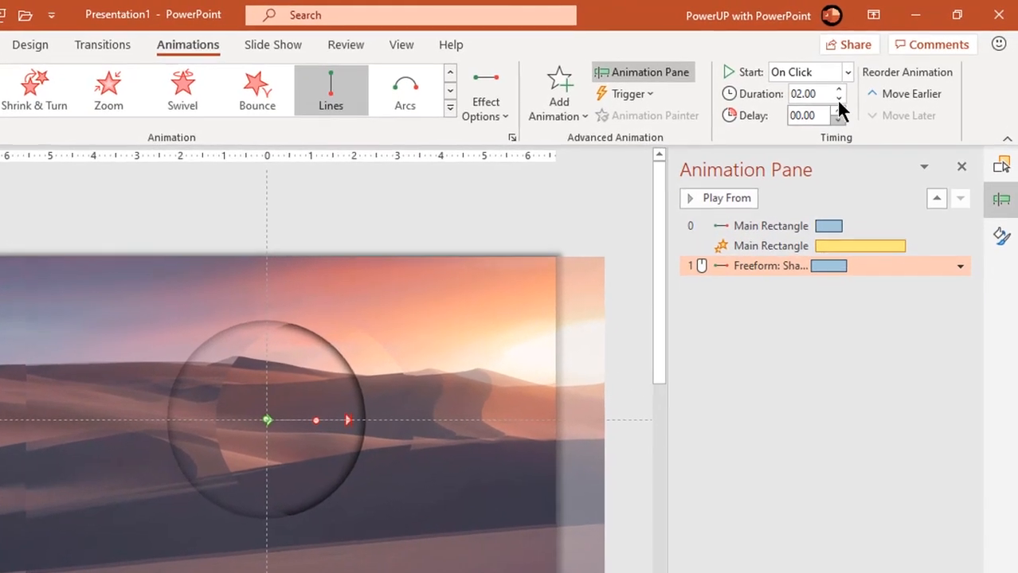
# Time the rightward motion: With Previous, 0.25 s delay, 1.5 s duration.
pyautogui.click(809, 72)
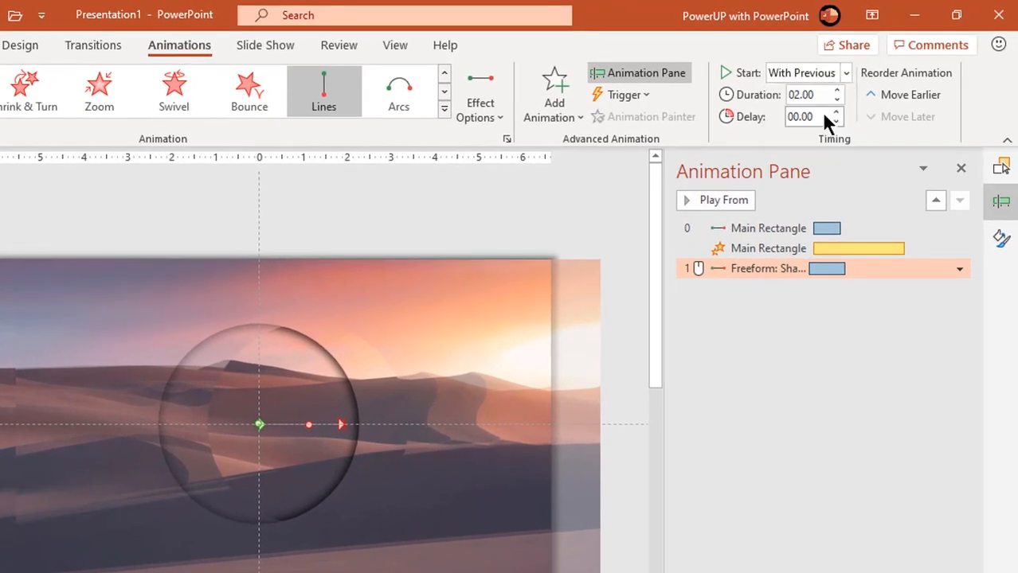
pyautogui.click(835, 112)
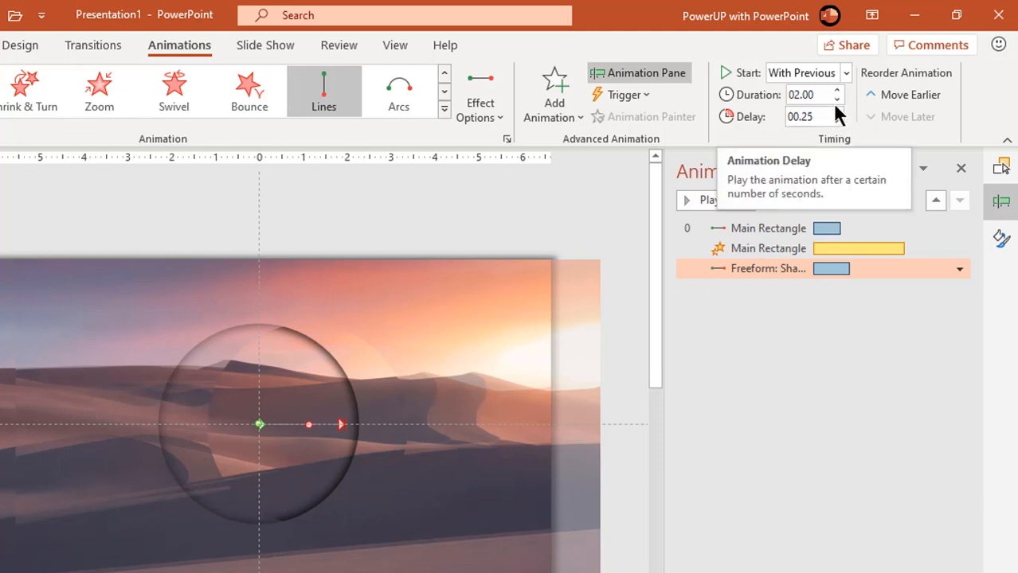
pyautogui.click(836, 98)
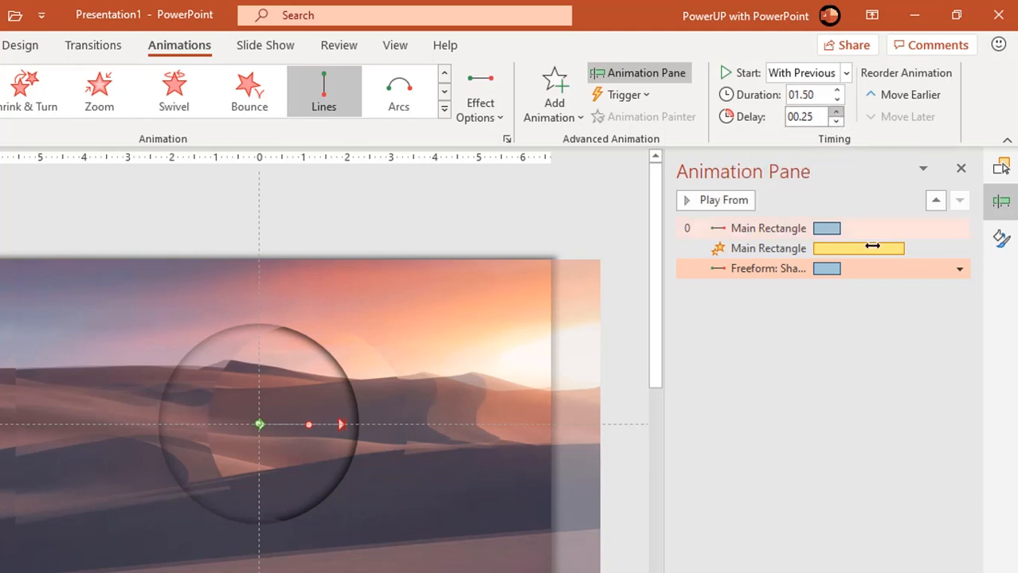
pyautogui.click(959, 268)
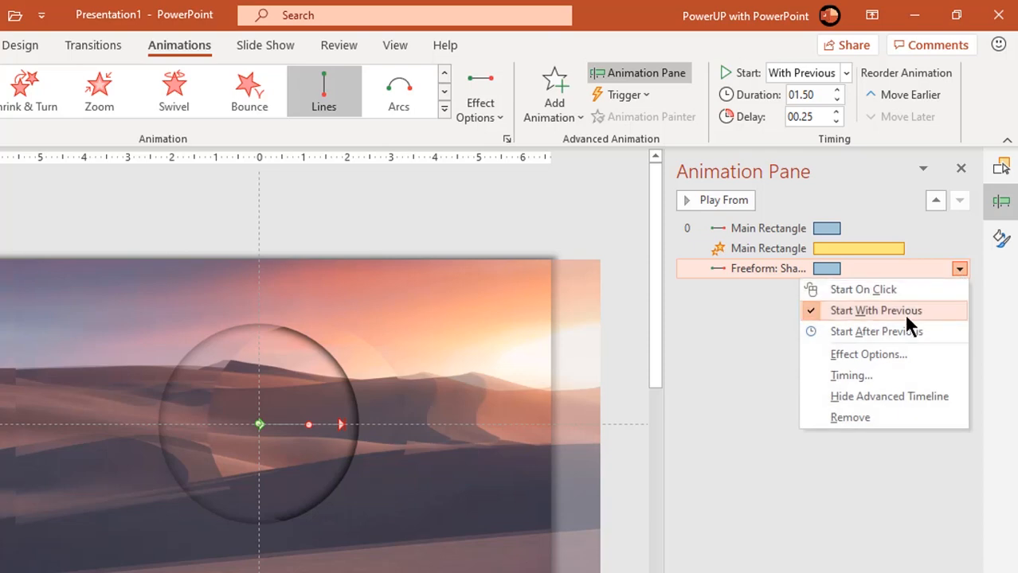
pyautogui.click(868, 354)
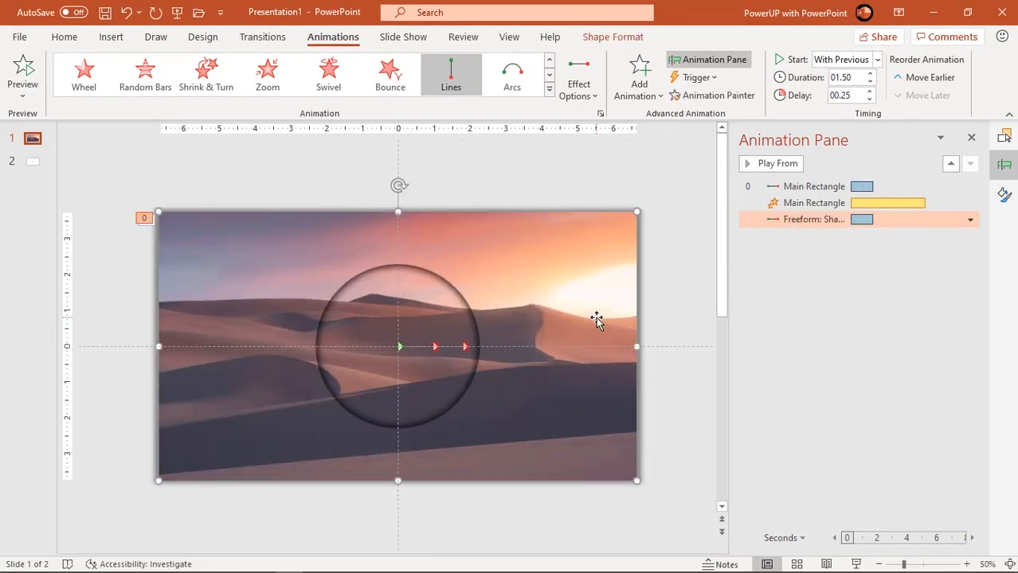
# Add Grow/Shrink to the cutout, starting With Previous, lasting 5 s after 0.25 s.
pyautogui.click(638, 77)
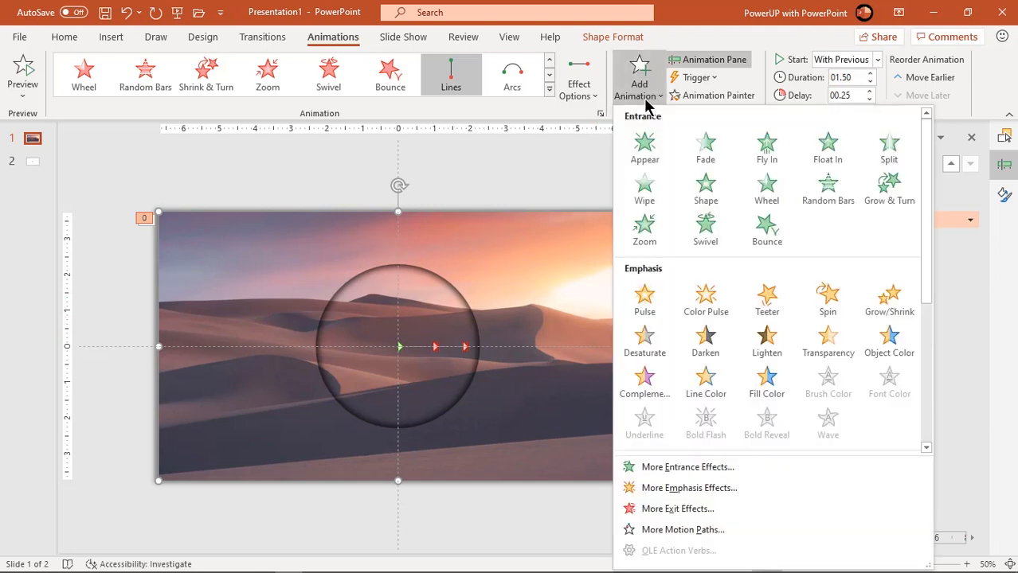
pyautogui.moveTo(889, 298)
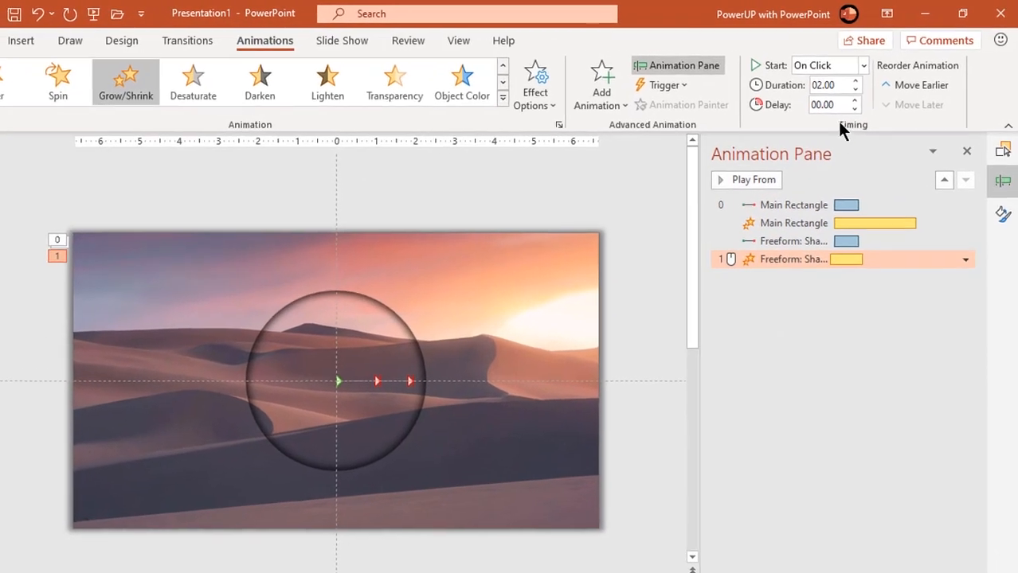
pyautogui.click(856, 65)
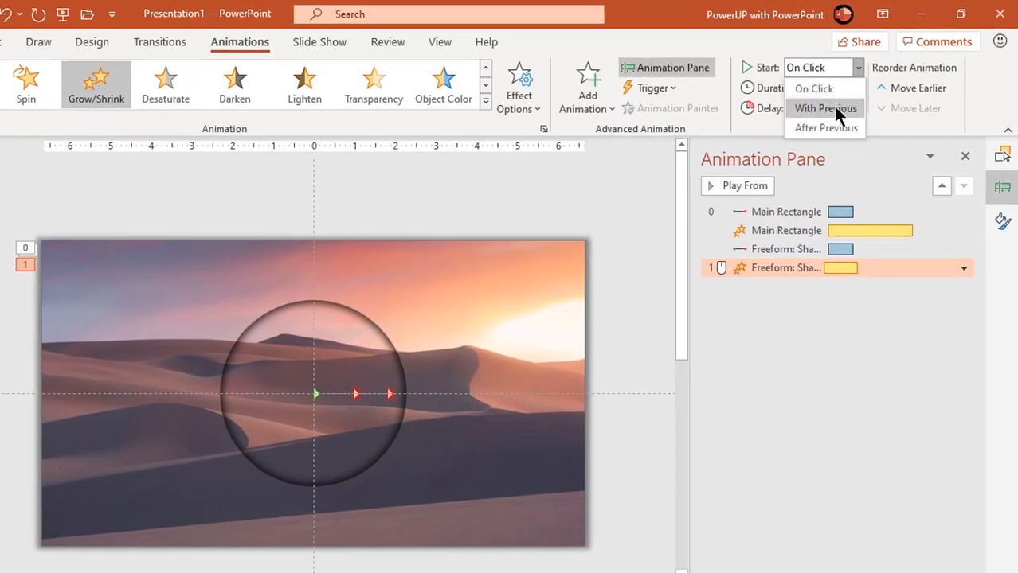
pyautogui.click(825, 107)
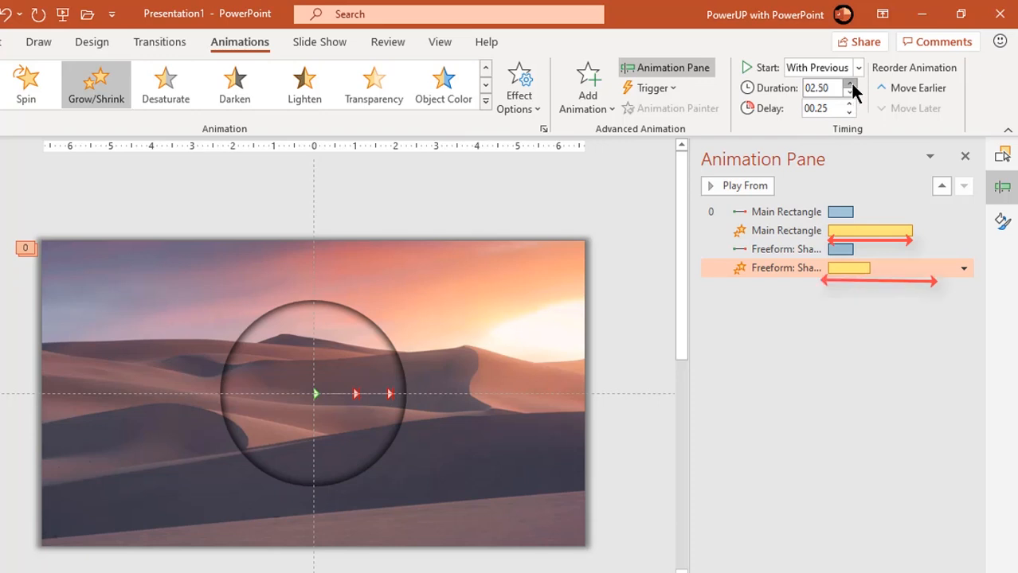
pyautogui.click(849, 83)
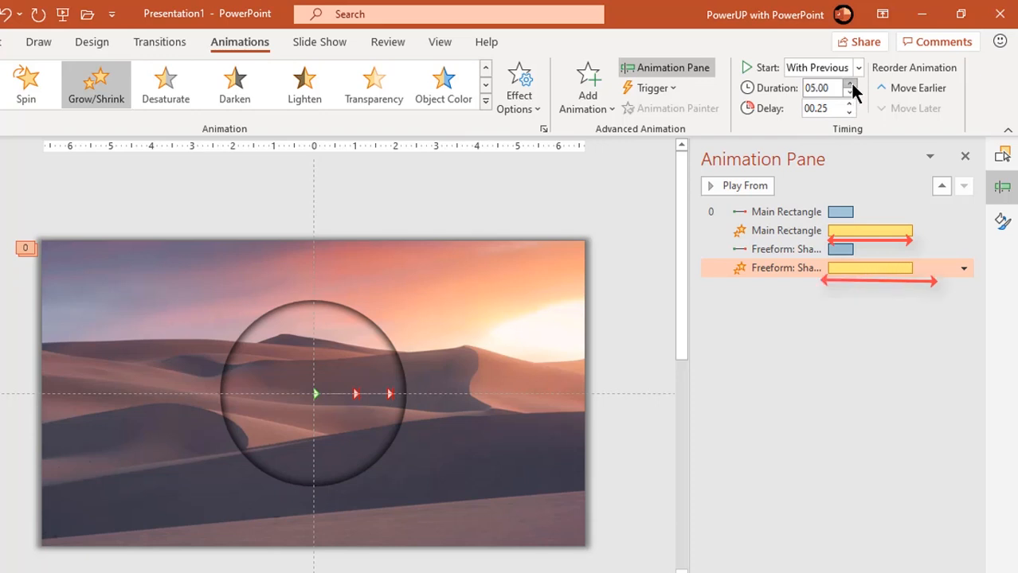
pyautogui.click(849, 83)
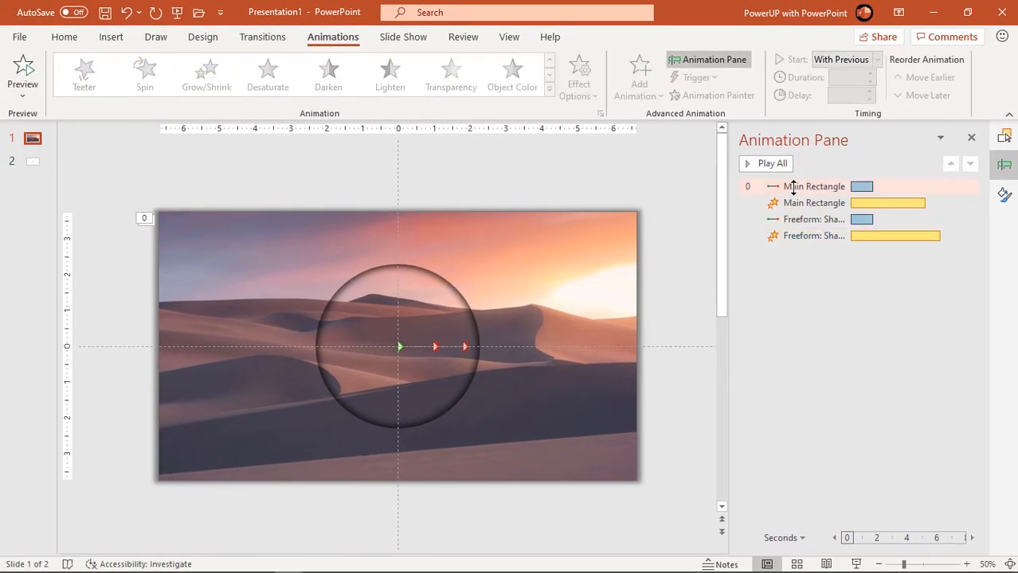
# In the Selection Pane, rename Freeform: Shape 10 to 'Small Shape'.
pyautogui.click(766, 164)
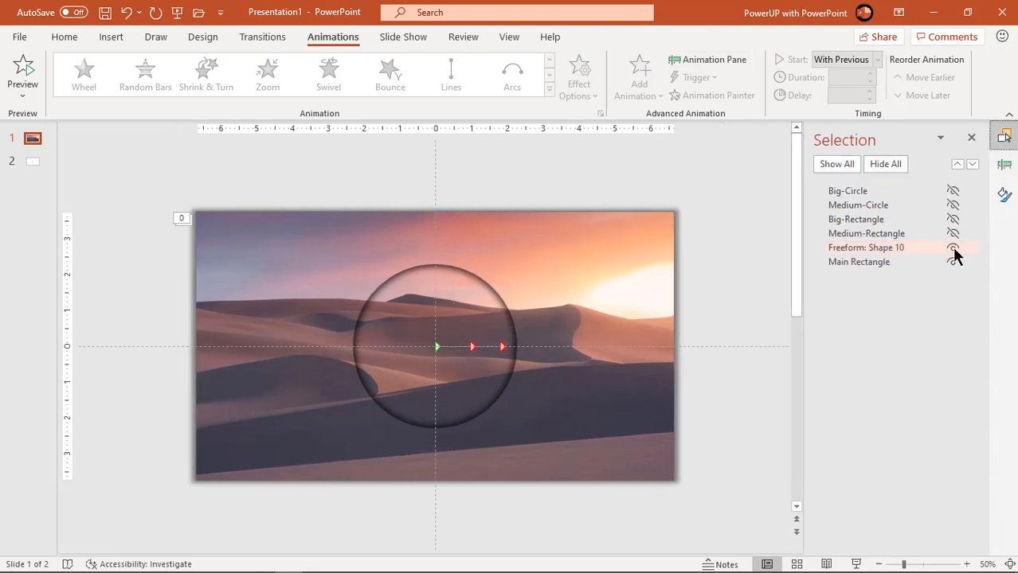
pyautogui.click(953, 248)
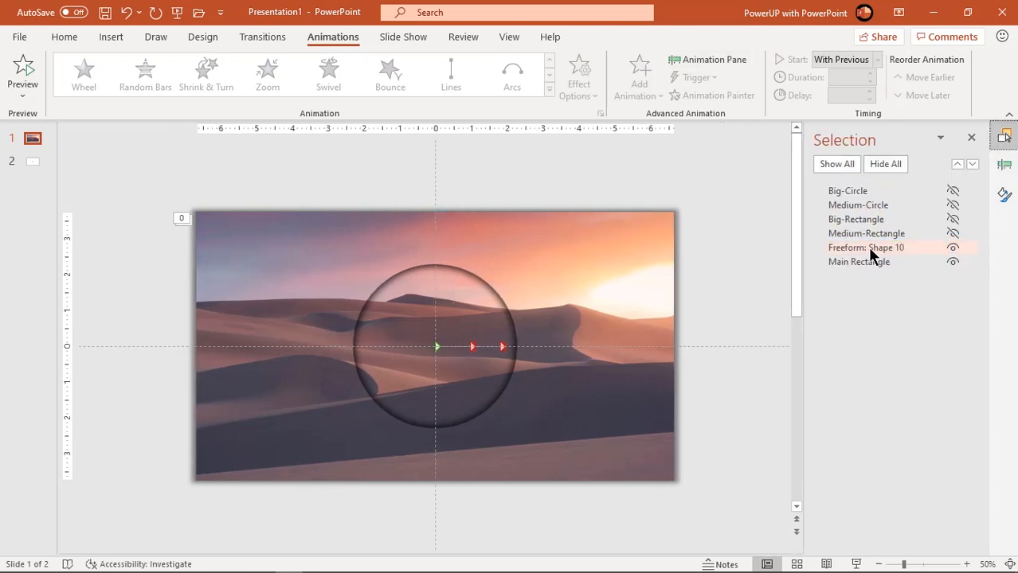
pyautogui.click(867, 248)
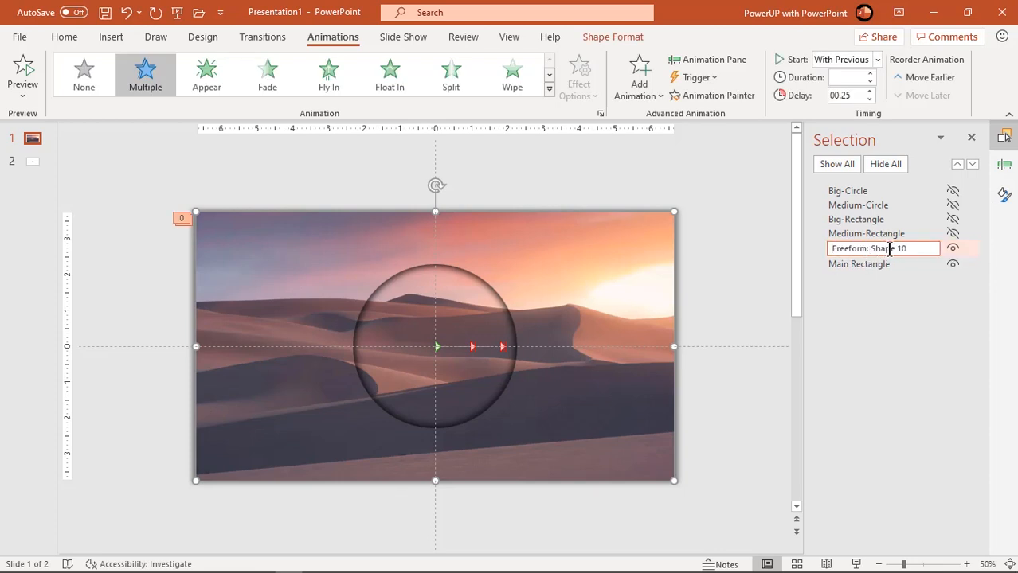
pyautogui.doubleClick(868, 247)
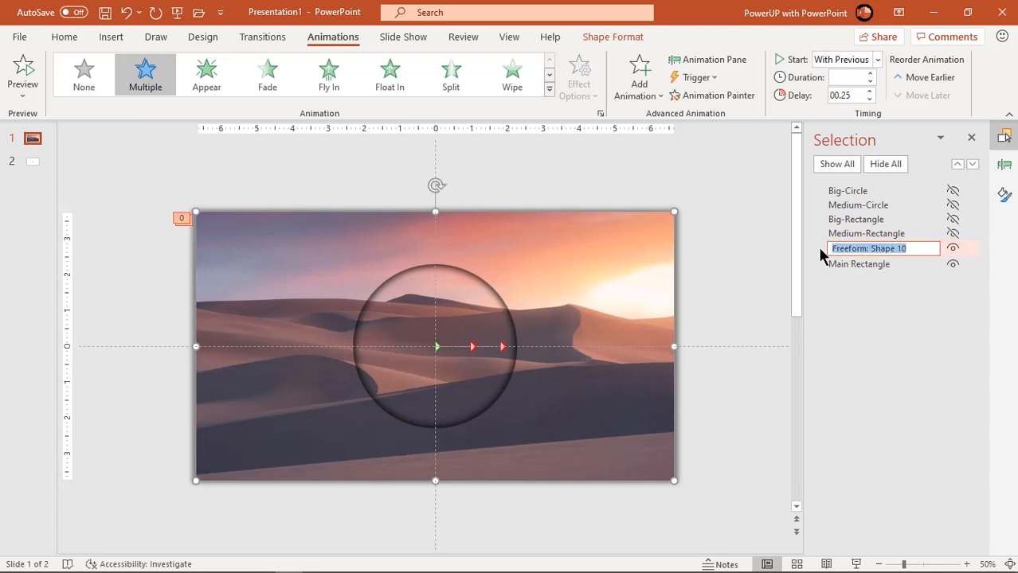
pyautogui.write('Small Shape')
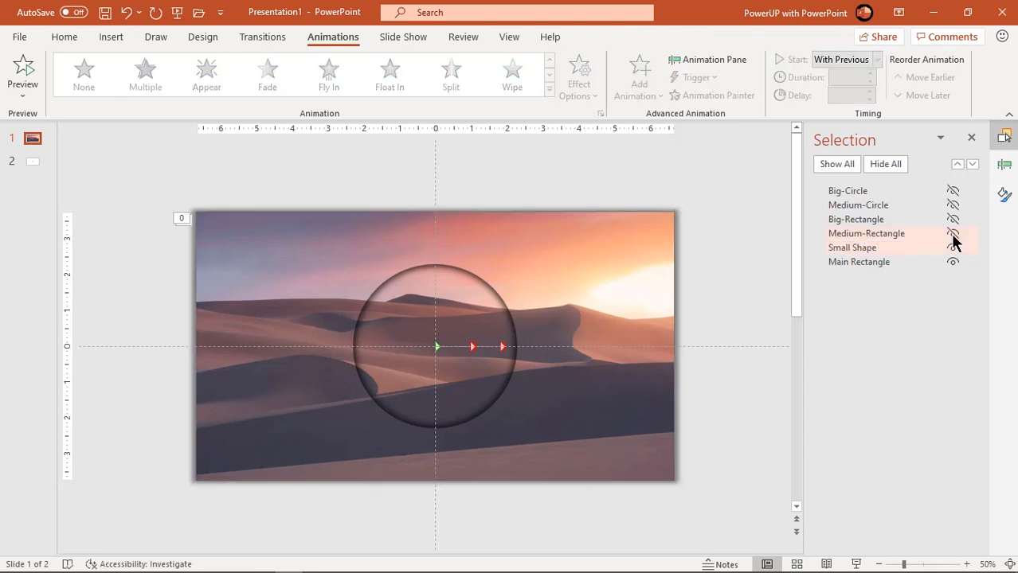
# Unhide Medium-Rectangle and subtract Medium-Circle from it to form a second cutout.
pyautogui.click(953, 234)
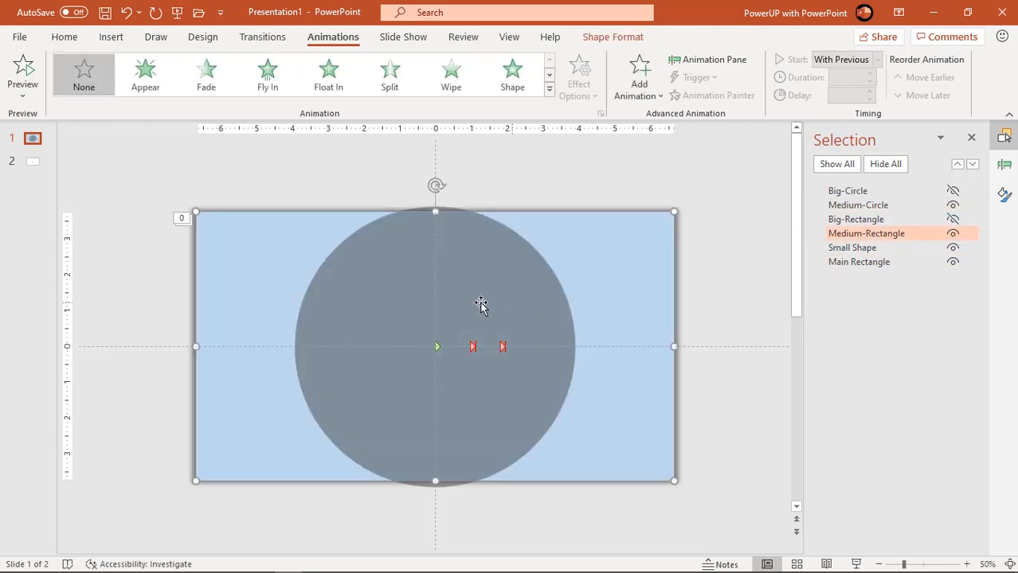
pyautogui.click(858, 205)
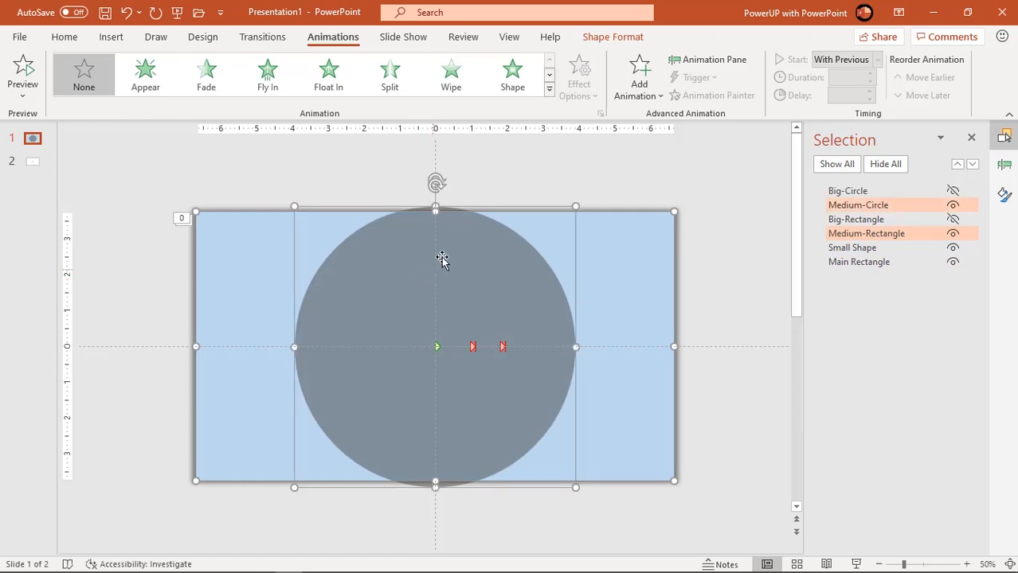
pyautogui.click(613, 37)
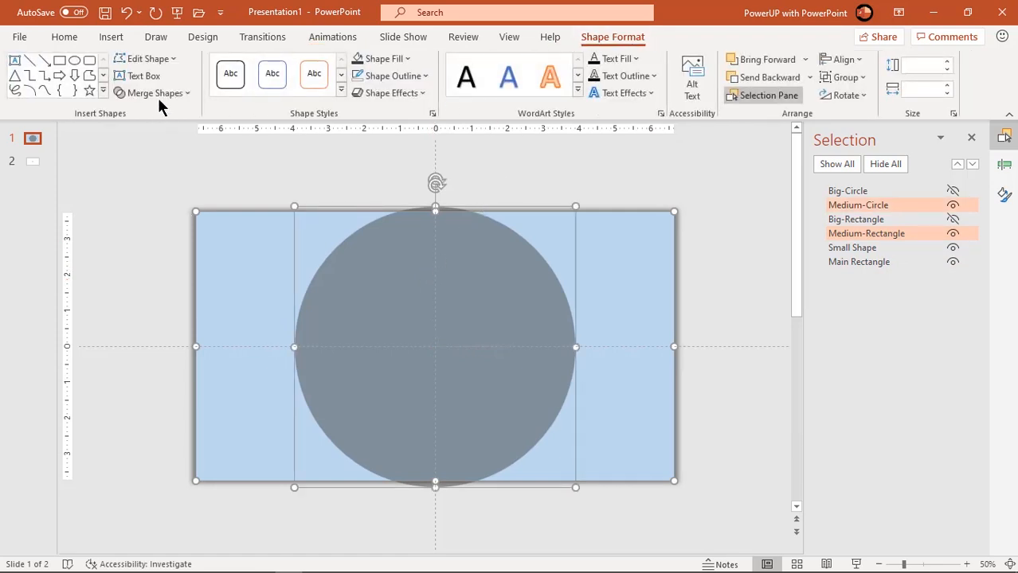
pyautogui.click(156, 93)
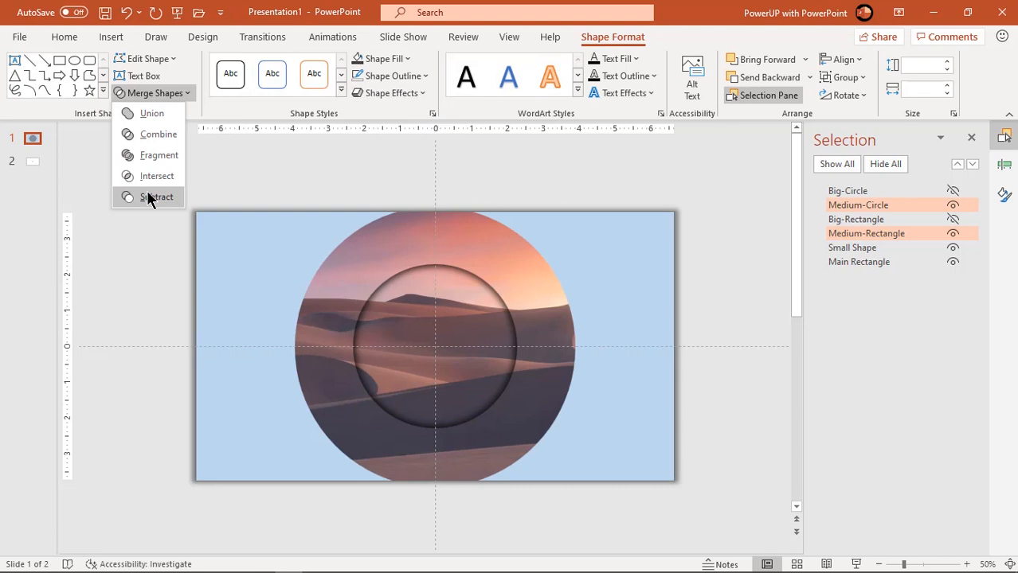
pyautogui.click(157, 197)
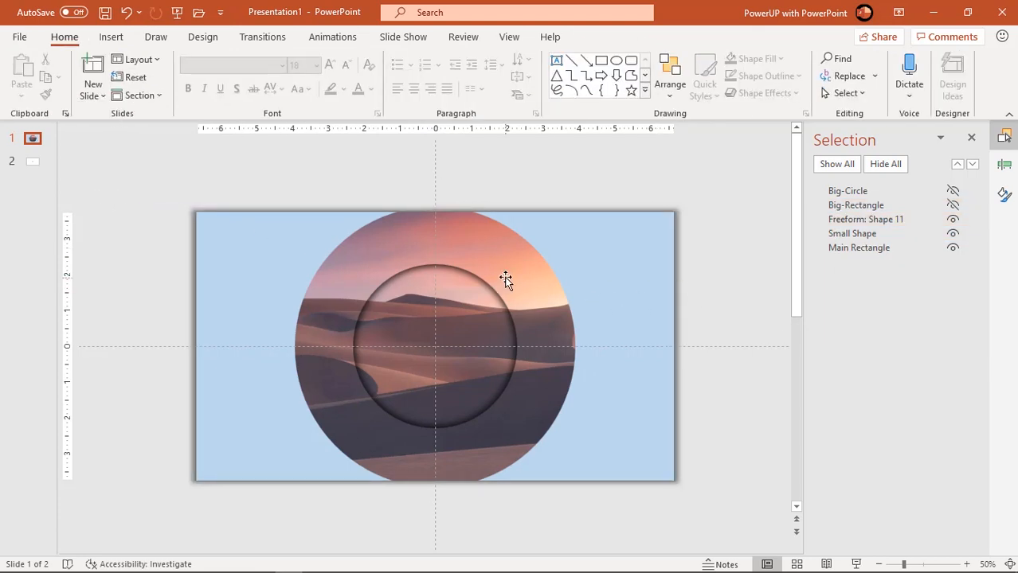
# Copy Small Shape's formatting and animations onto the new cutout, renaming it 'medium Shaped'.
pyautogui.click(506, 279)
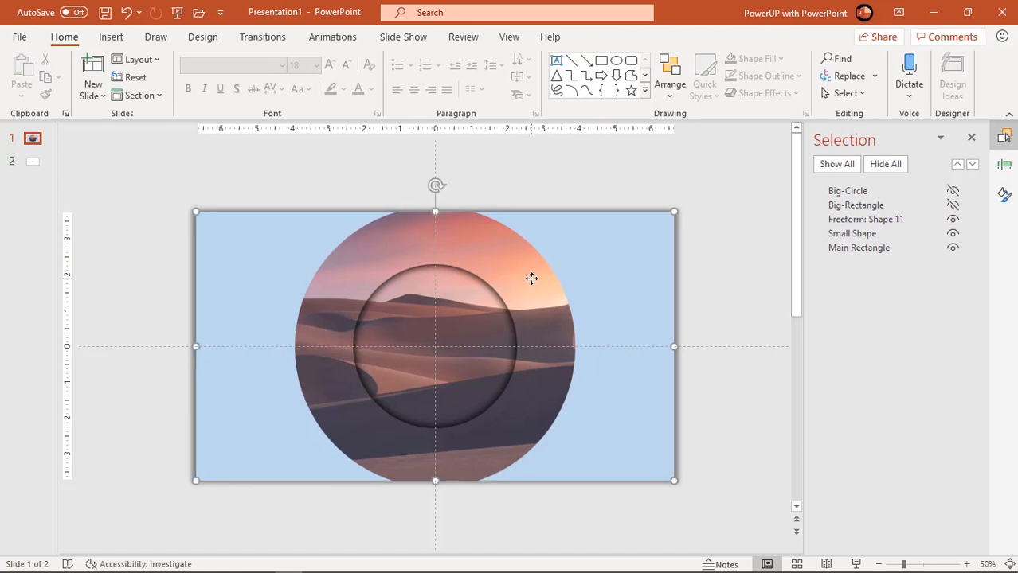
pyautogui.click(858, 233)
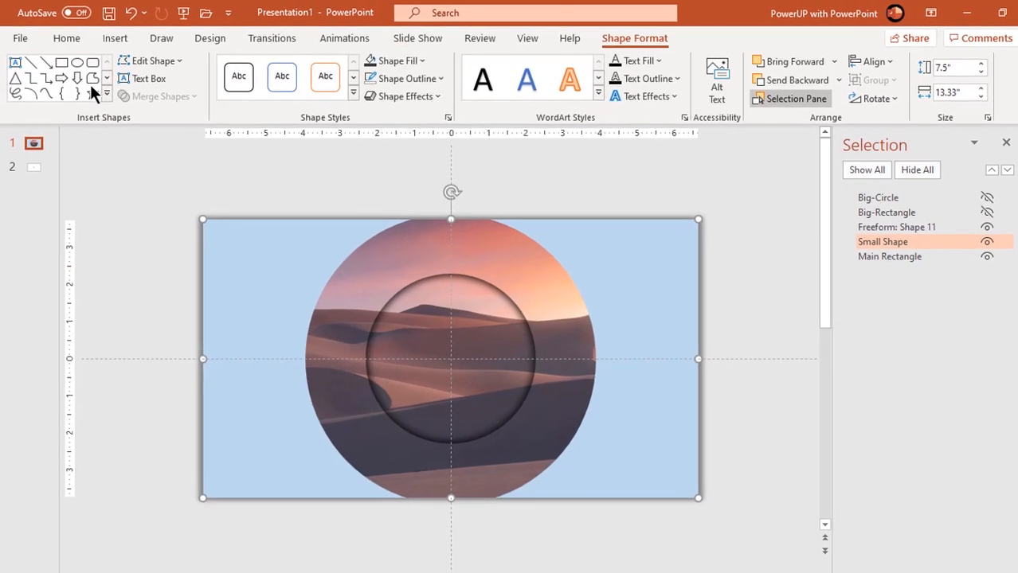
pyautogui.click(66, 38)
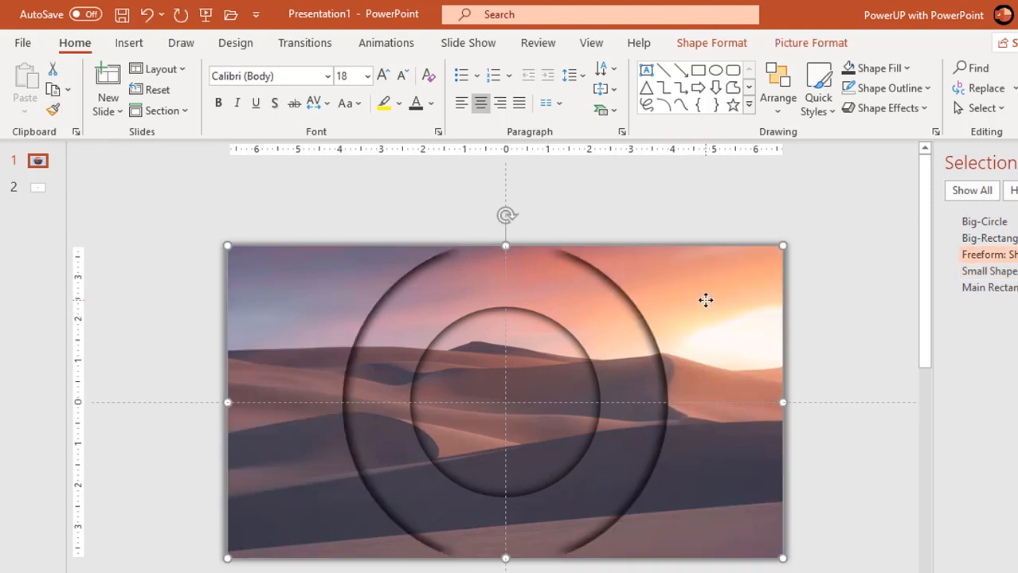
pyautogui.moveTo(614, 343)
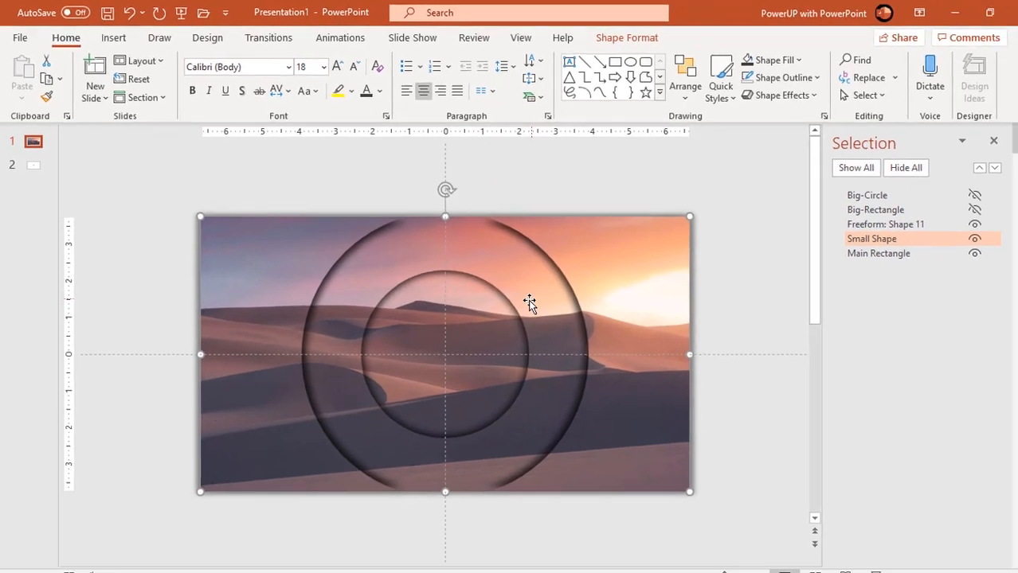
pyautogui.click(333, 37)
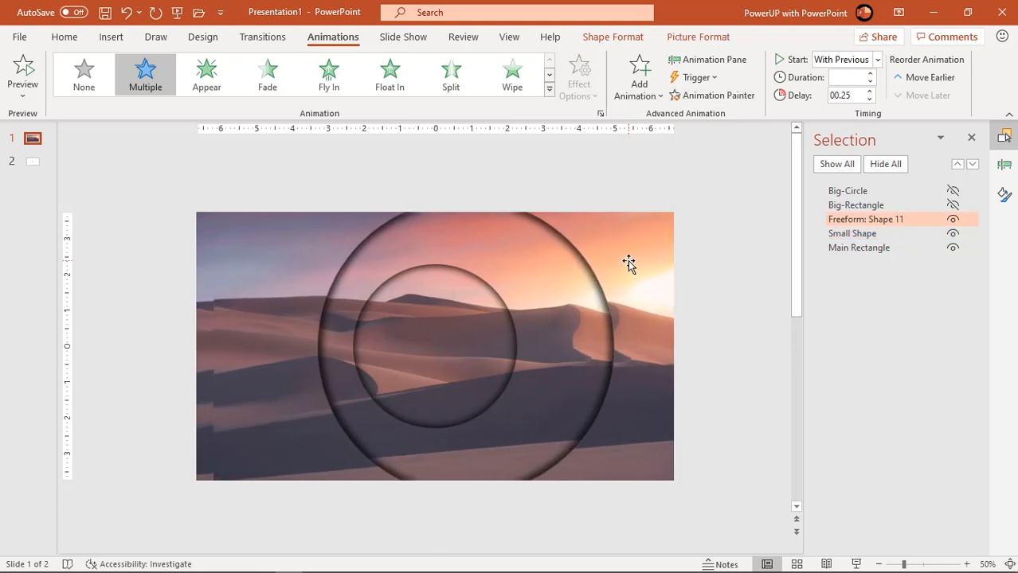
pyautogui.click(629, 263)
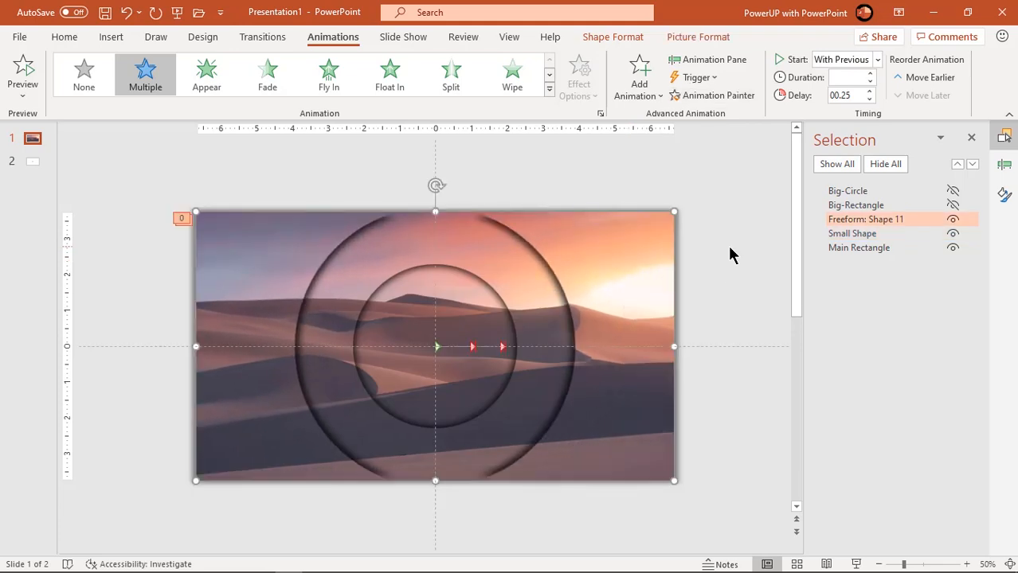
pyautogui.moveTo(679, 318)
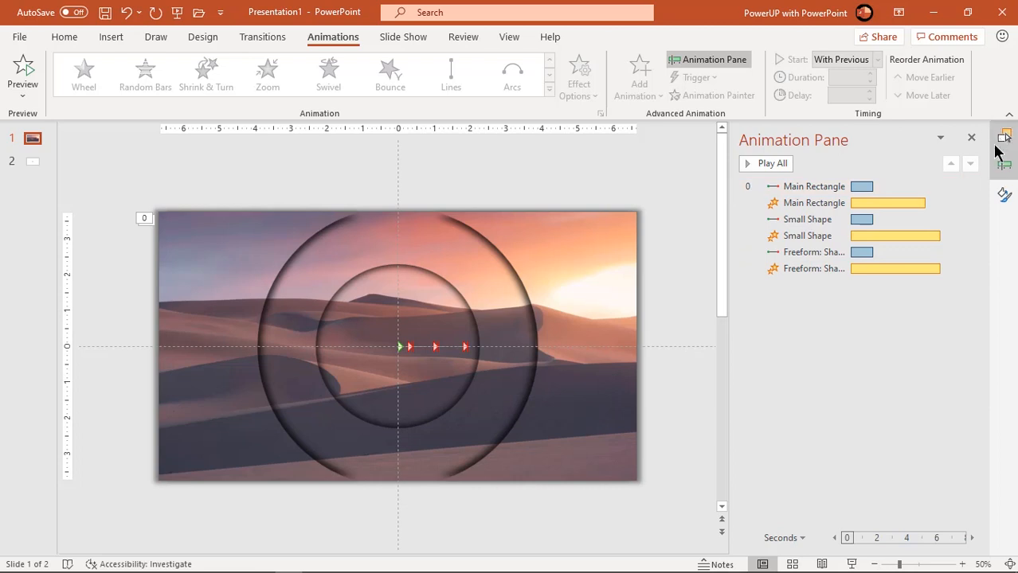
pyautogui.click(1004, 137)
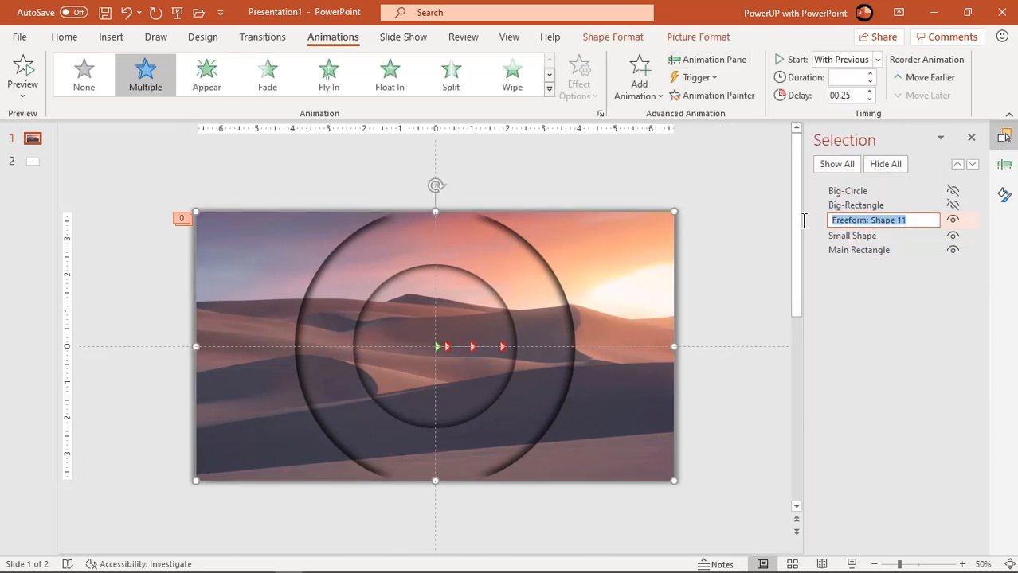
pyautogui.write('medium Shaped')
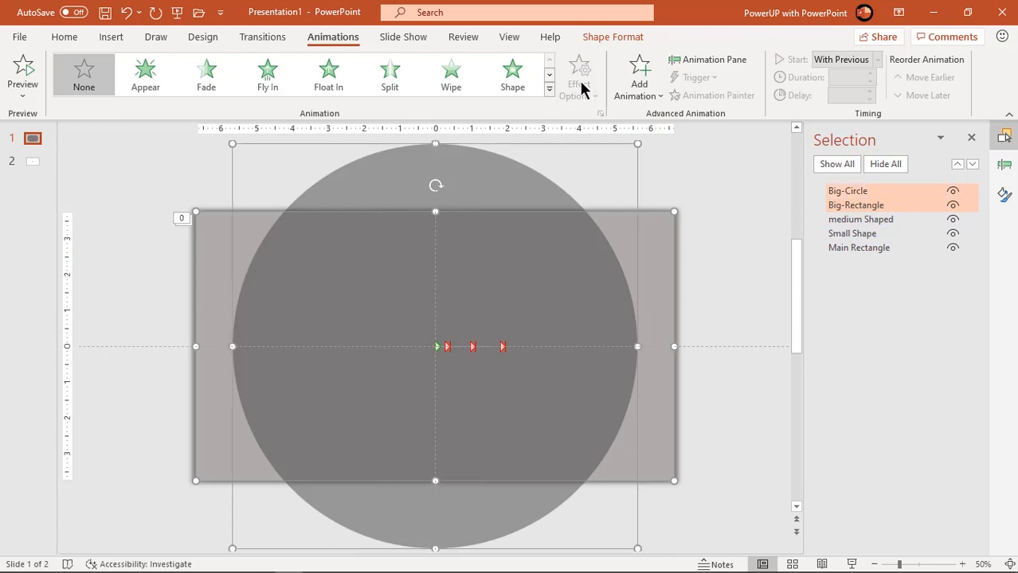
# Subtract Big-Circle from Big-Rectangle and paint medium Shaped's formatting and animations onto it.
pyautogui.click(613, 36)
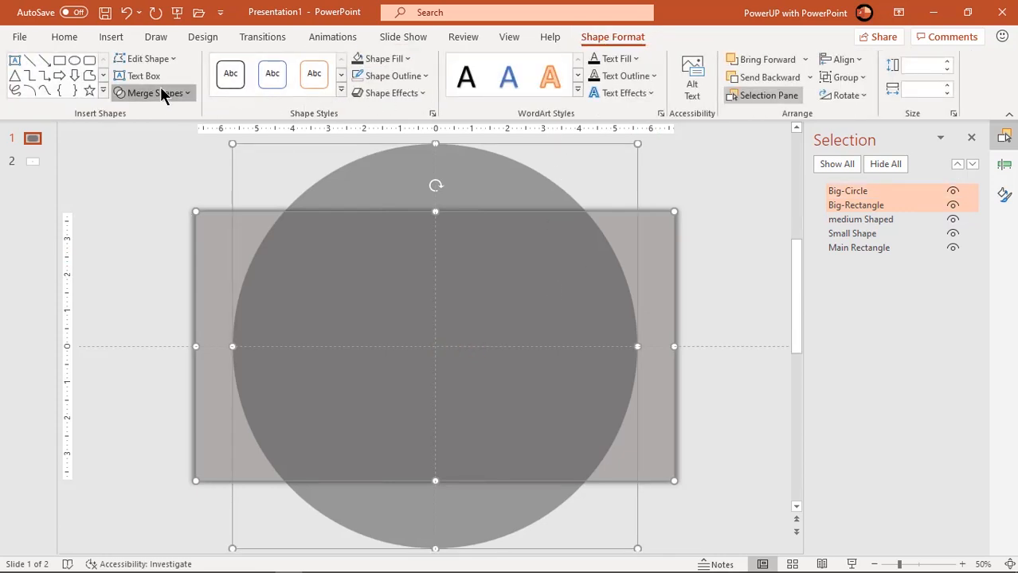
pyautogui.click(159, 93)
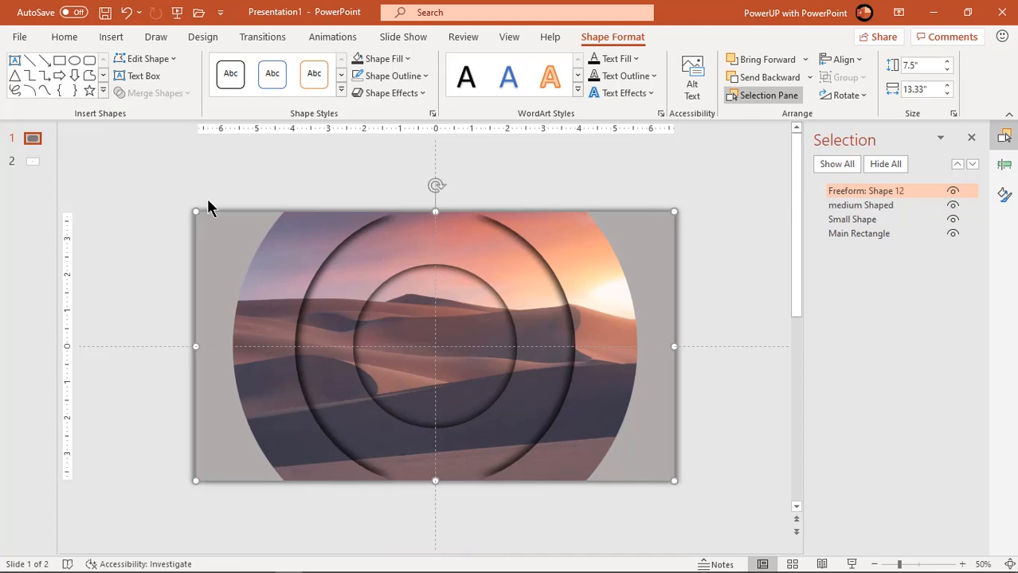
pyautogui.moveTo(562, 181)
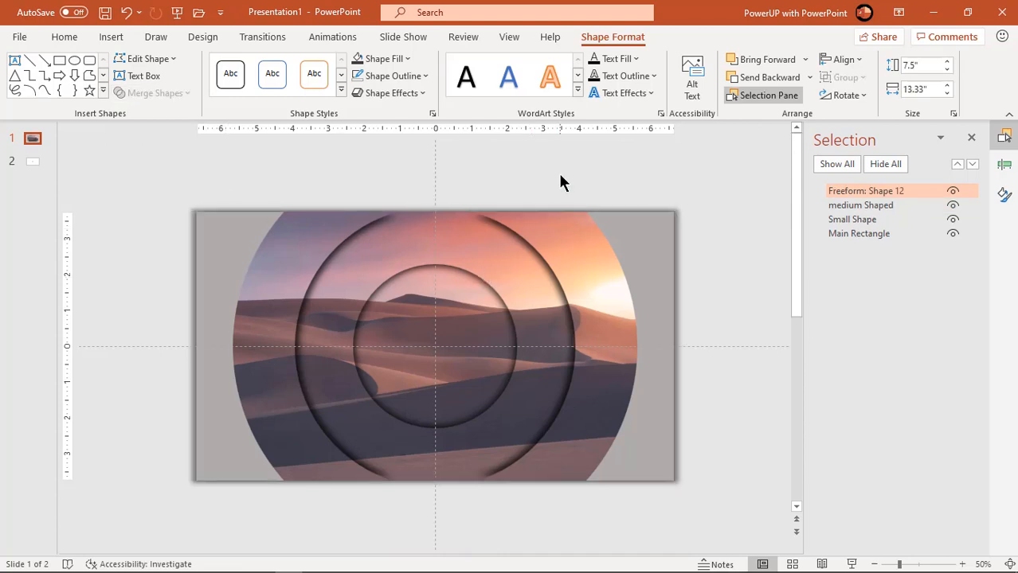
pyautogui.click(860, 205)
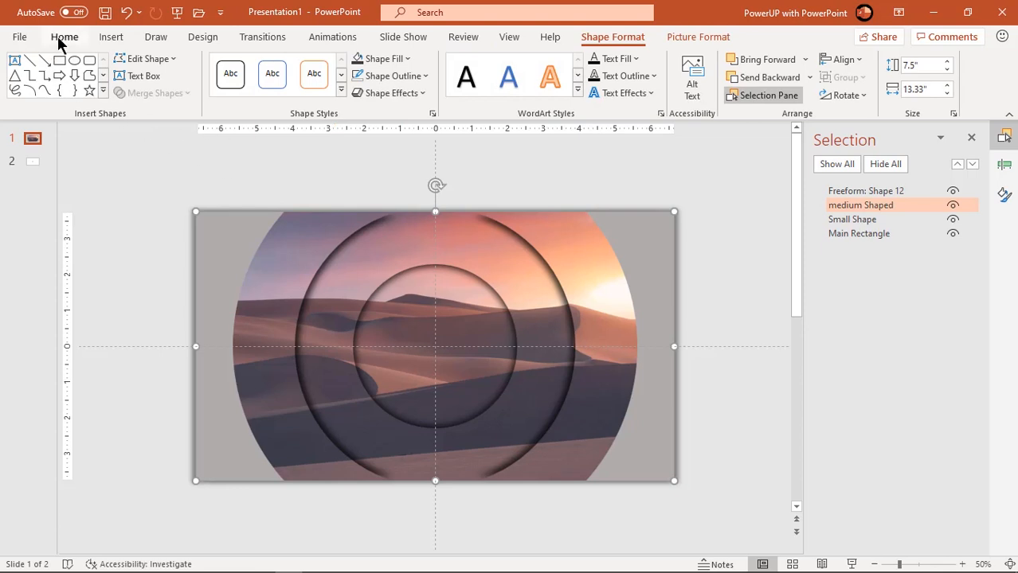
pyautogui.click(64, 37)
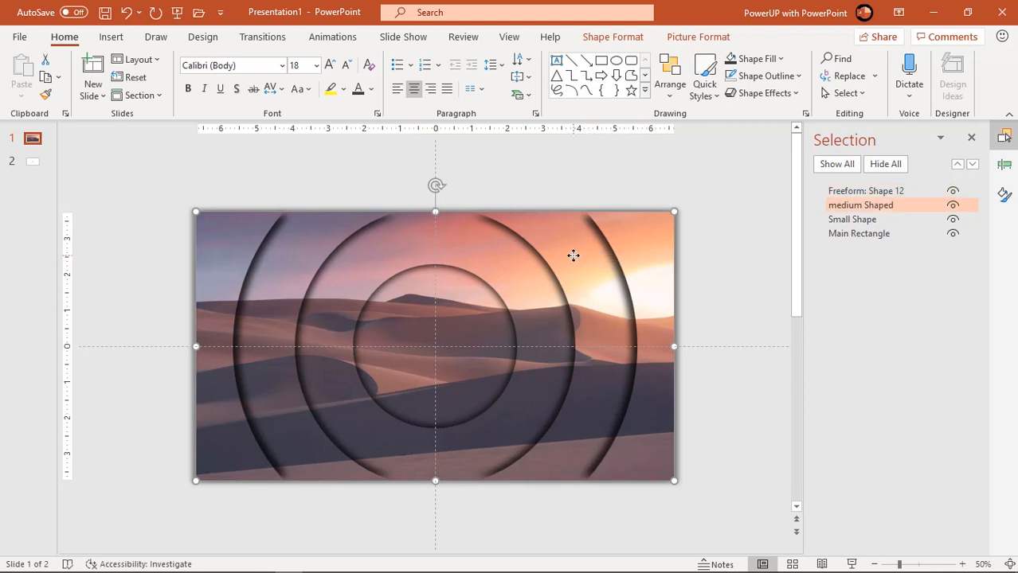
pyautogui.moveTo(355, 54)
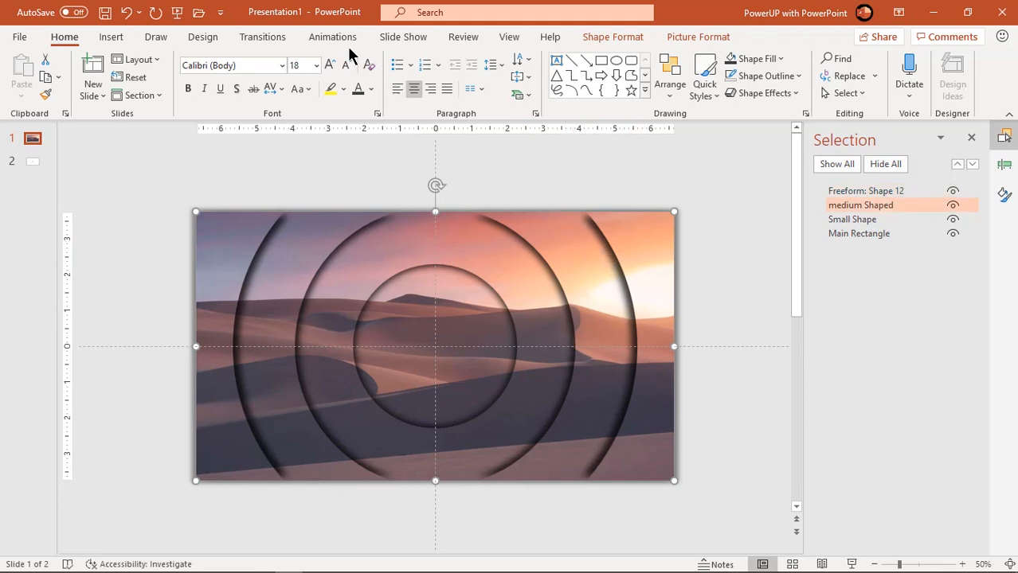
pyautogui.click(332, 37)
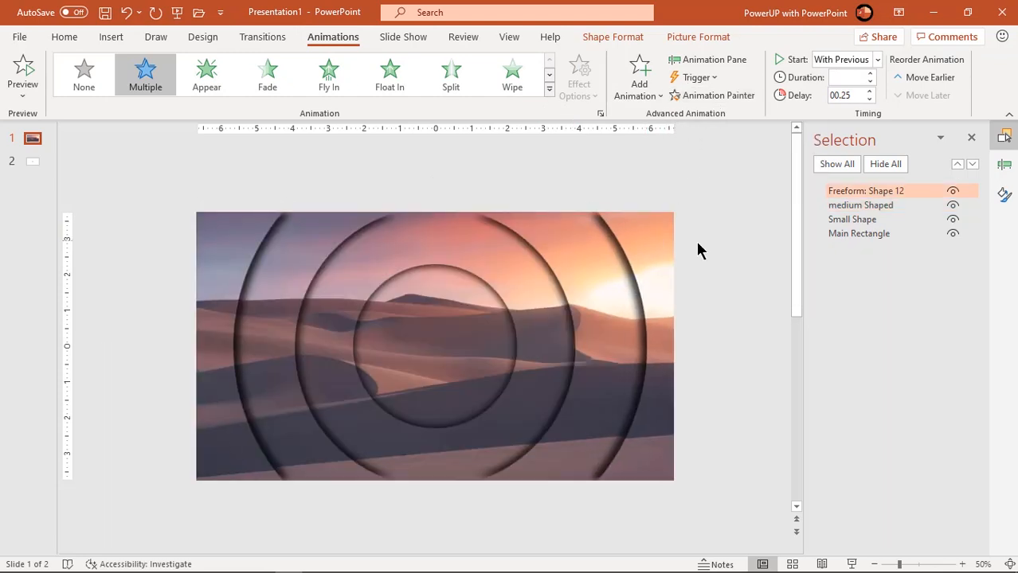
pyautogui.click(434, 346)
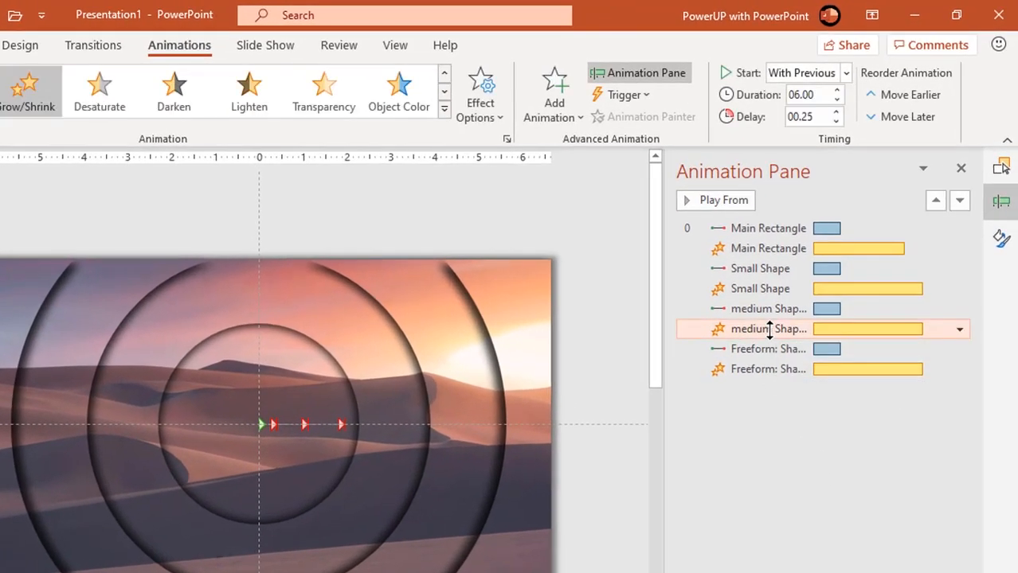
# Set medium Shaped's Grow/Shrink to 6.5 s and delete the outer layer's motion path.
pyautogui.click(837, 89)
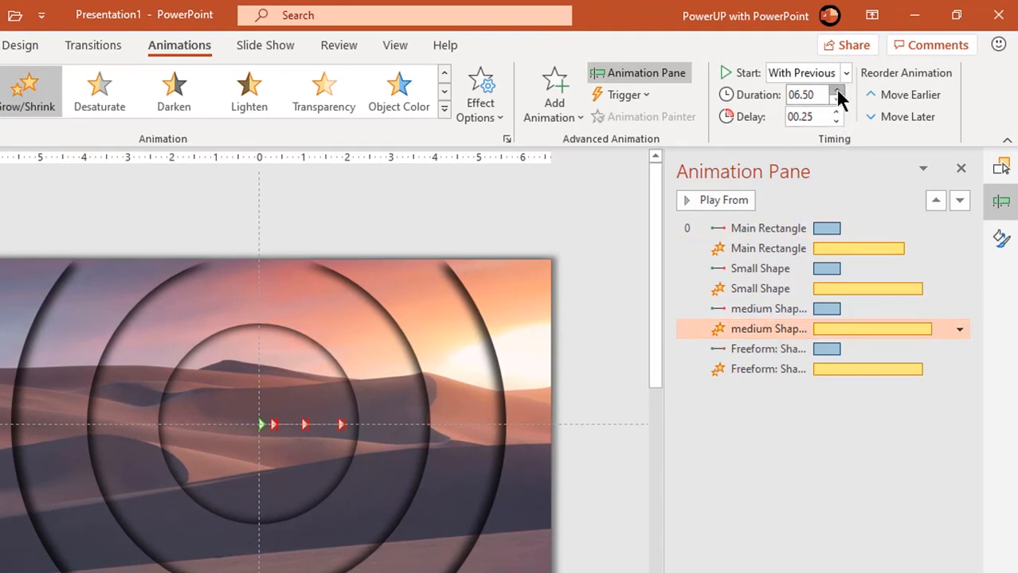
pyautogui.click(836, 89)
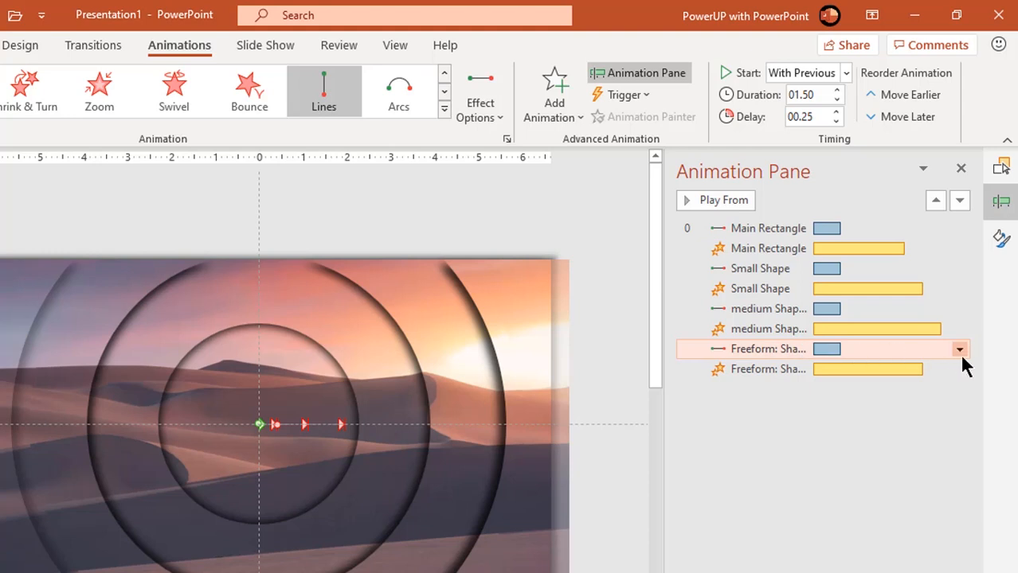
pyautogui.click(959, 349)
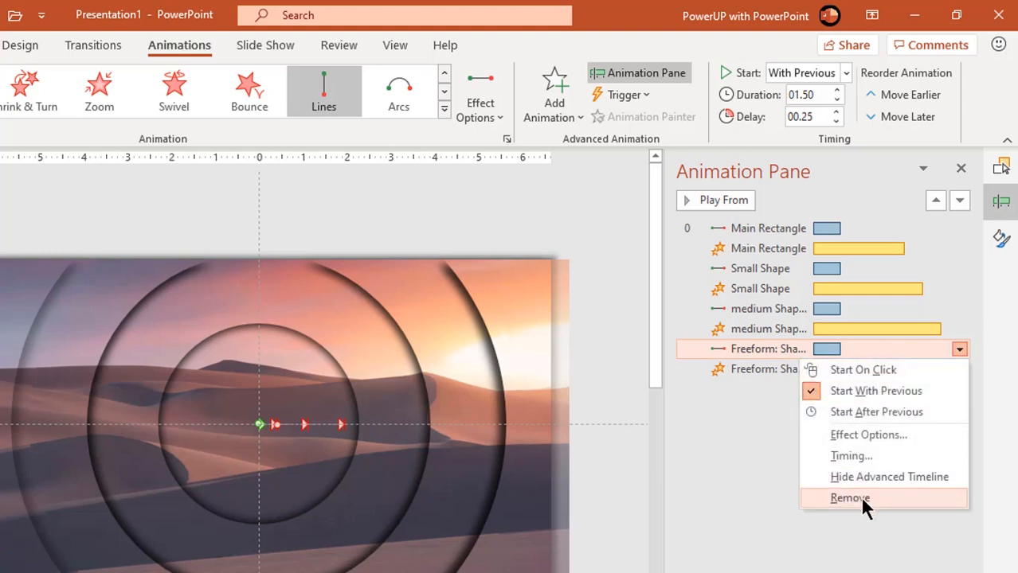
pyautogui.click(849, 498)
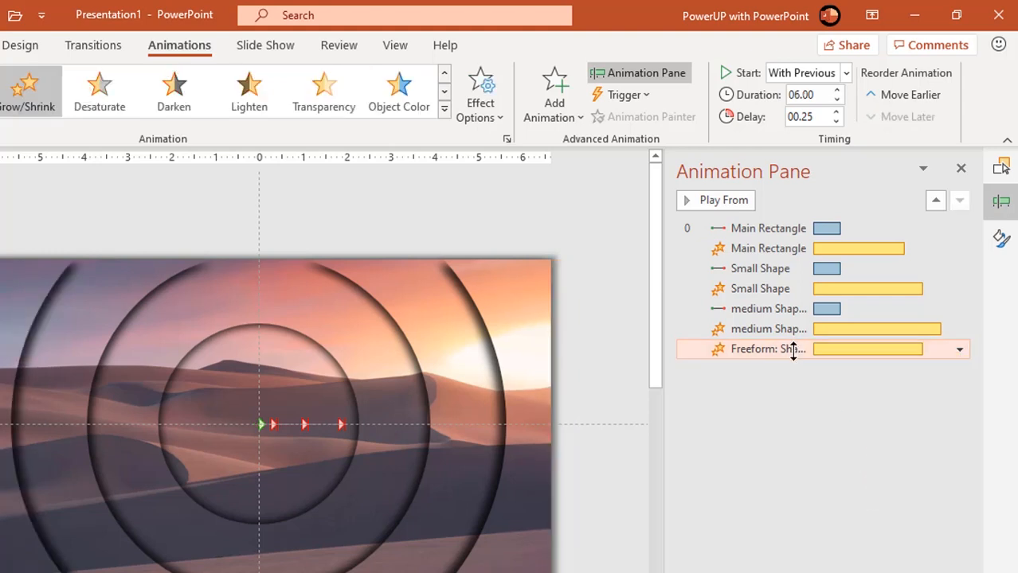
# Set the outer layer's Grow/Shrink to 7.5 s and preview the animations.
pyautogui.click(836, 89)
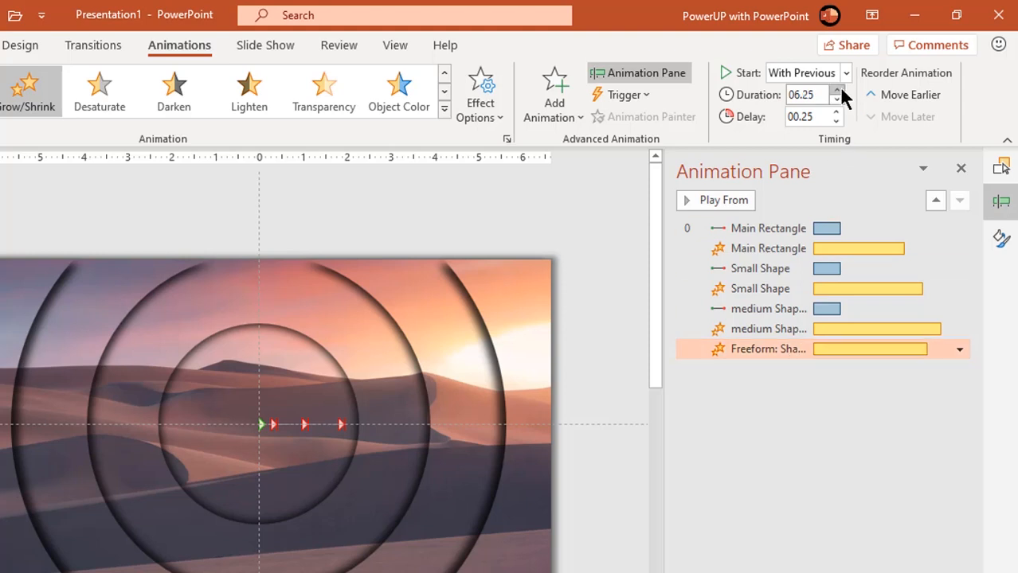
pyautogui.click(836, 90)
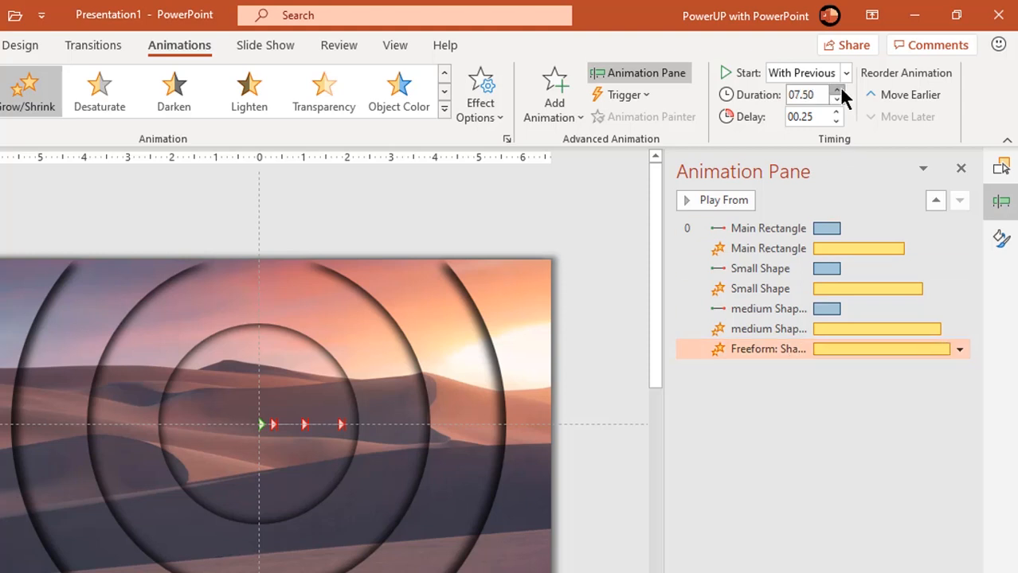
pyautogui.click(836, 89)
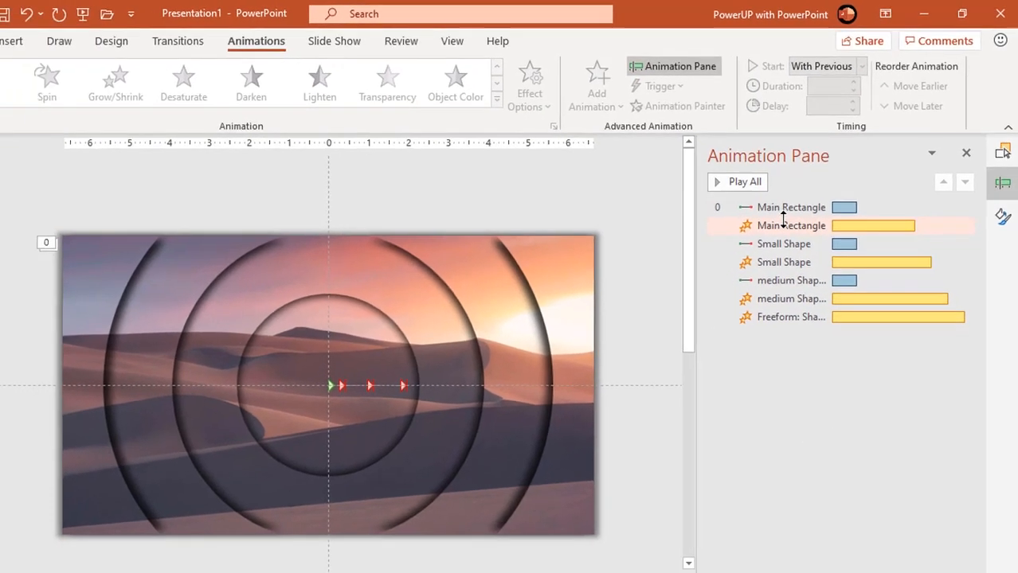
pyautogui.click(737, 182)
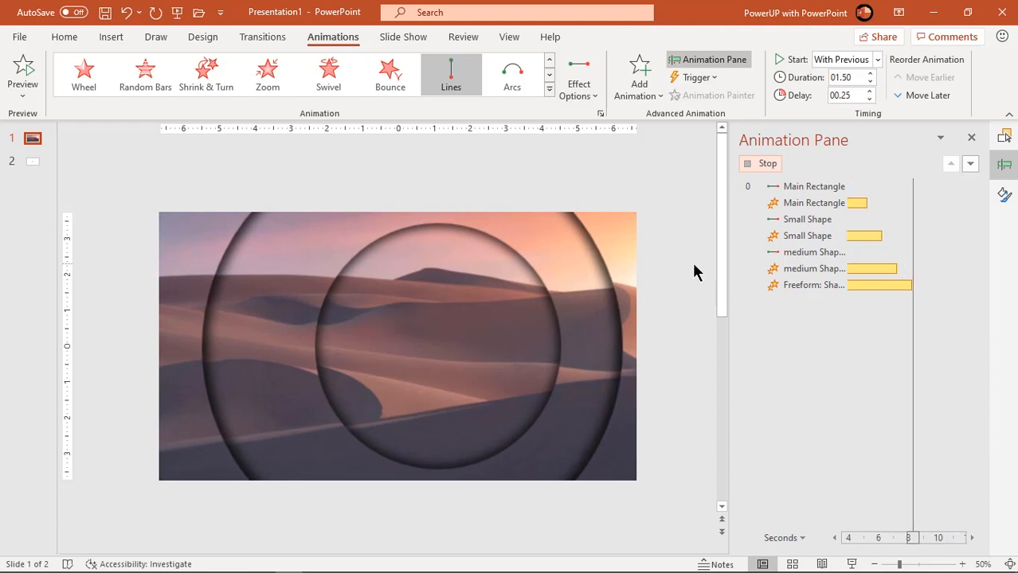
pyautogui.click(767, 163)
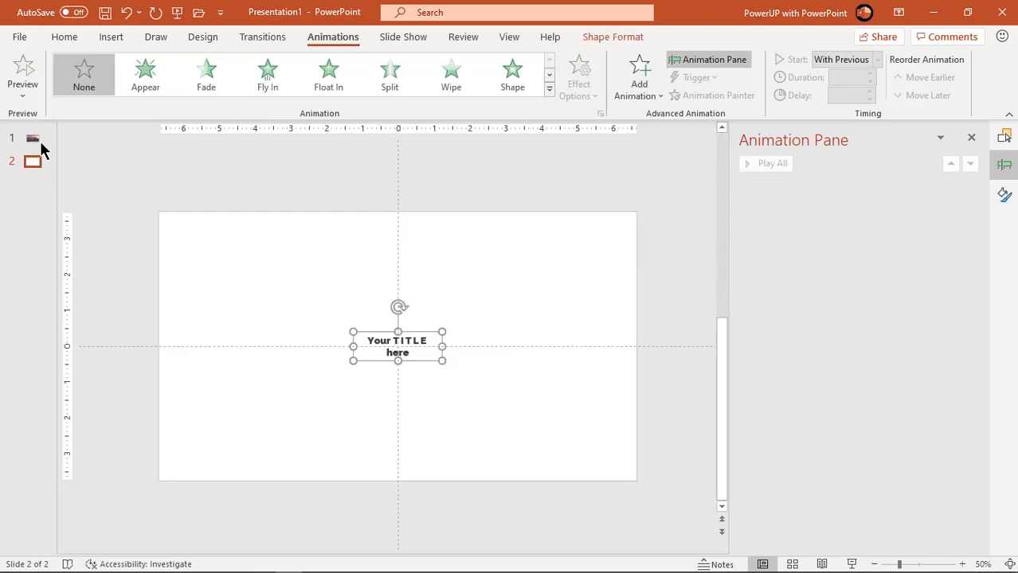
# Give the desert slide's title a Zoom entrance: With Previous, 0.75 s duration and delay.
pyautogui.click(33, 138)
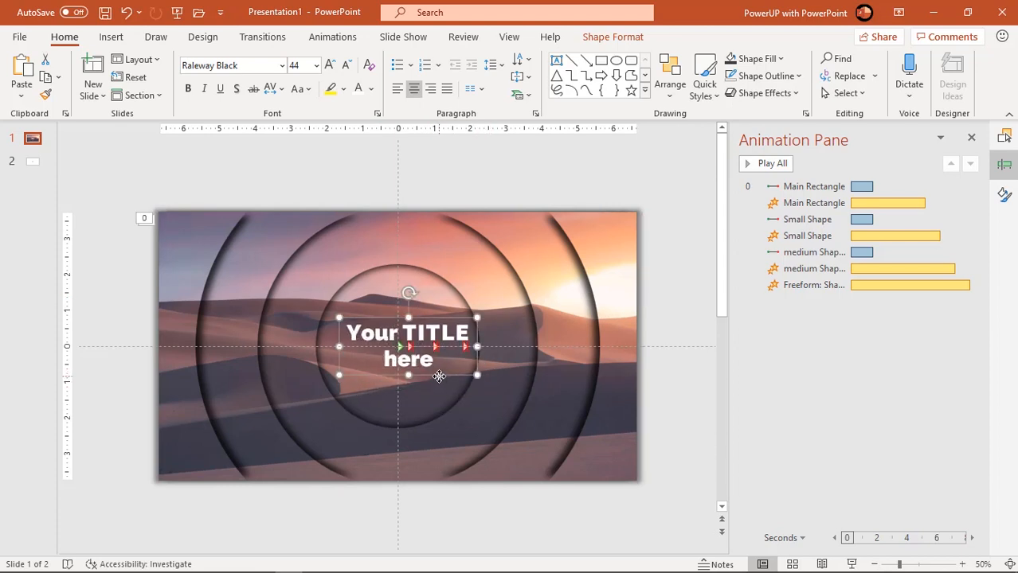
pyautogui.click(333, 36)
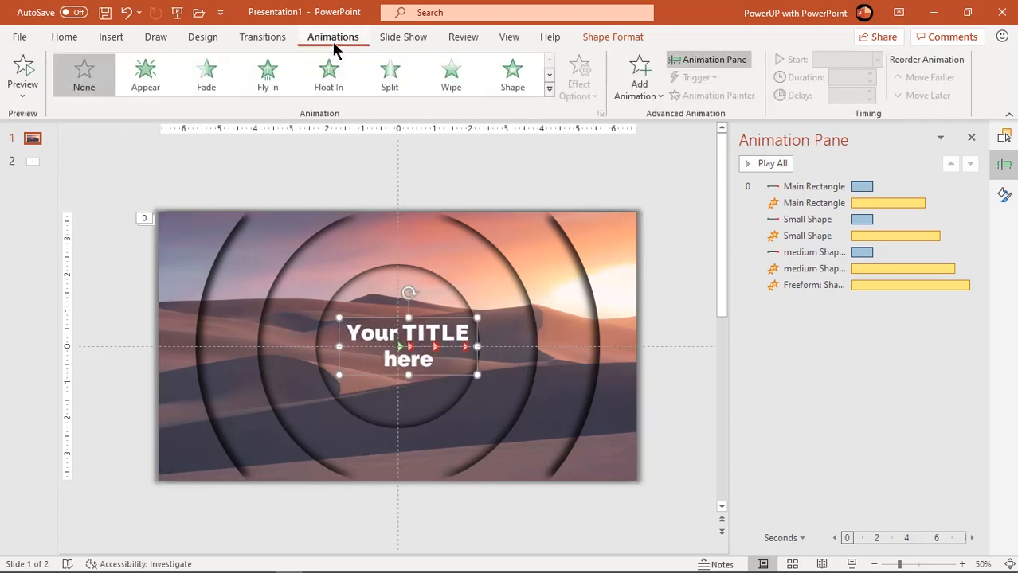
pyautogui.click(549, 89)
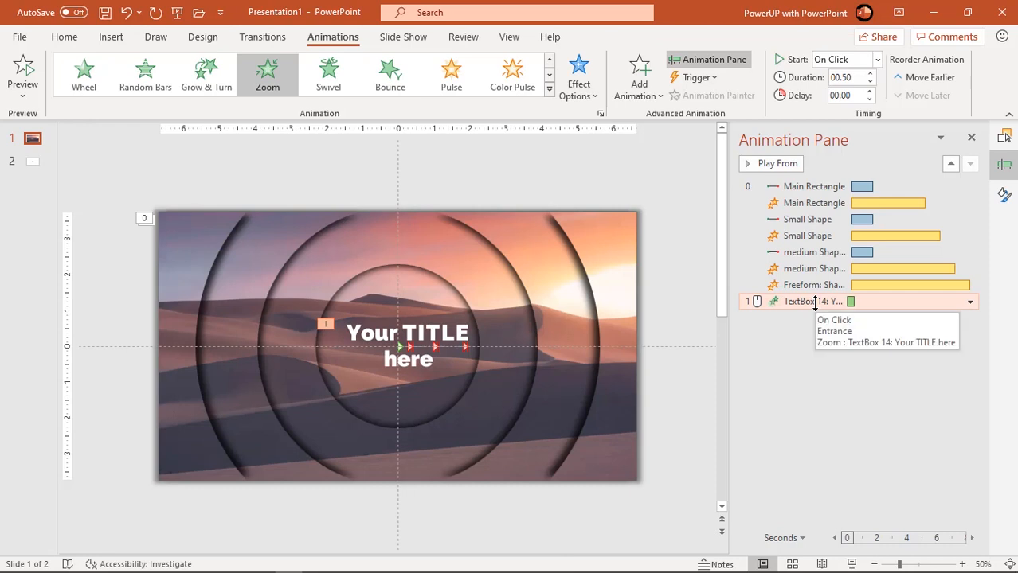
pyautogui.click(876, 59)
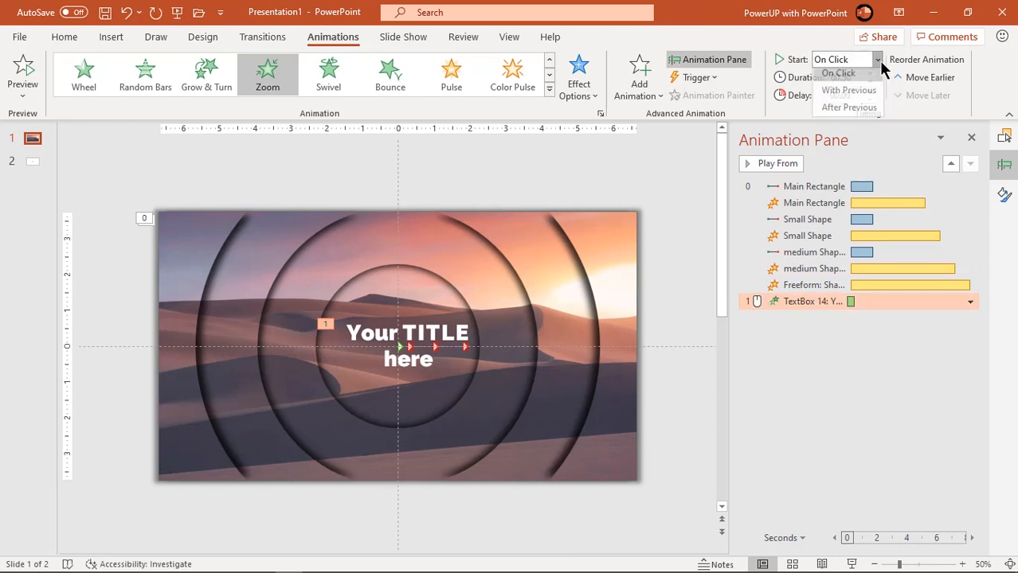
pyautogui.click(848, 90)
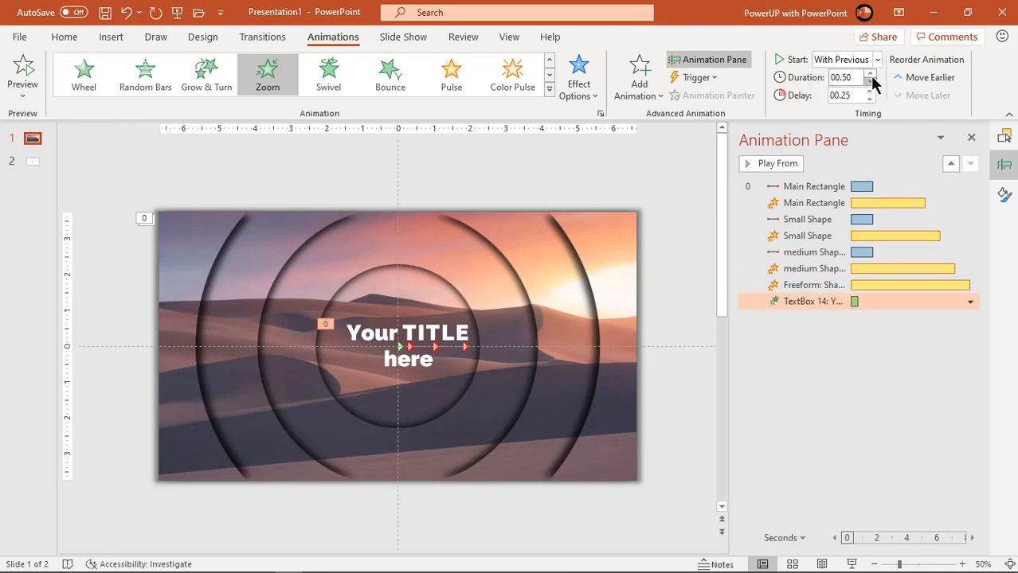
pyautogui.click(871, 73)
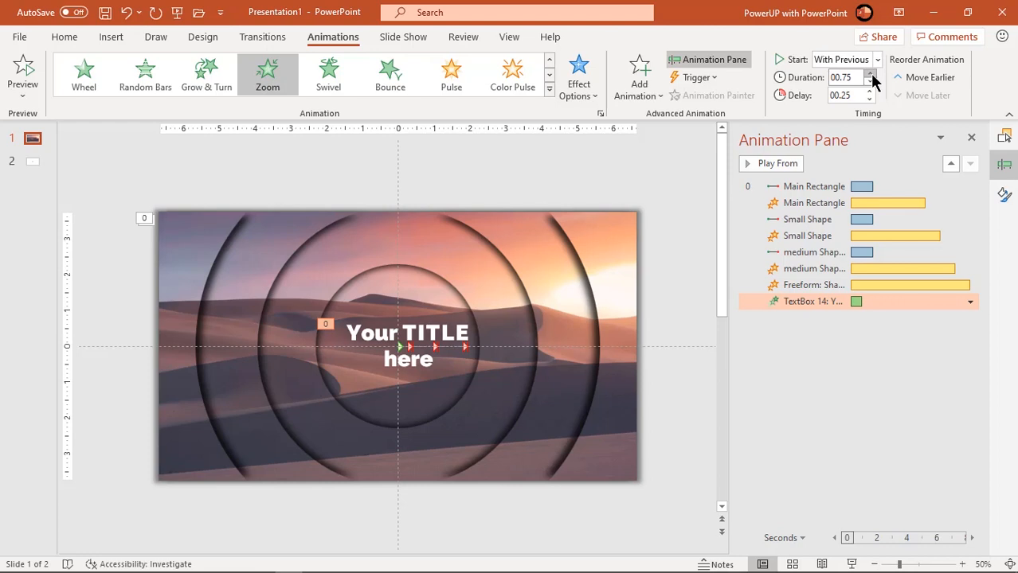
pyautogui.click(869, 91)
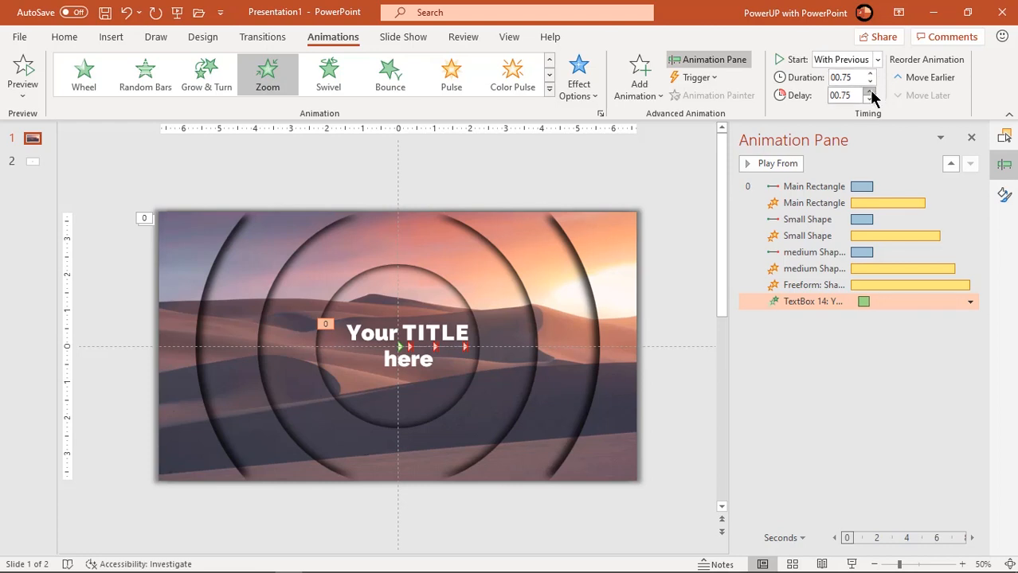
pyautogui.moveTo(826, 399)
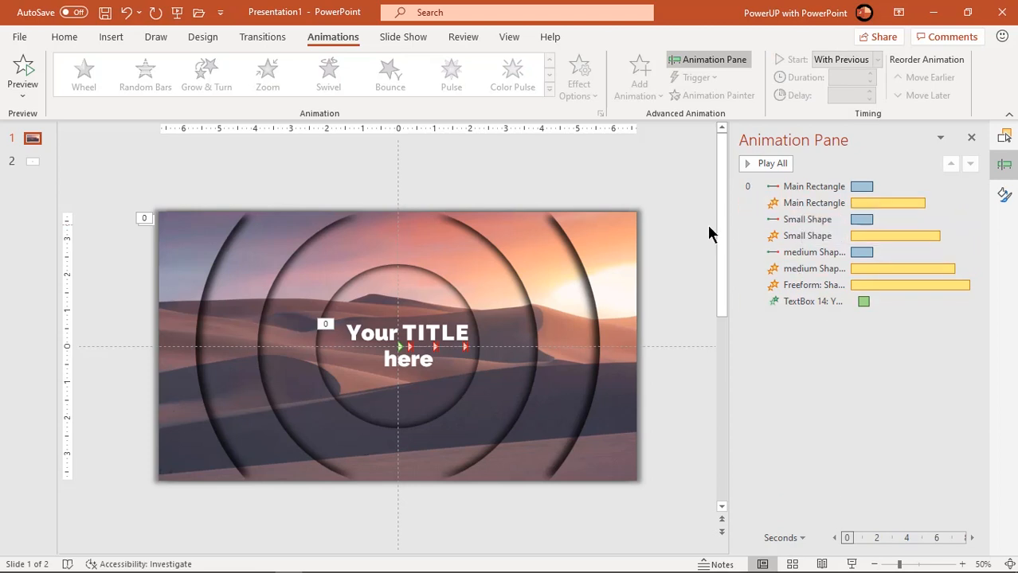
pyautogui.moveTo(700, 241)
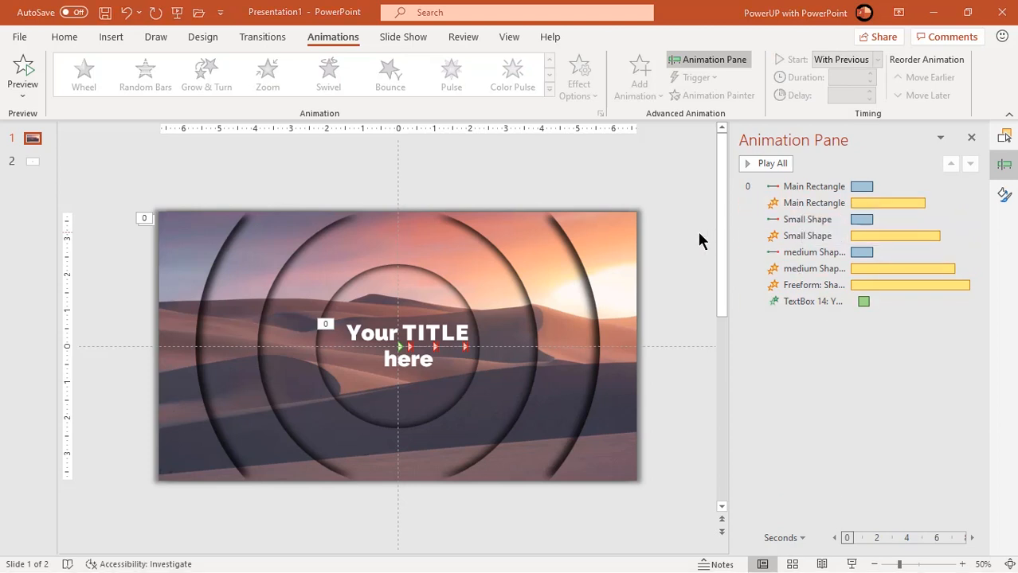